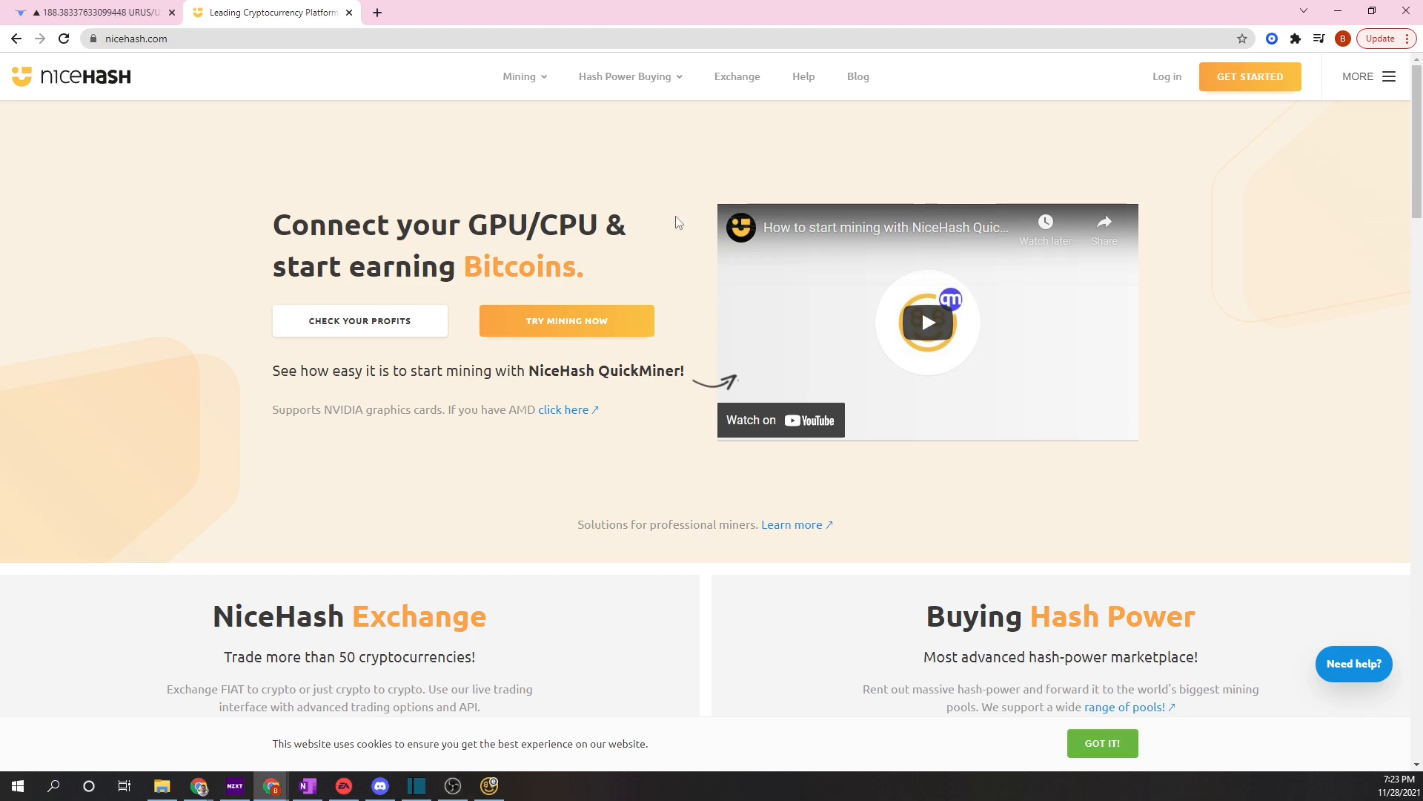
mouse_move(369, 327)
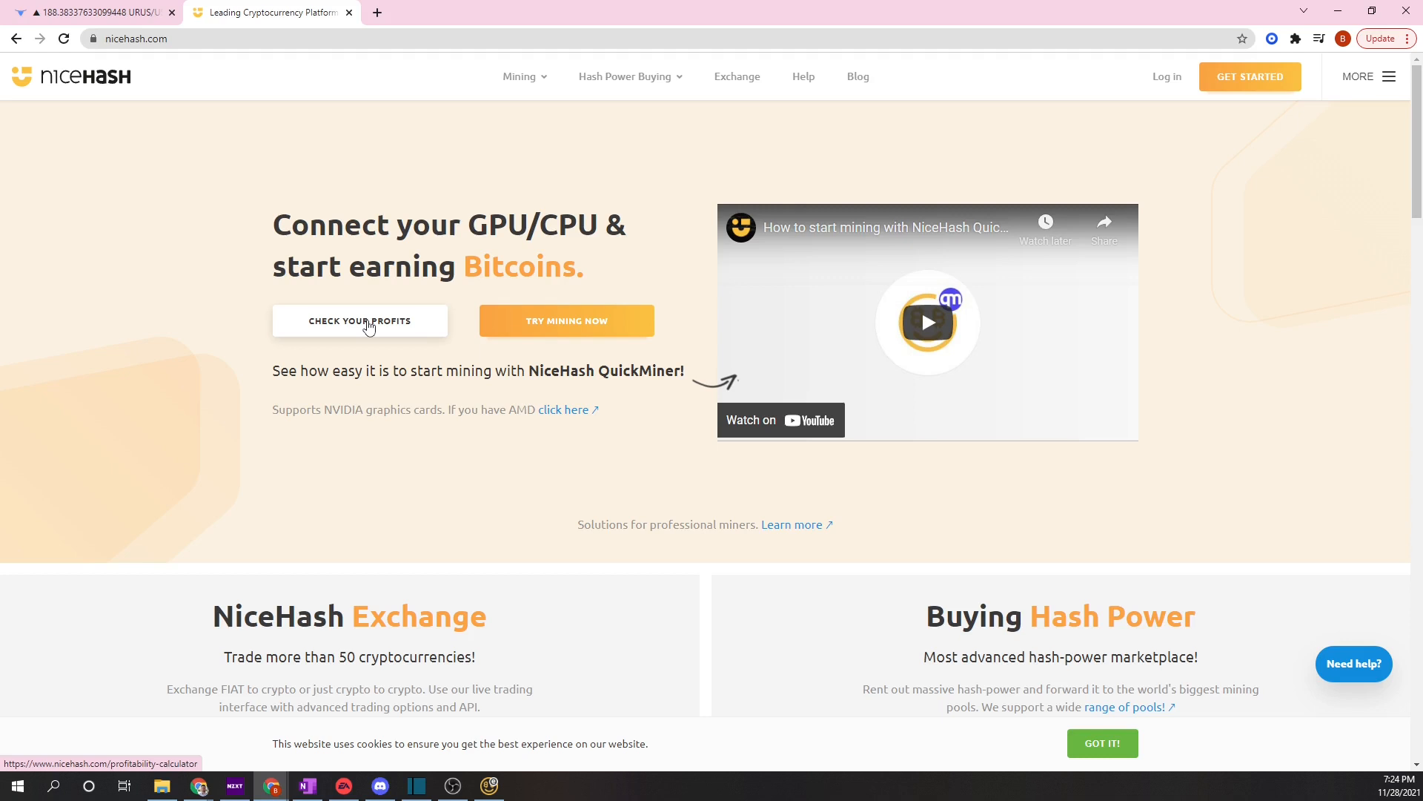
- Run the profitability calculator's hardware auto-detection, then begin logging in to the NiceHash account
left_click(358, 320)
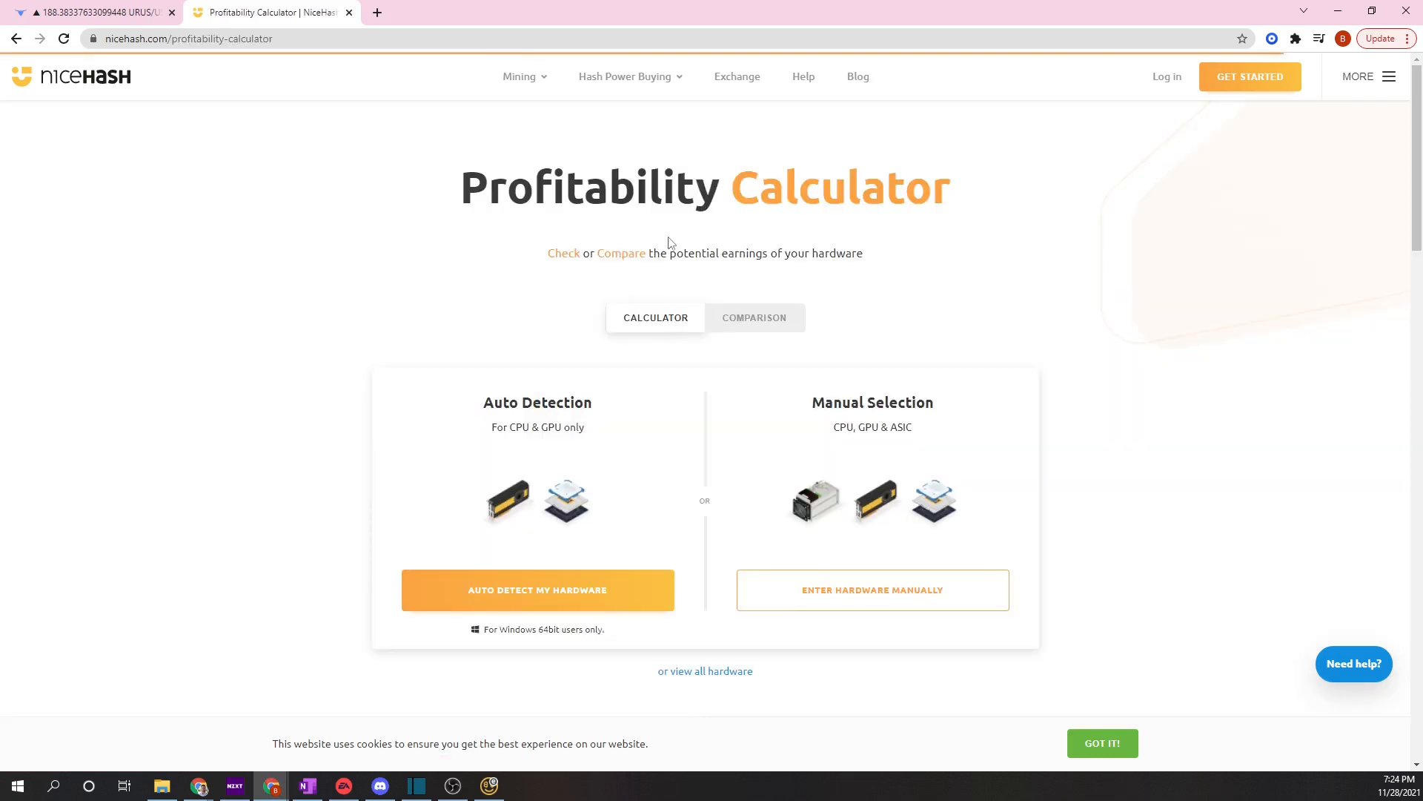
scroll("down", 3)
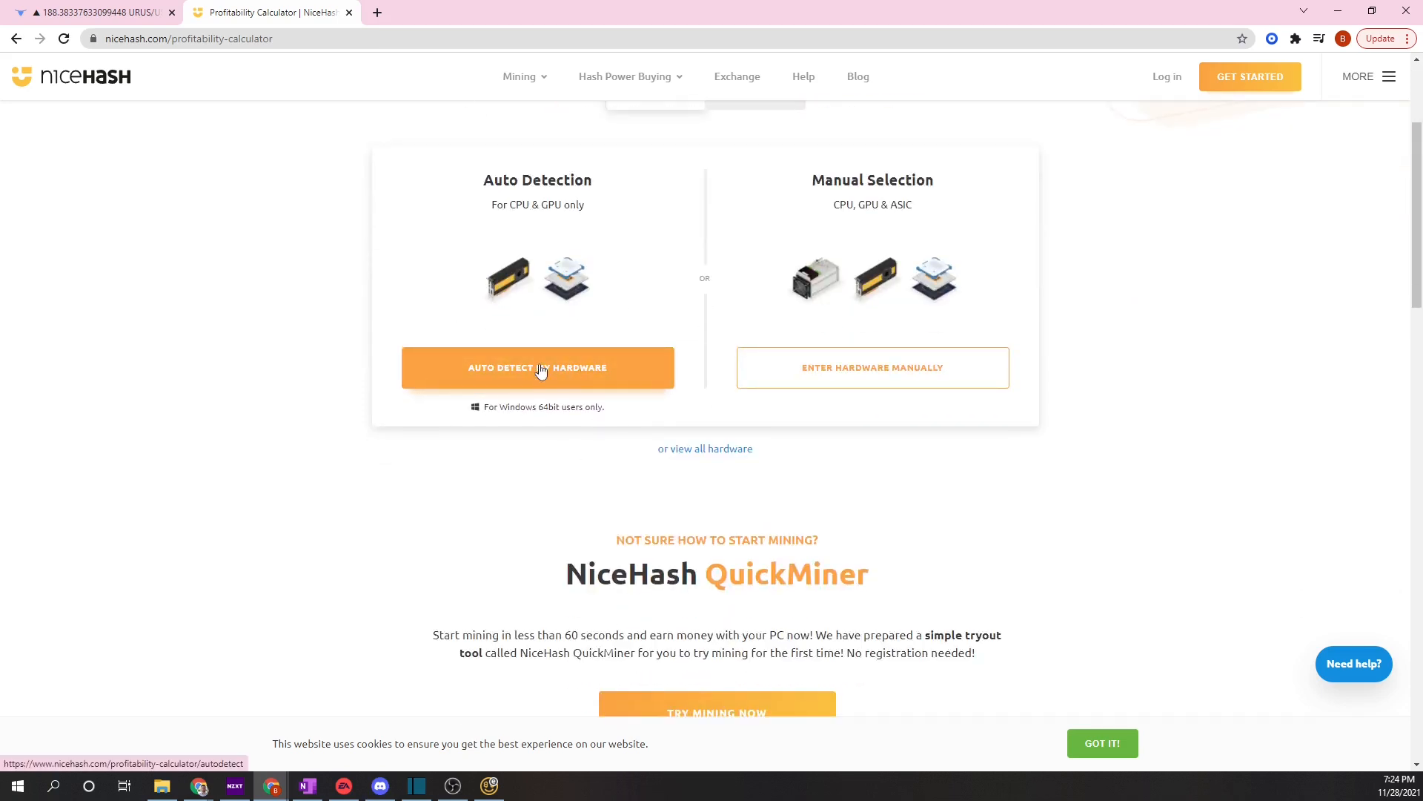
left_click(537, 368)
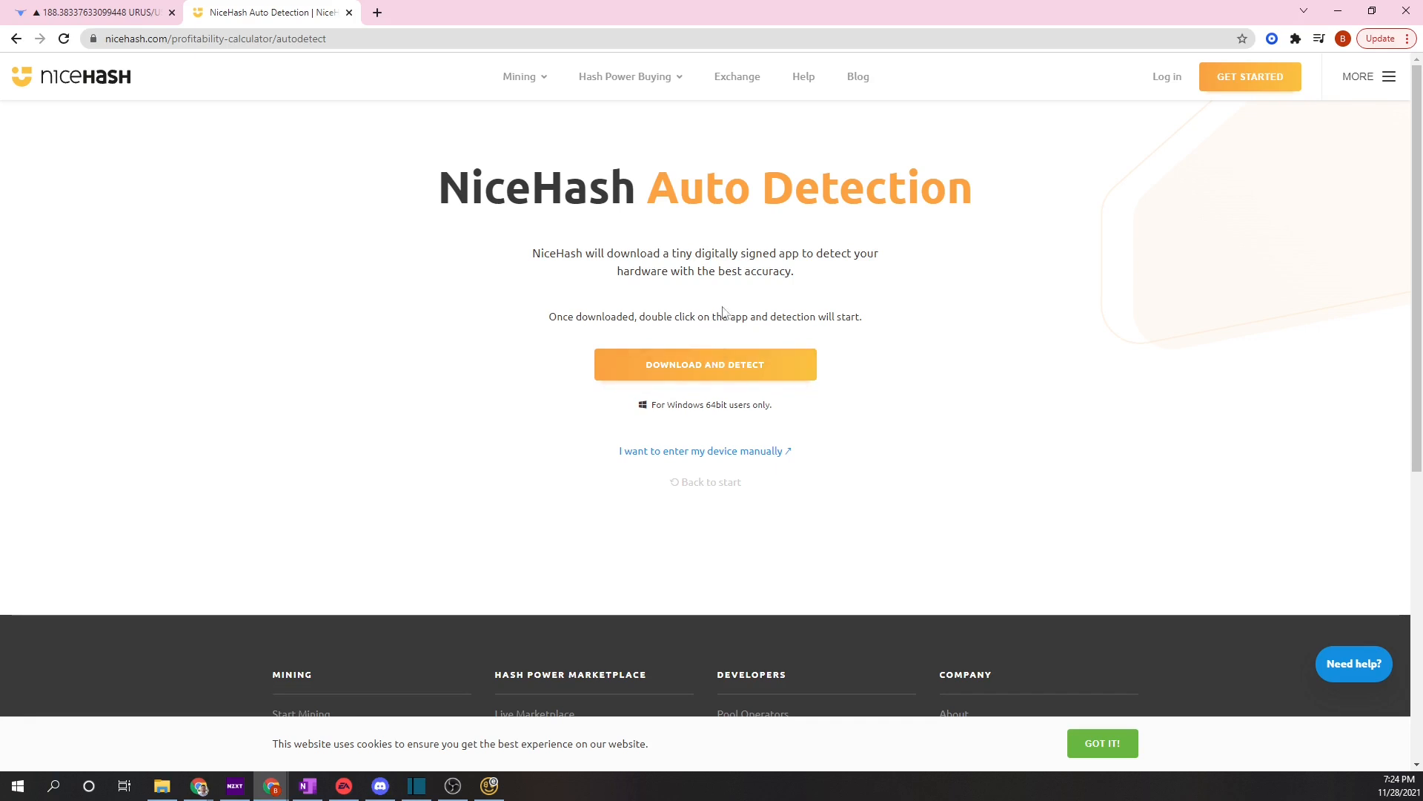
mouse_move(722, 316)
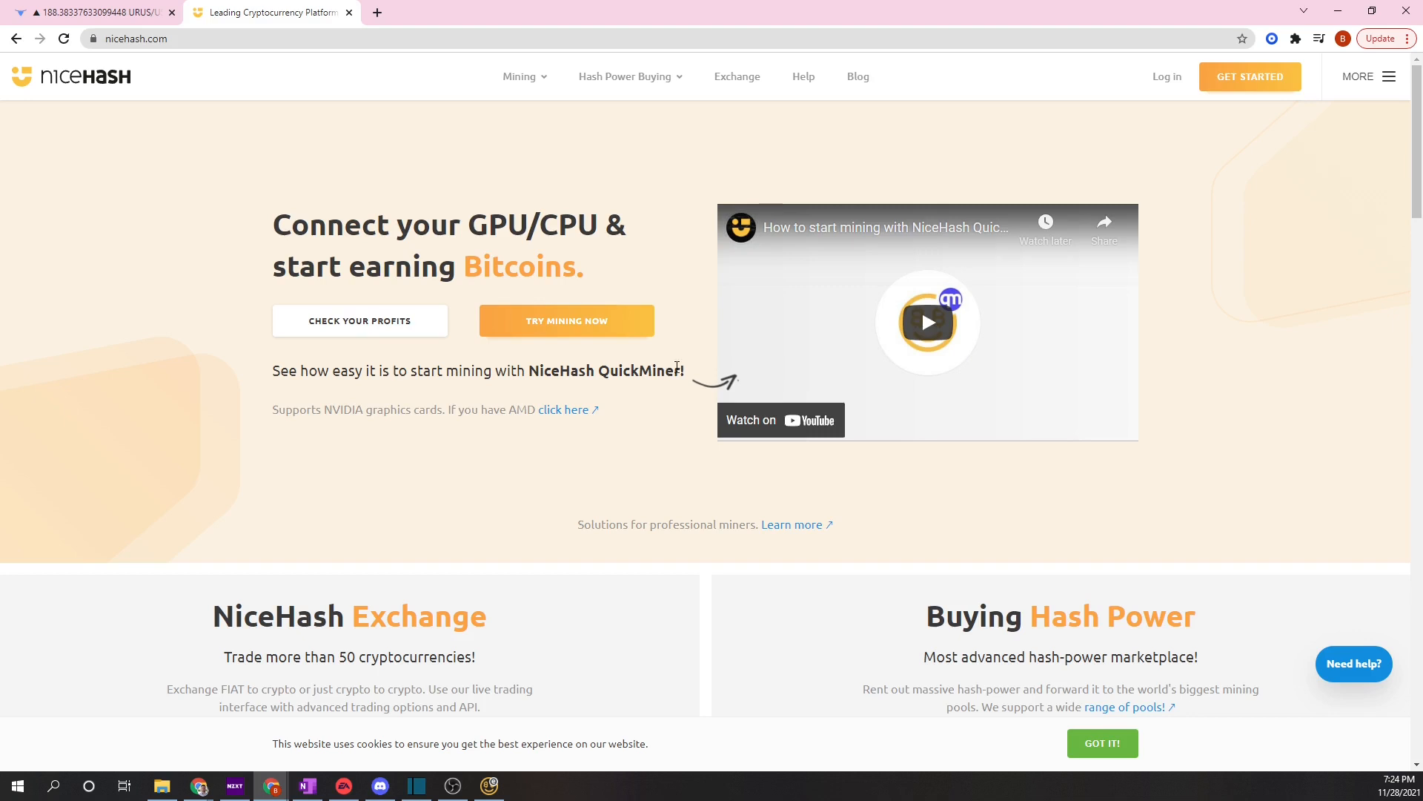
mouse_move(1009, 167)
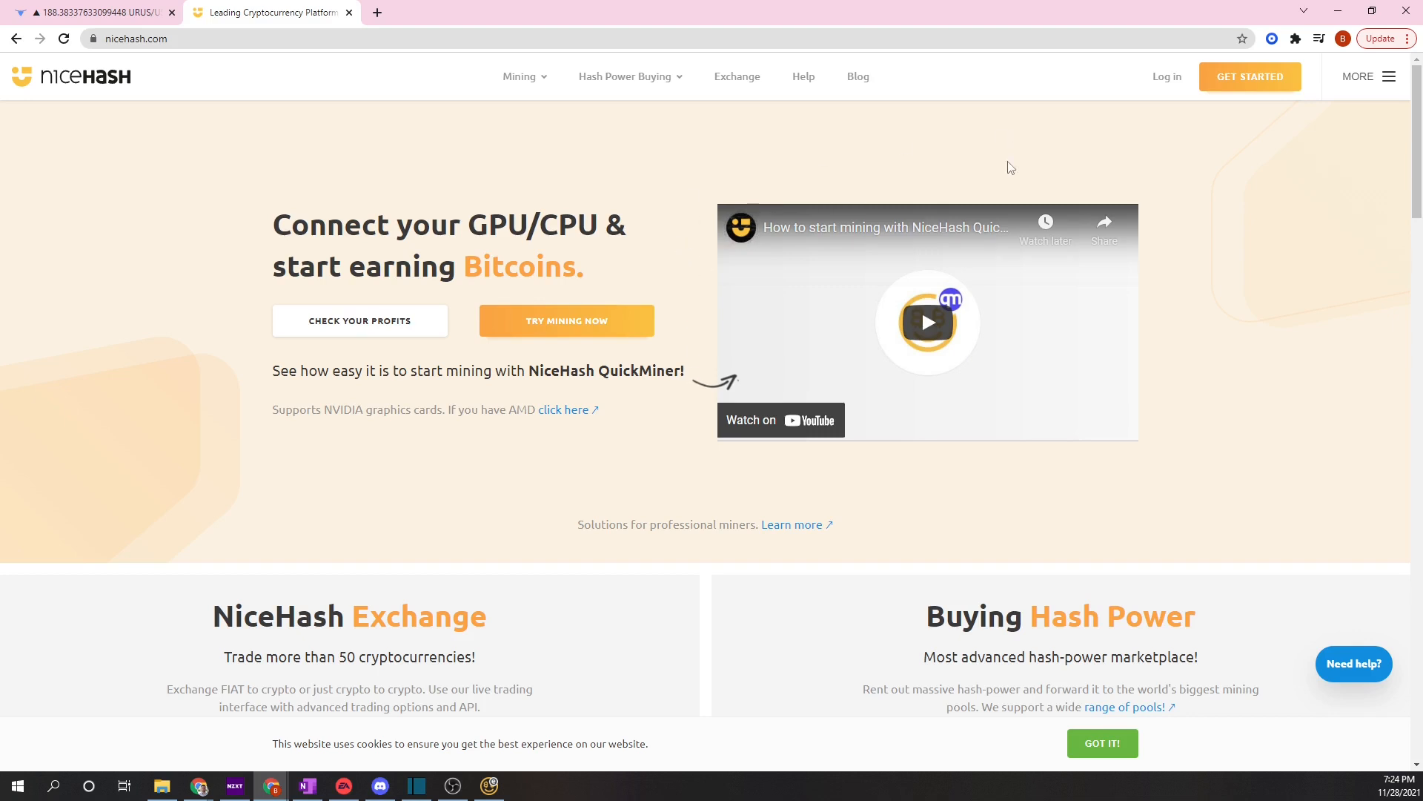
mouse_move(1231, 193)
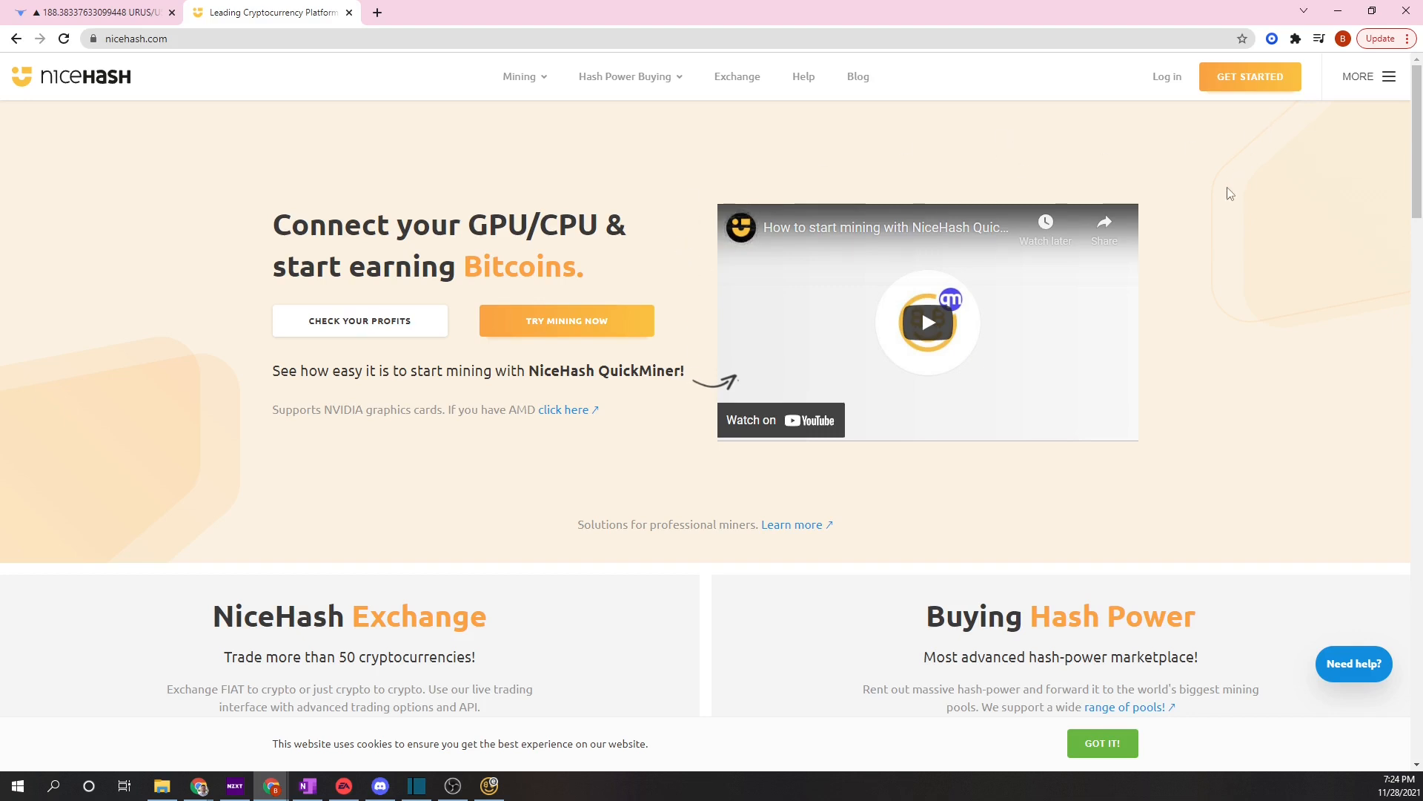
left_click(1250, 75)
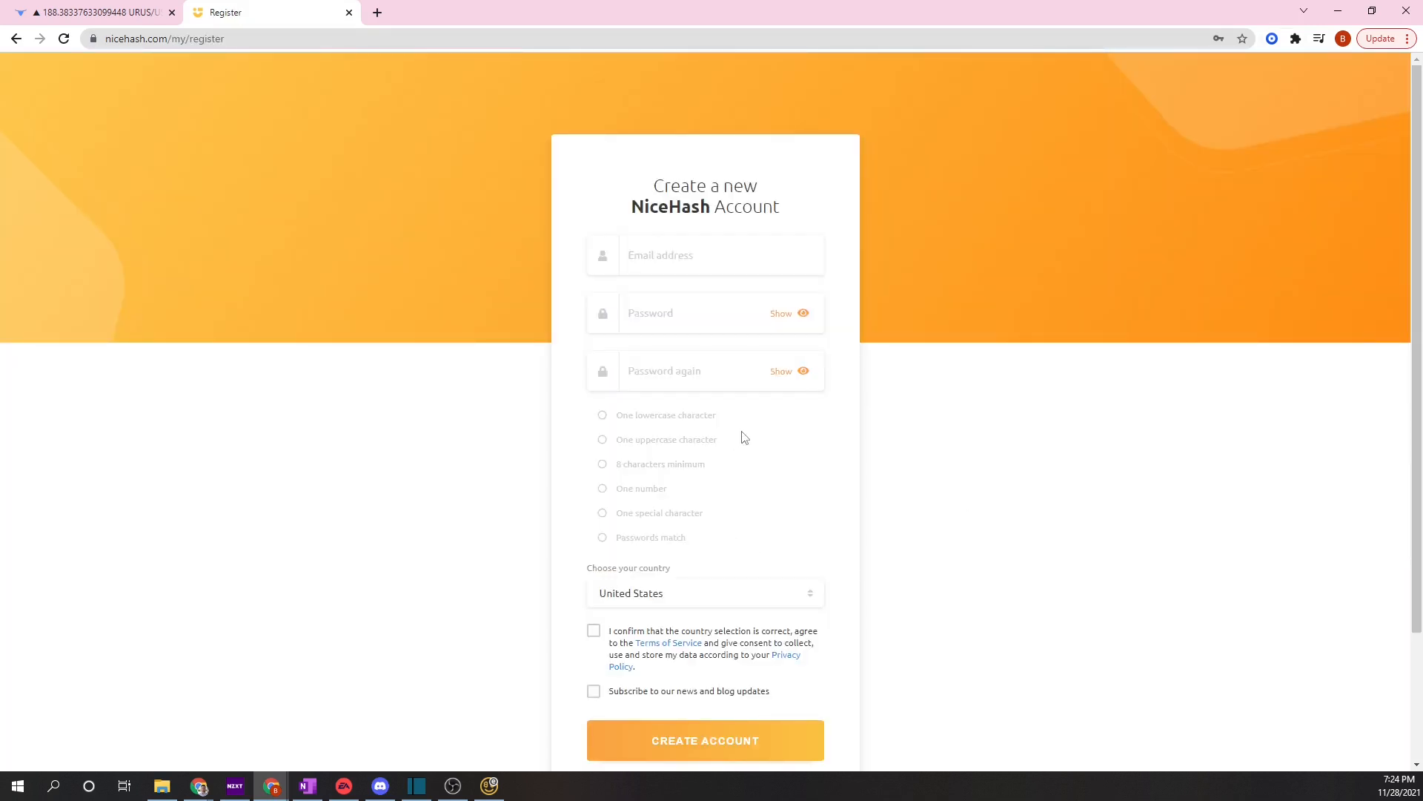
mouse_move(612, 587)
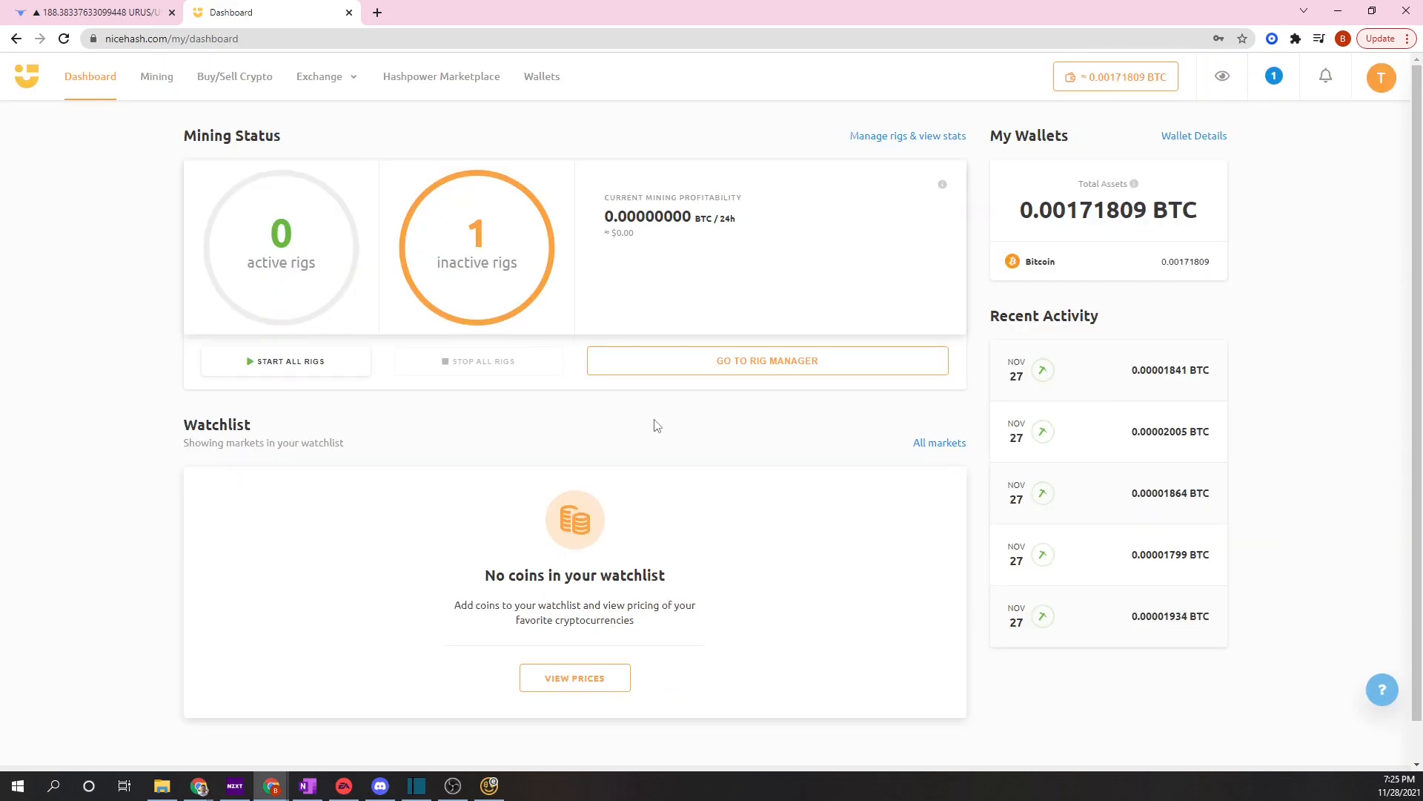
mouse_move(636, 409)
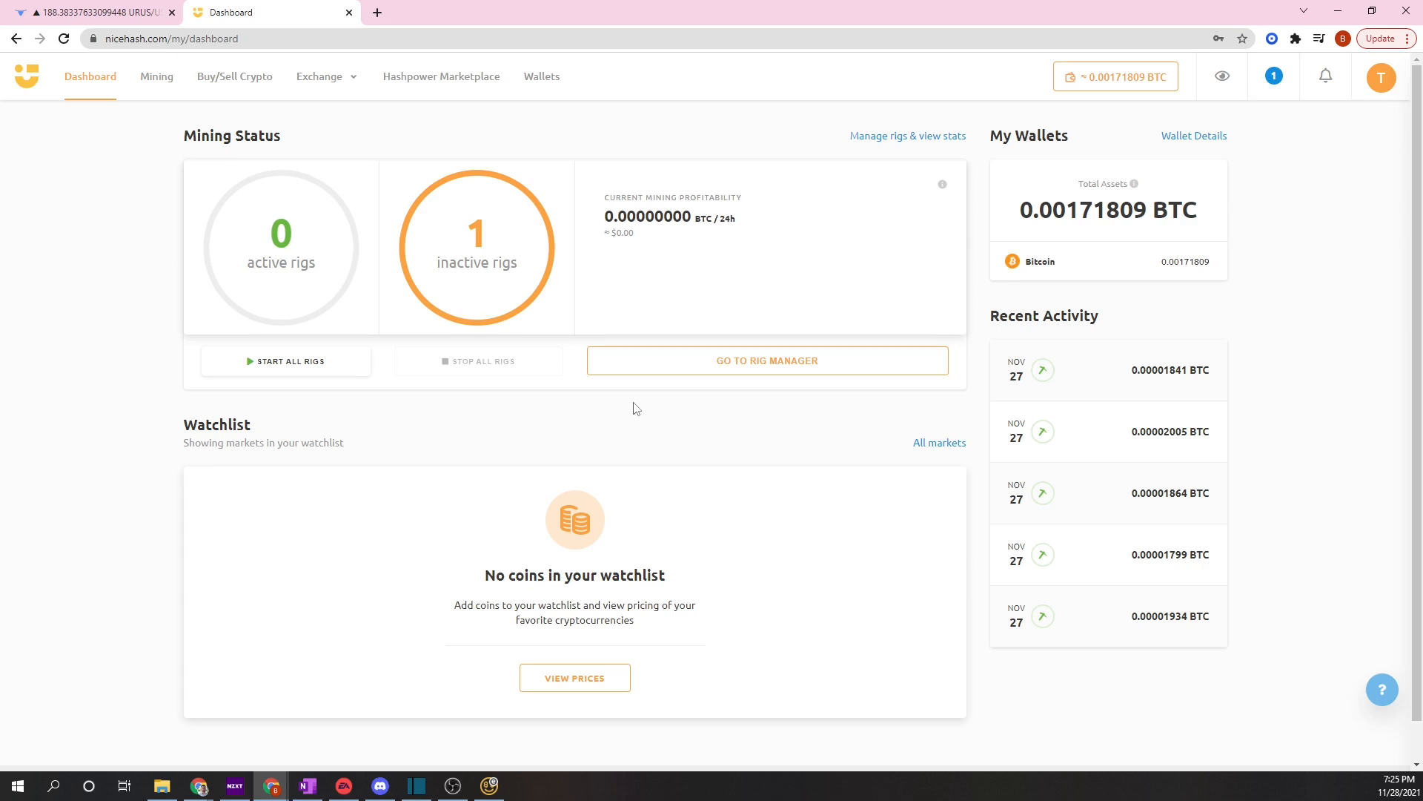
mouse_move(288, 98)
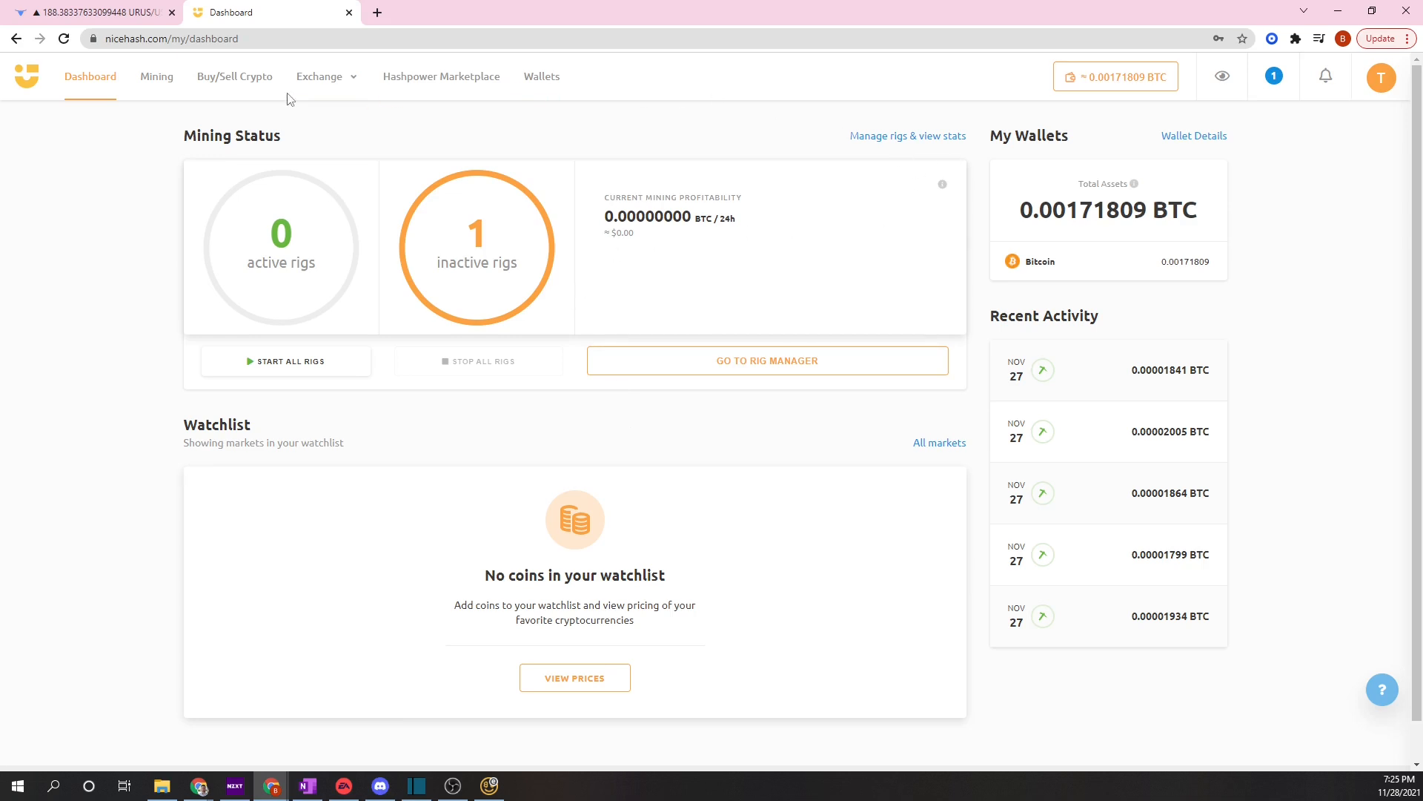
mouse_move(442, 75)
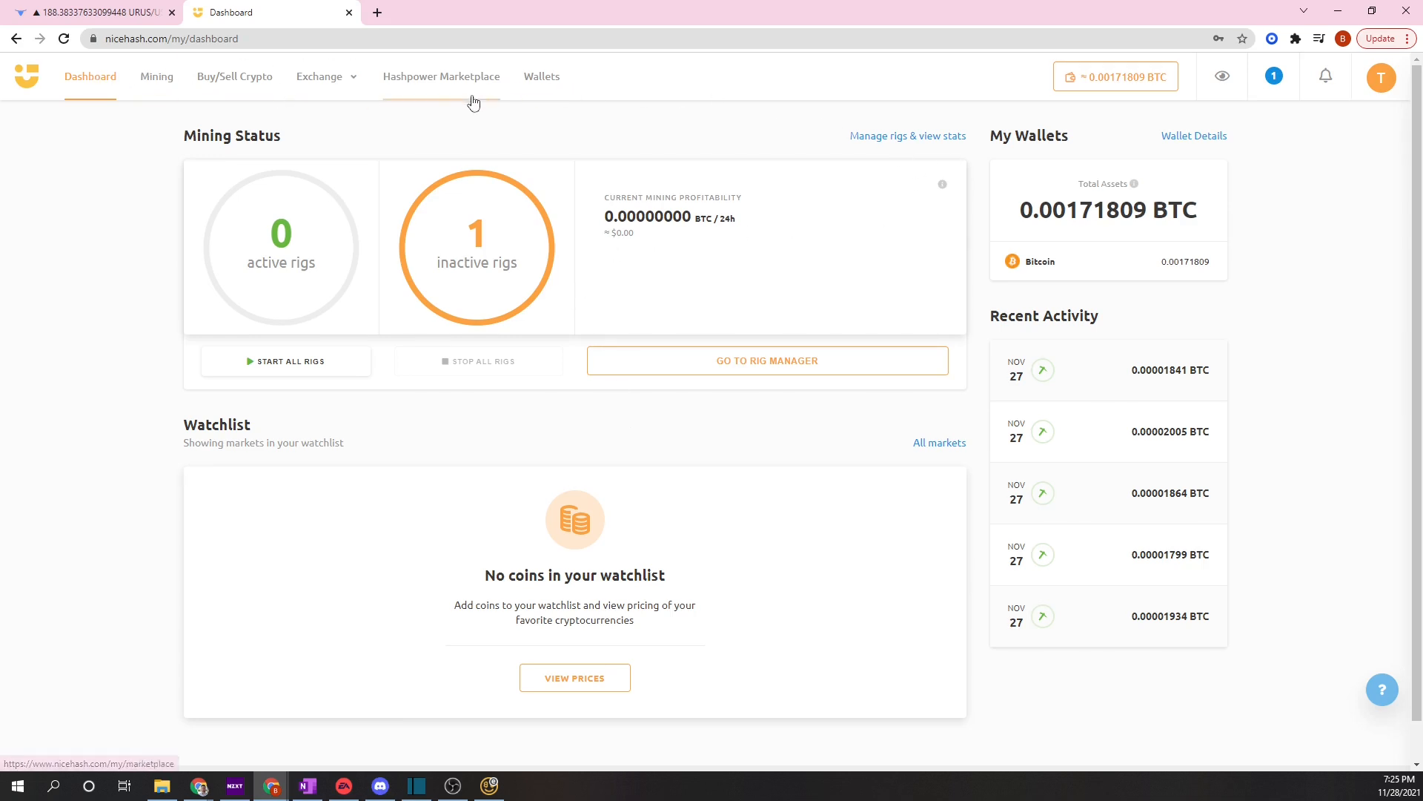
mouse_move(155, 76)
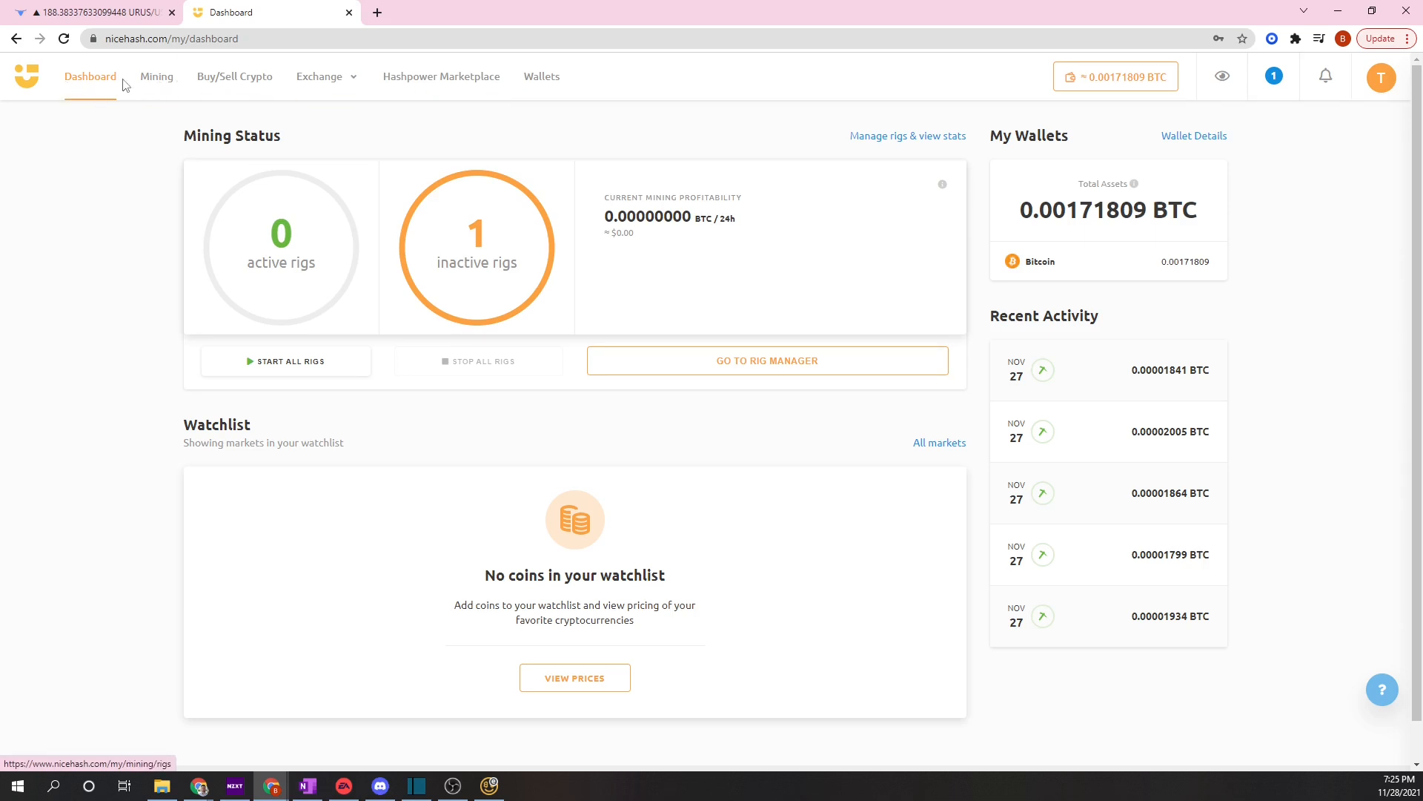
mouse_move(613, 124)
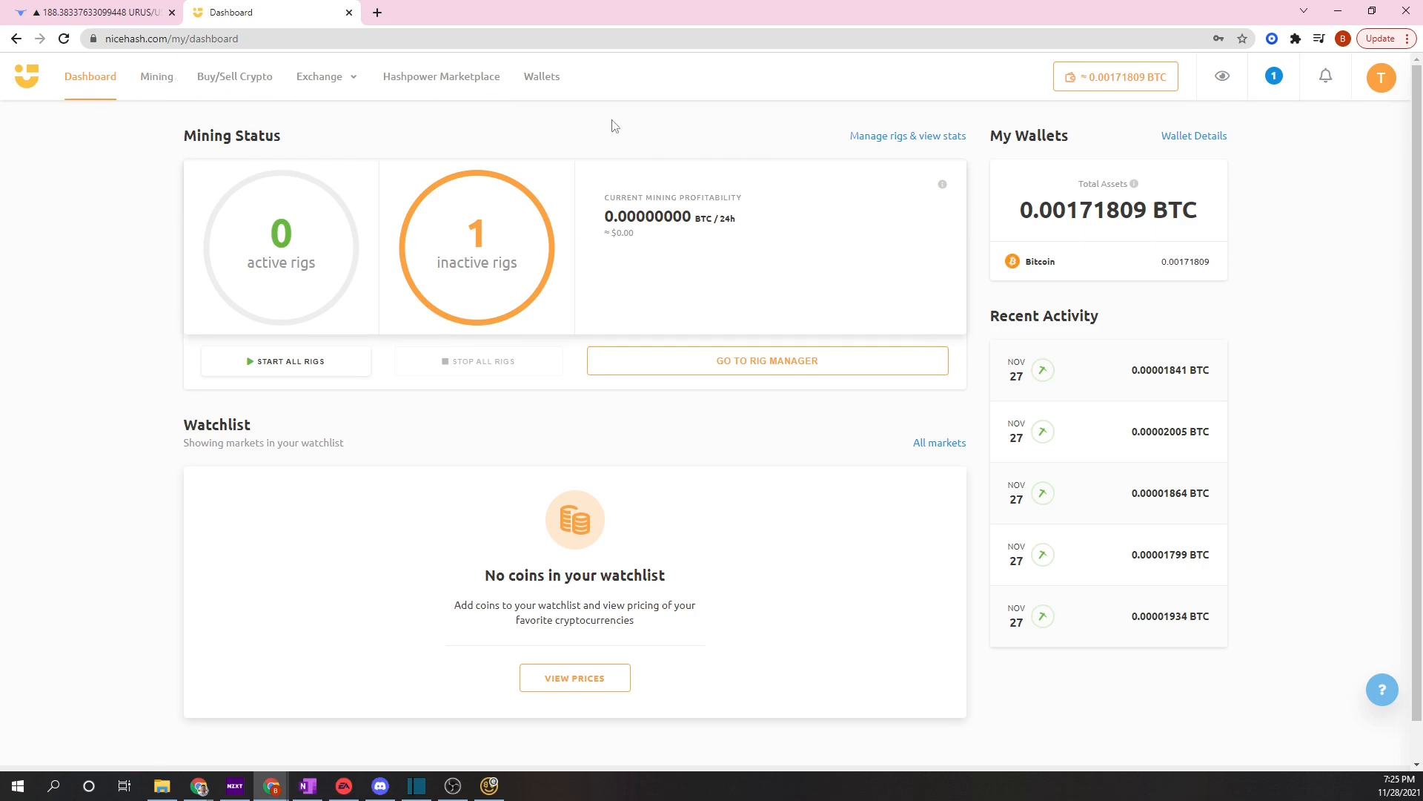
mouse_move(660, 158)
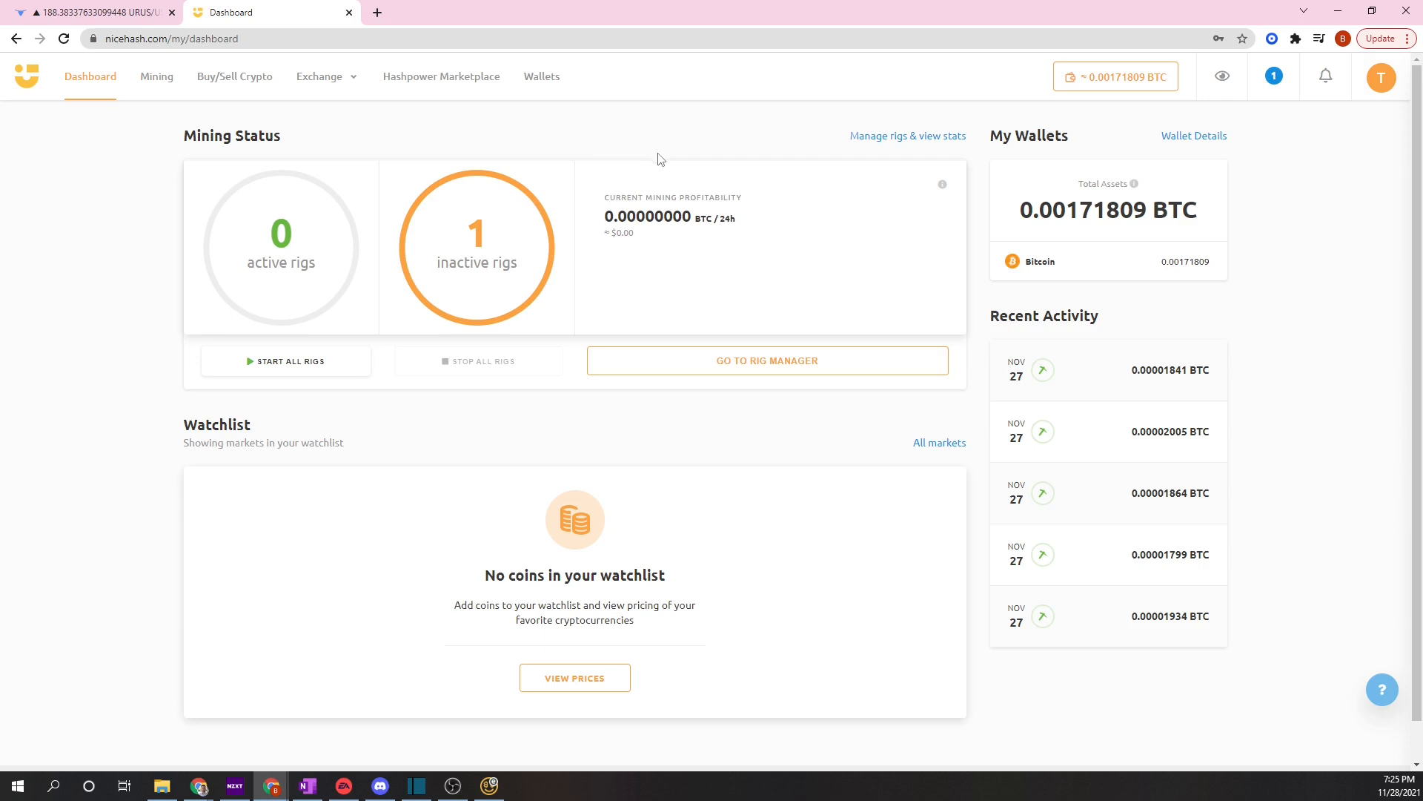
- Go to the Mining rig manager and bring up the Download Miner options list
left_click(156, 75)
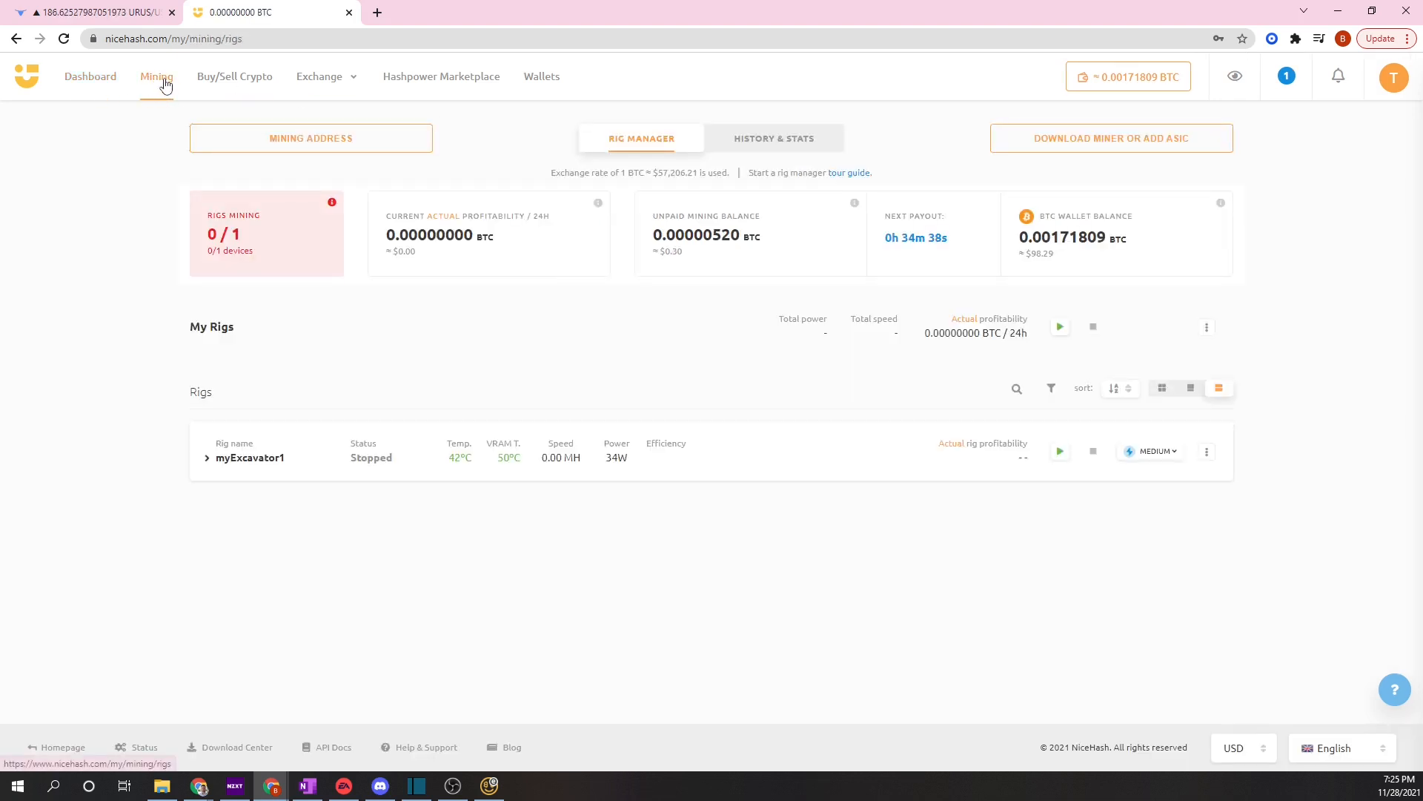
mouse_move(1111, 138)
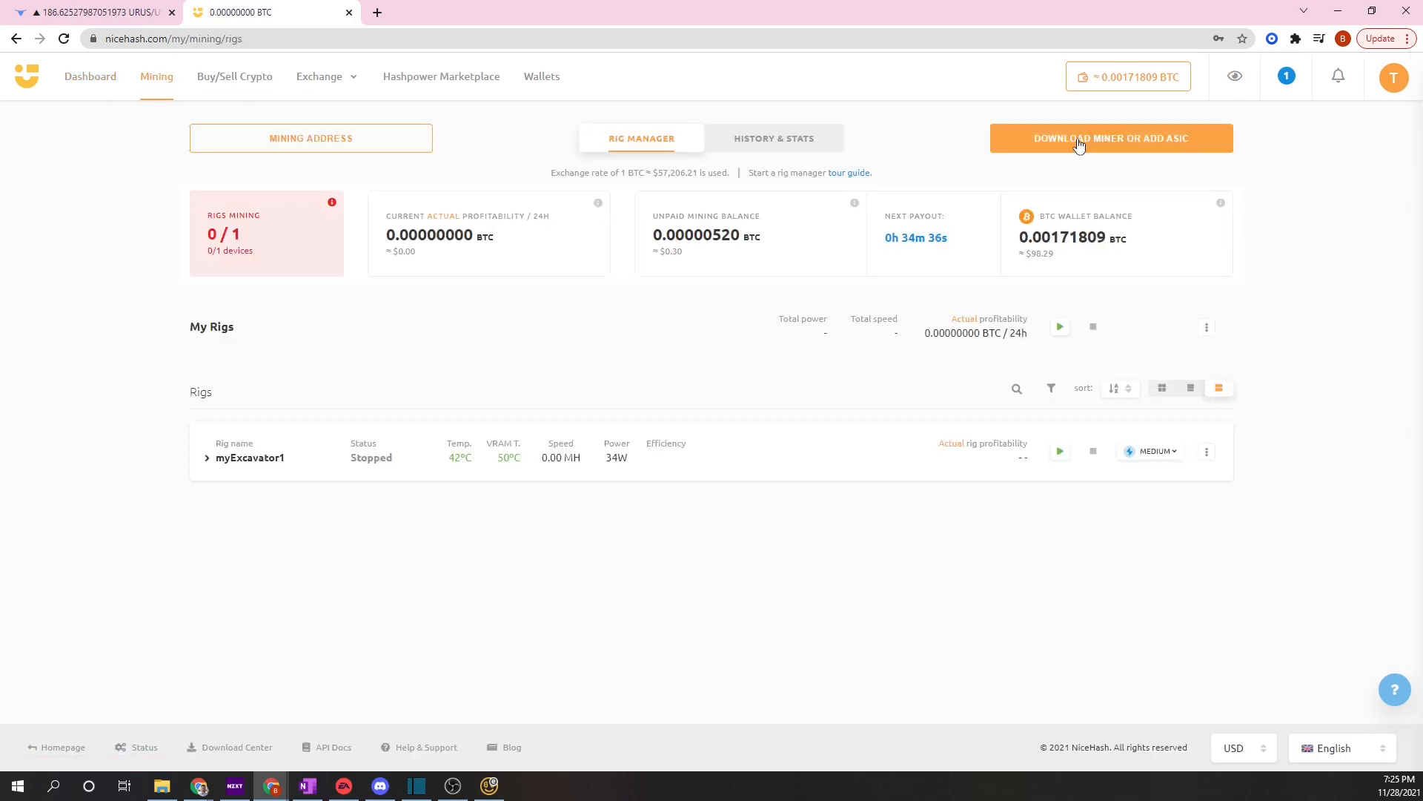
left_click(1080, 146)
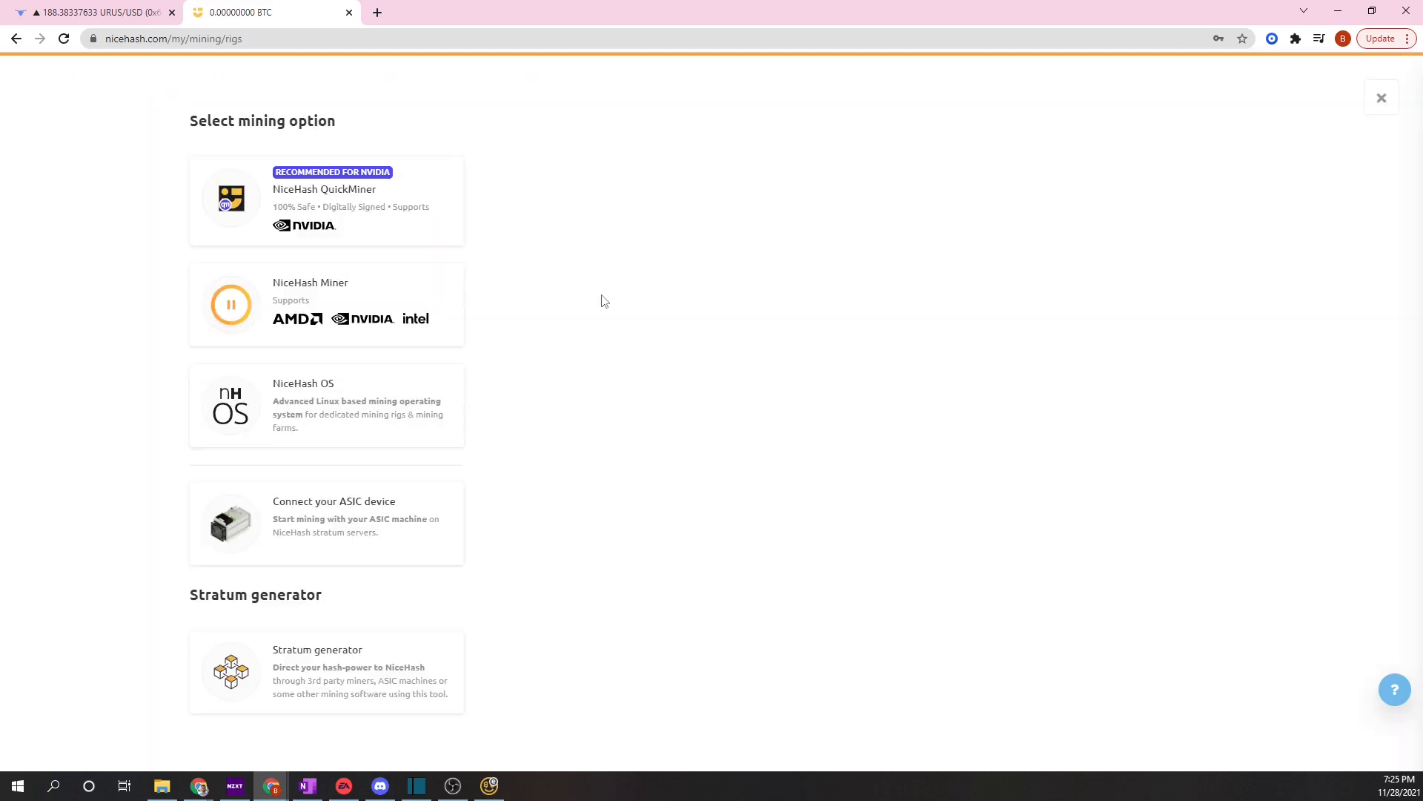
mouse_move(371, 203)
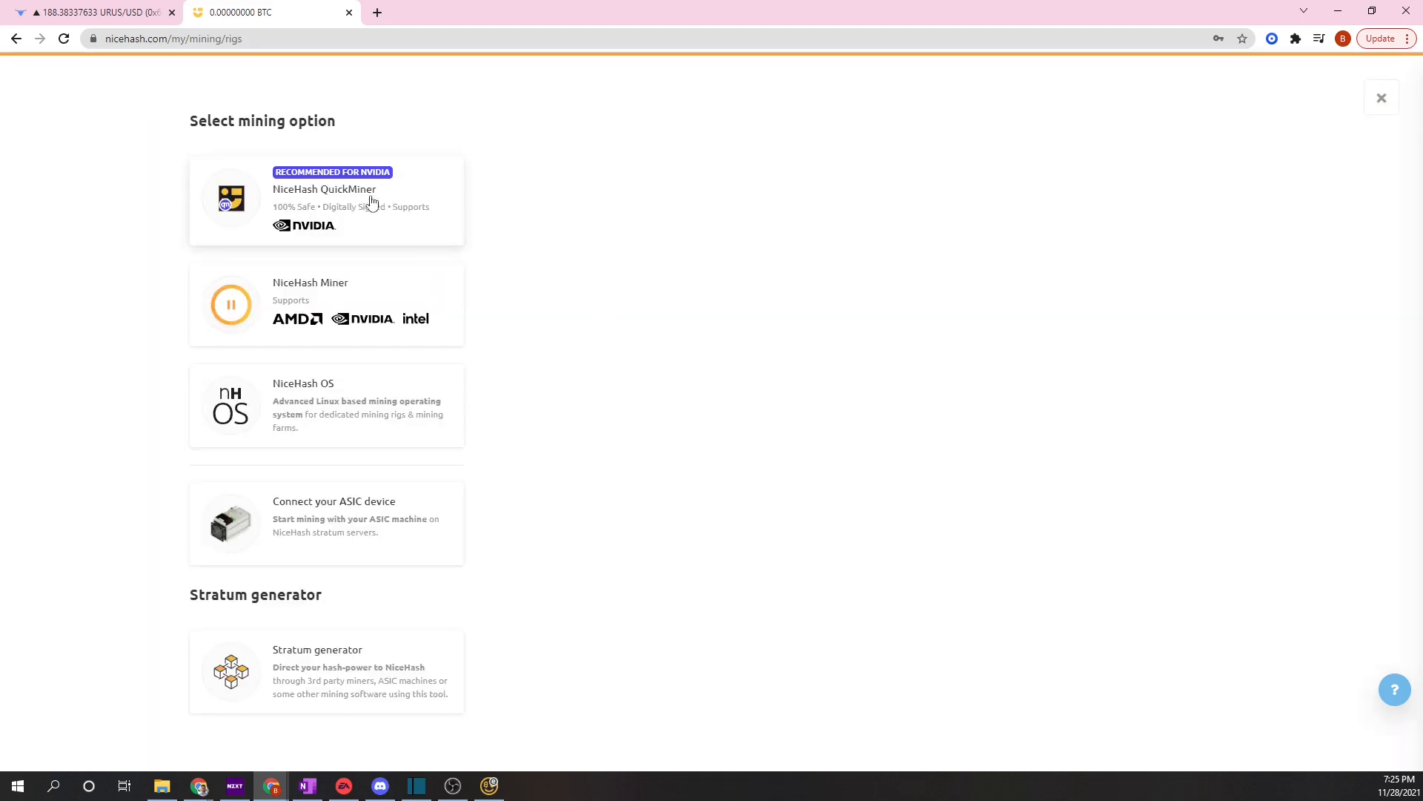
mouse_move(374, 204)
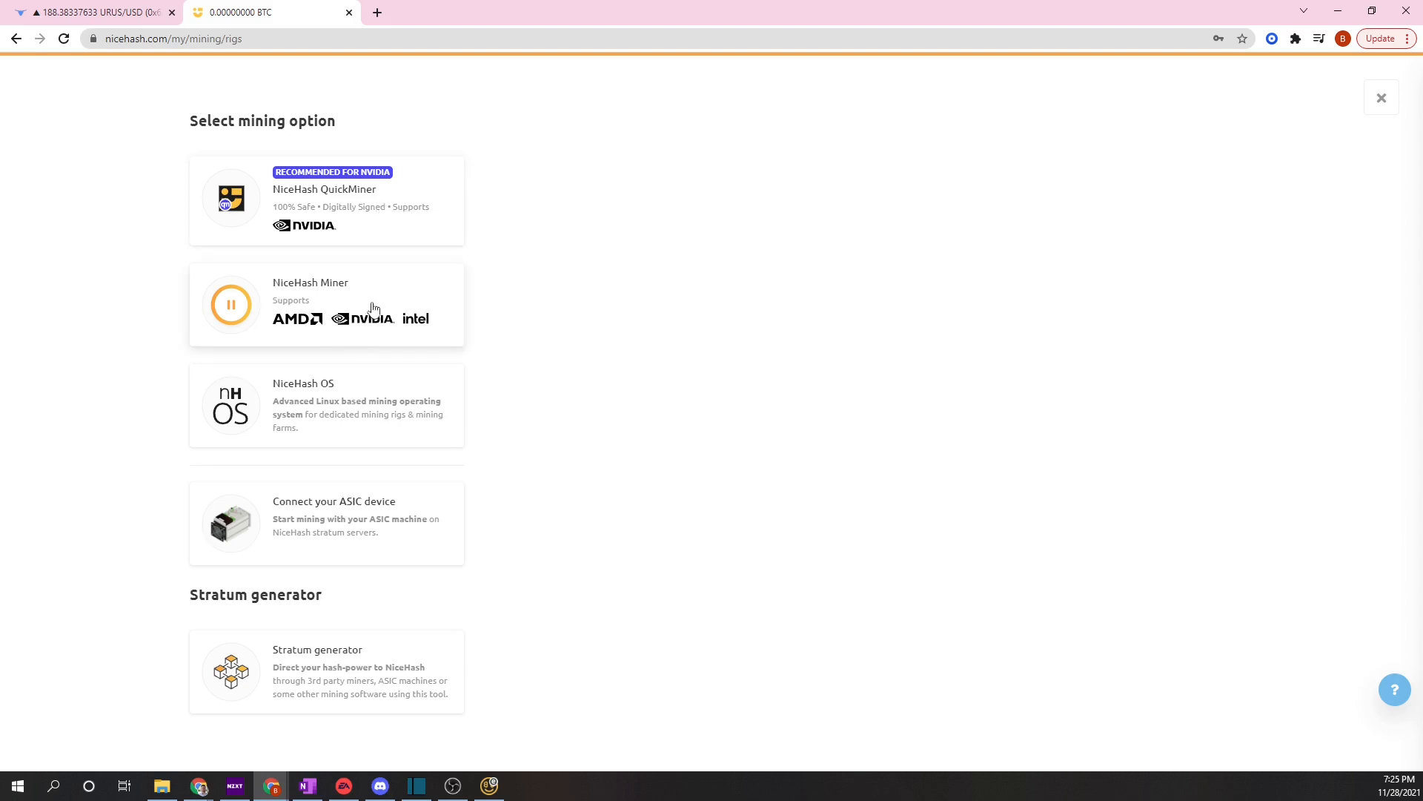
mouse_move(363, 313)
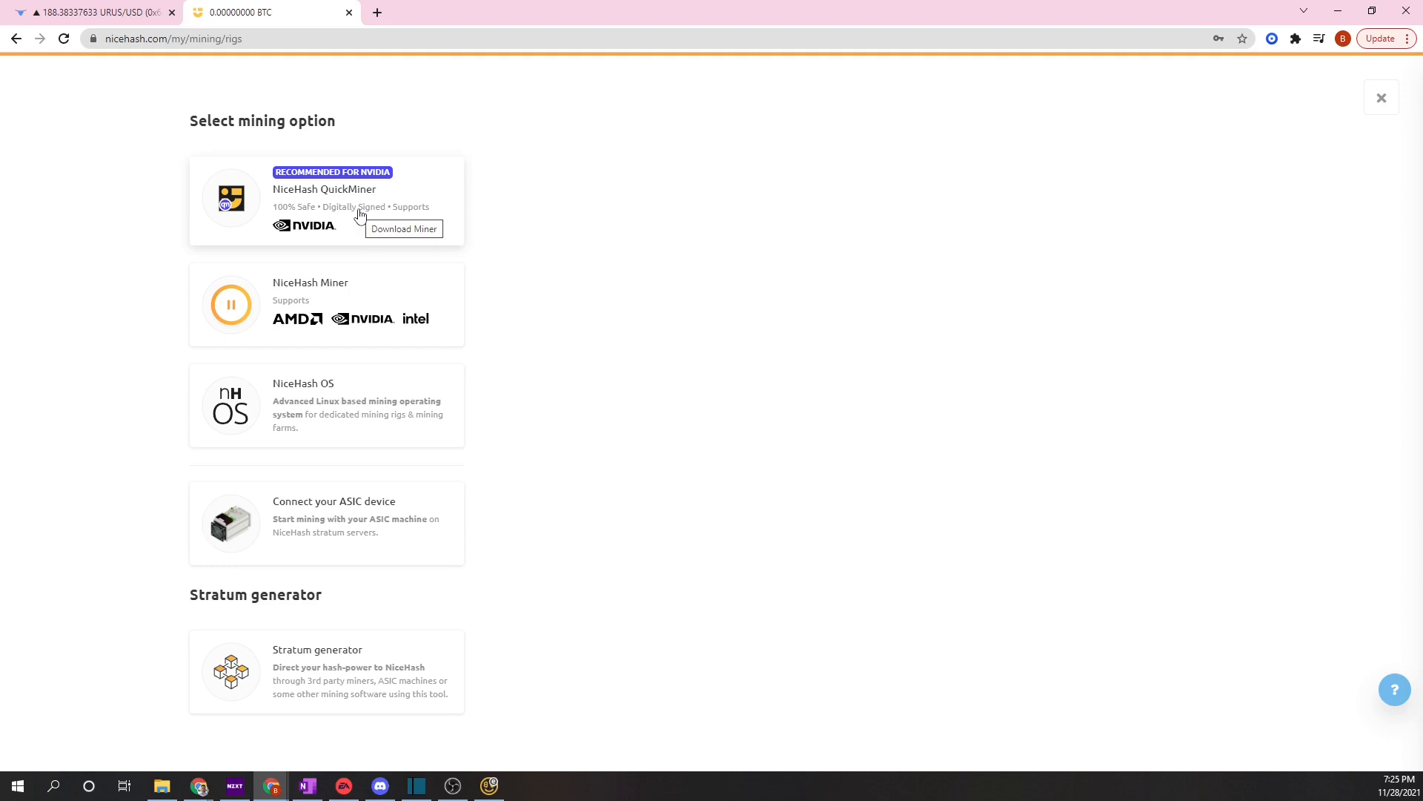
mouse_move(354, 301)
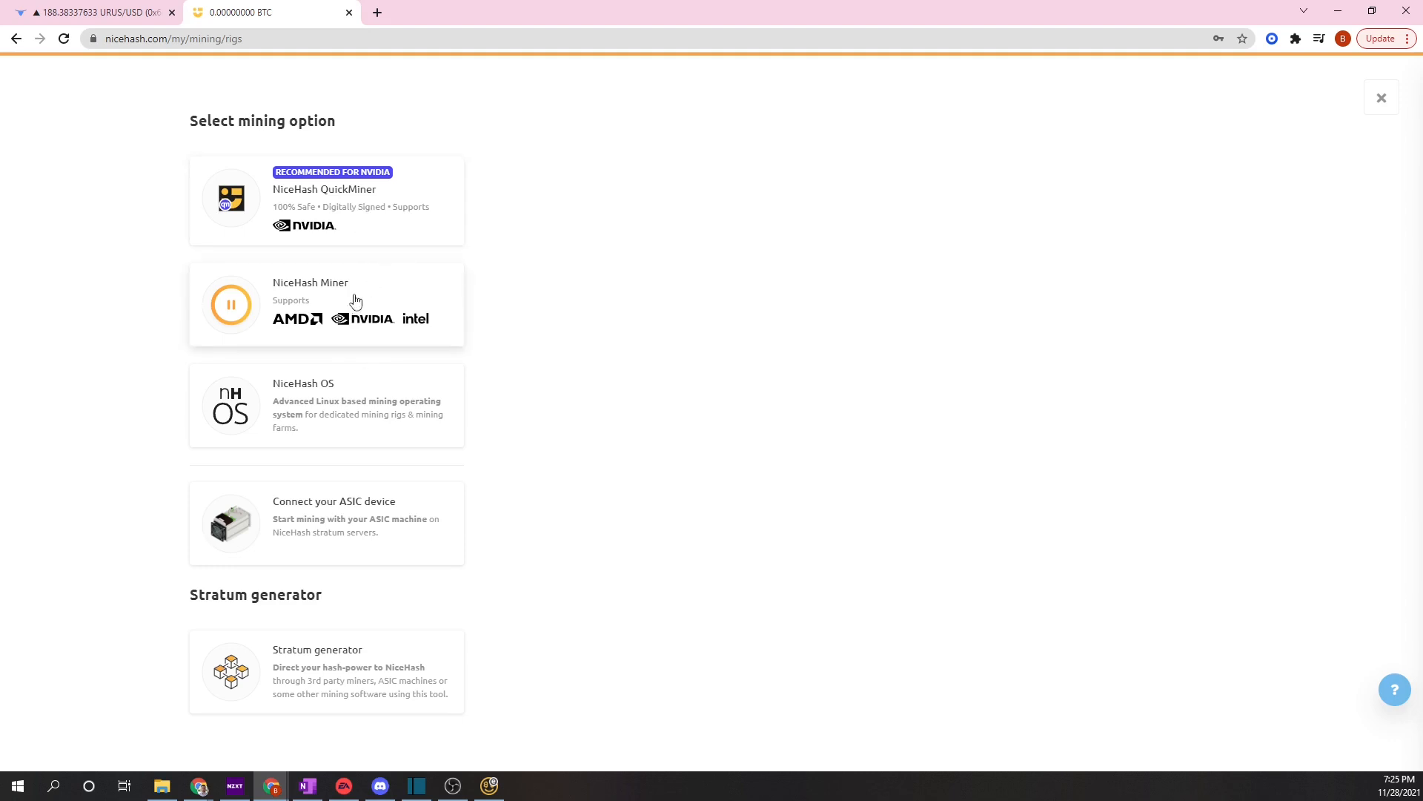
mouse_move(358, 292)
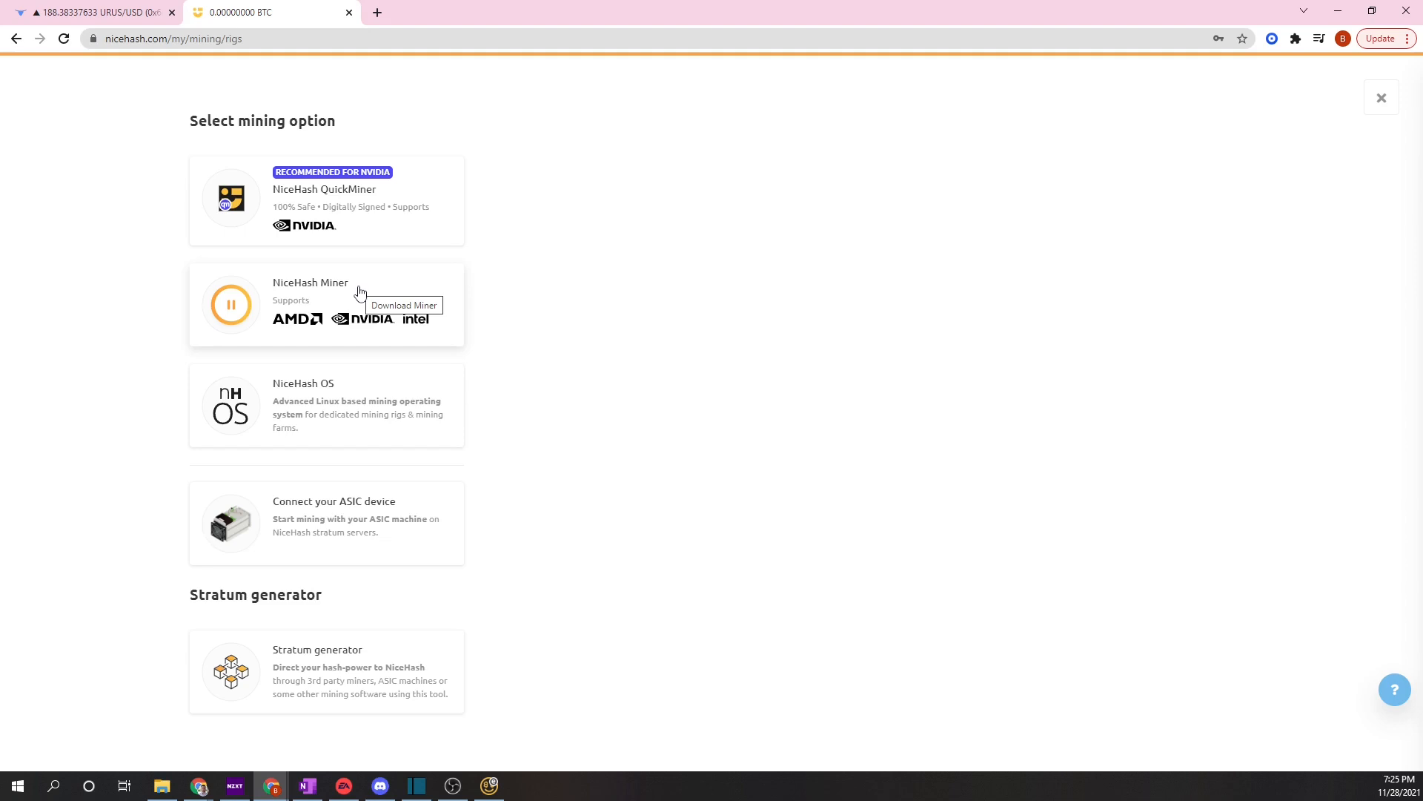
mouse_move(366, 225)
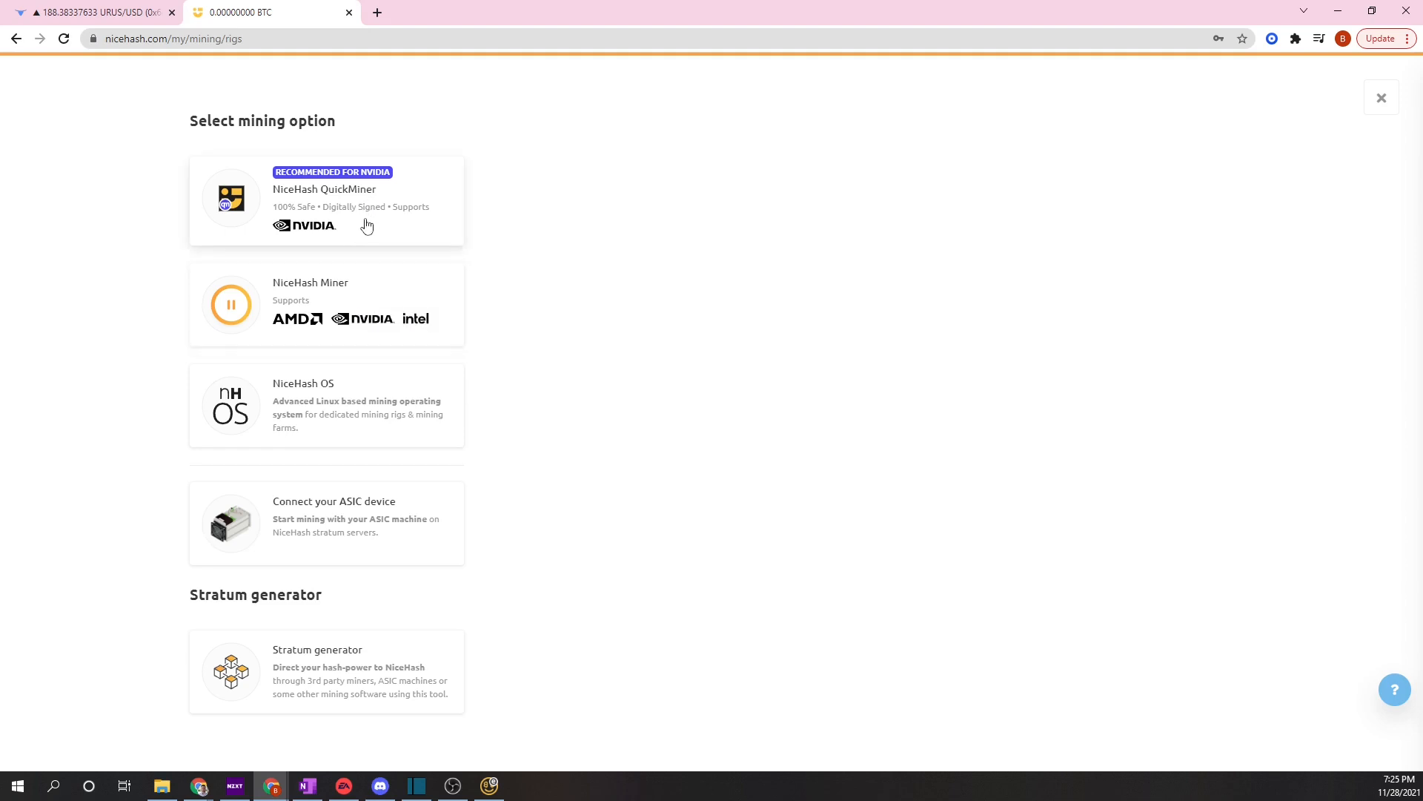
mouse_move(366, 223)
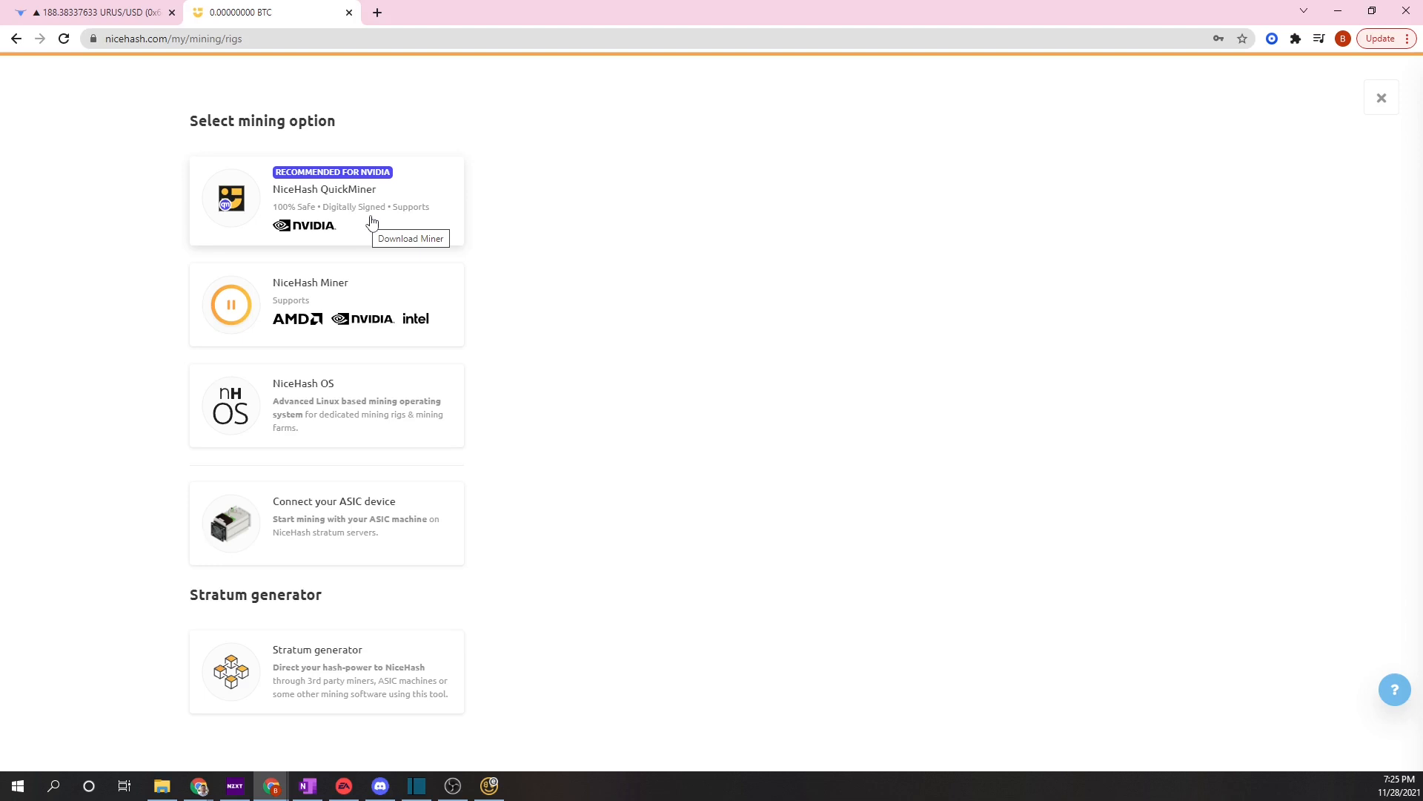
- View the NiceHash QuickMiner details down to the Windows Defender exclusion instructions
left_click(325, 188)
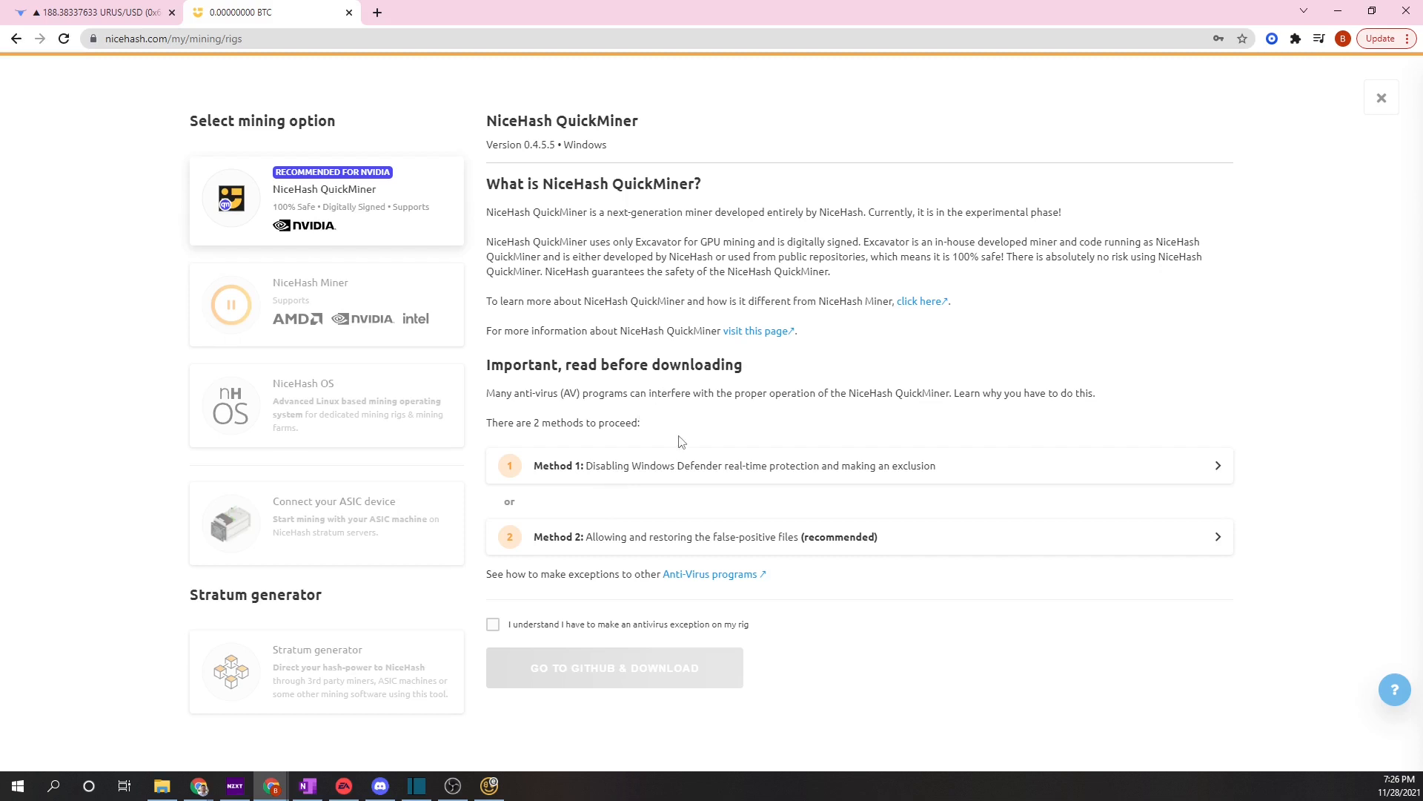
mouse_move(637, 467)
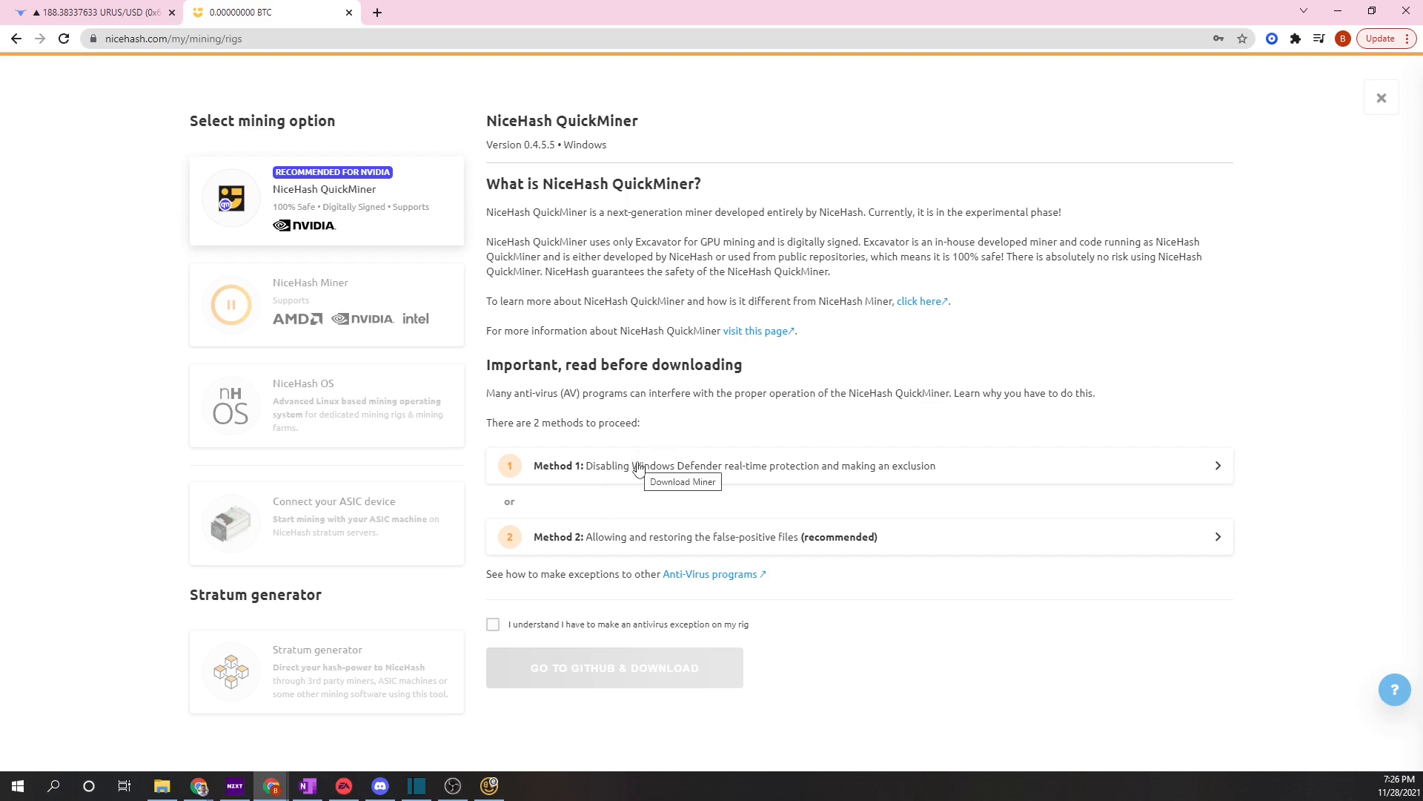
mouse_move(776, 472)
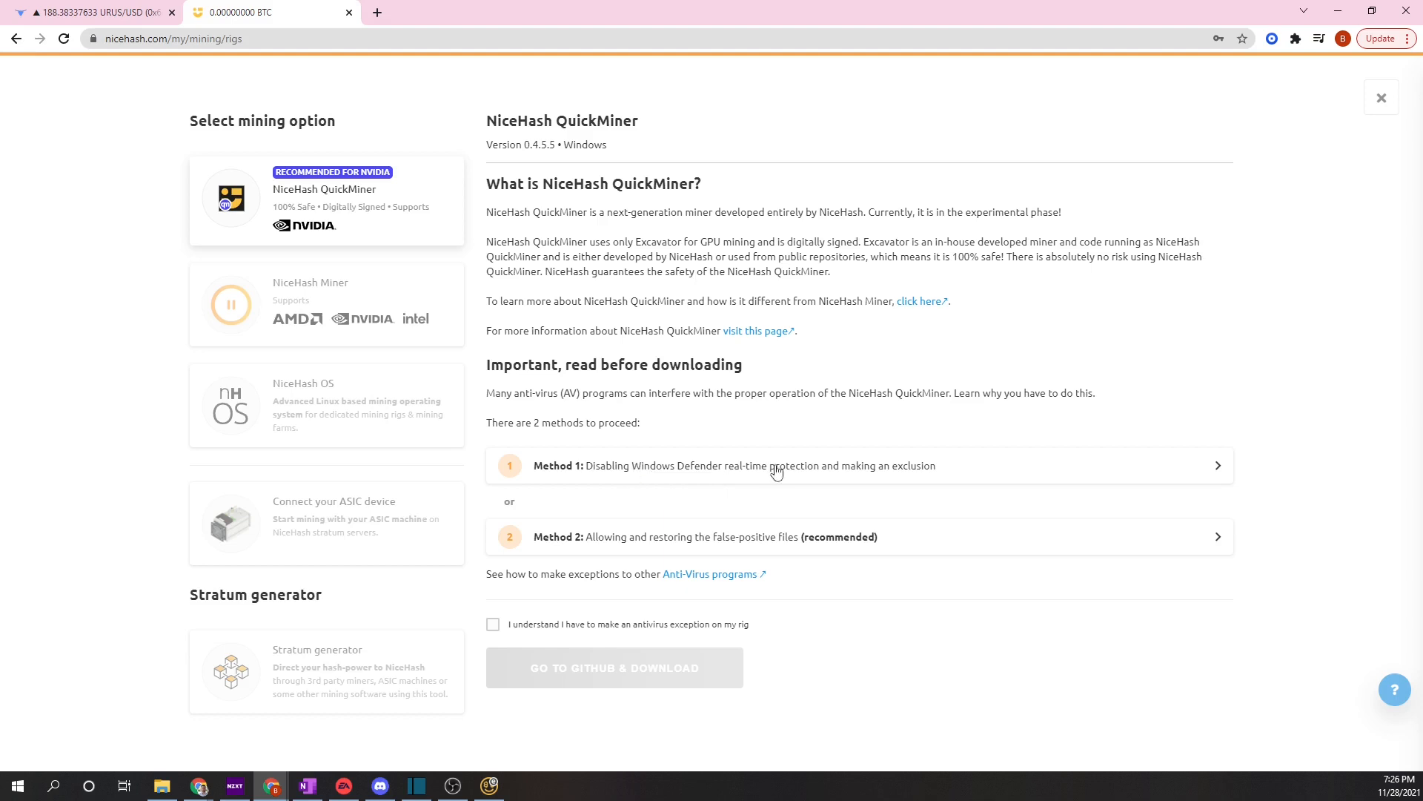
mouse_move(718, 479)
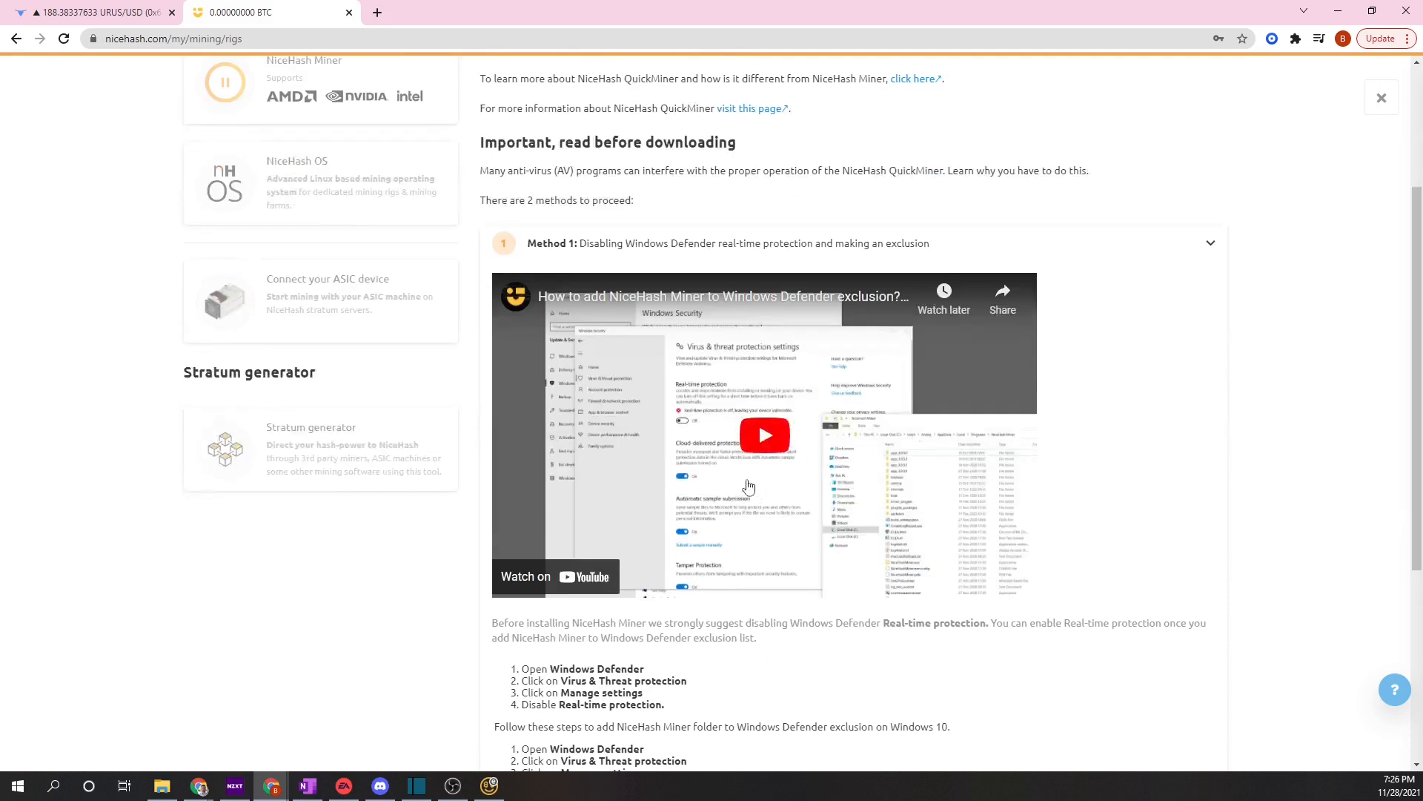
scroll("down", 3)
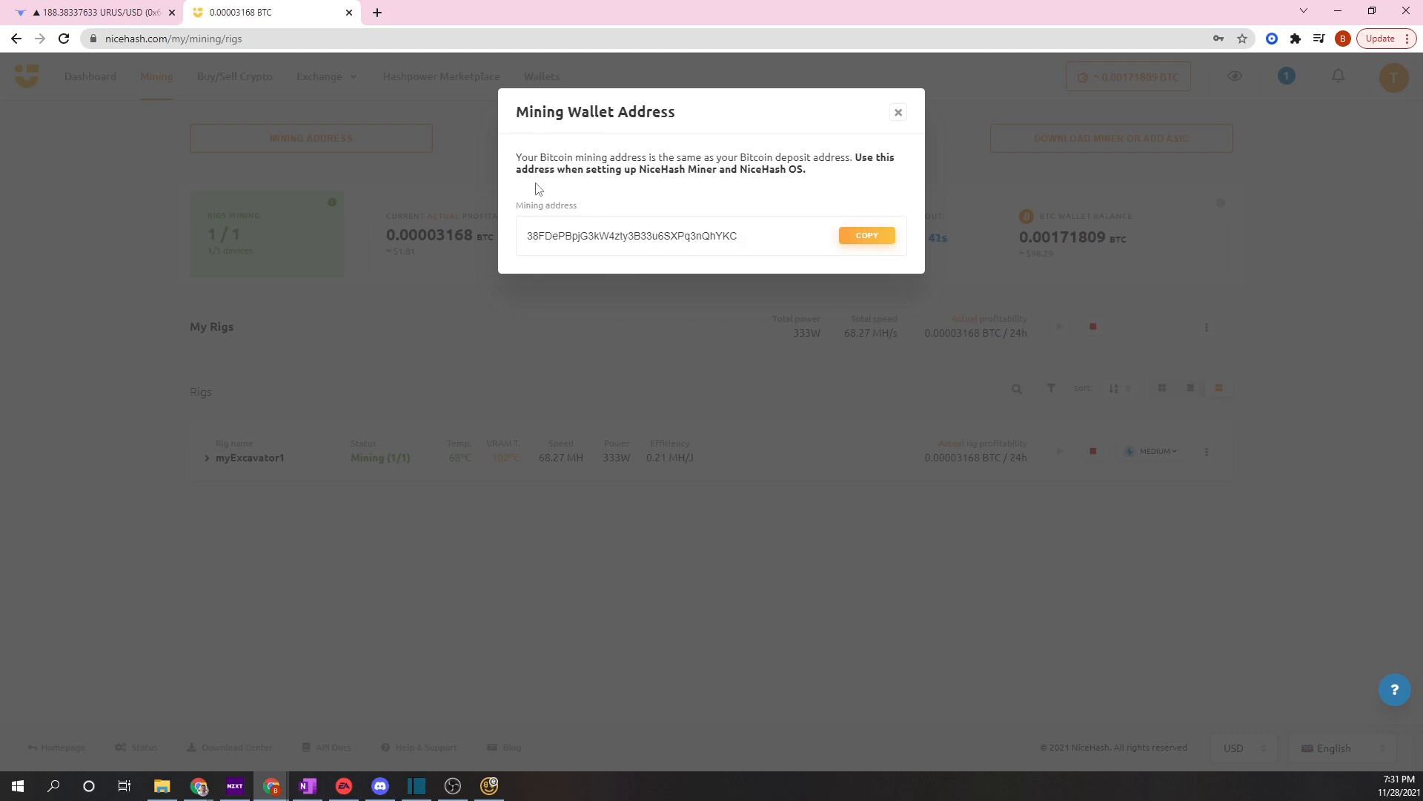
- Show the Bitcoin mining address and copy it for QuickMiner
left_click(898, 112)
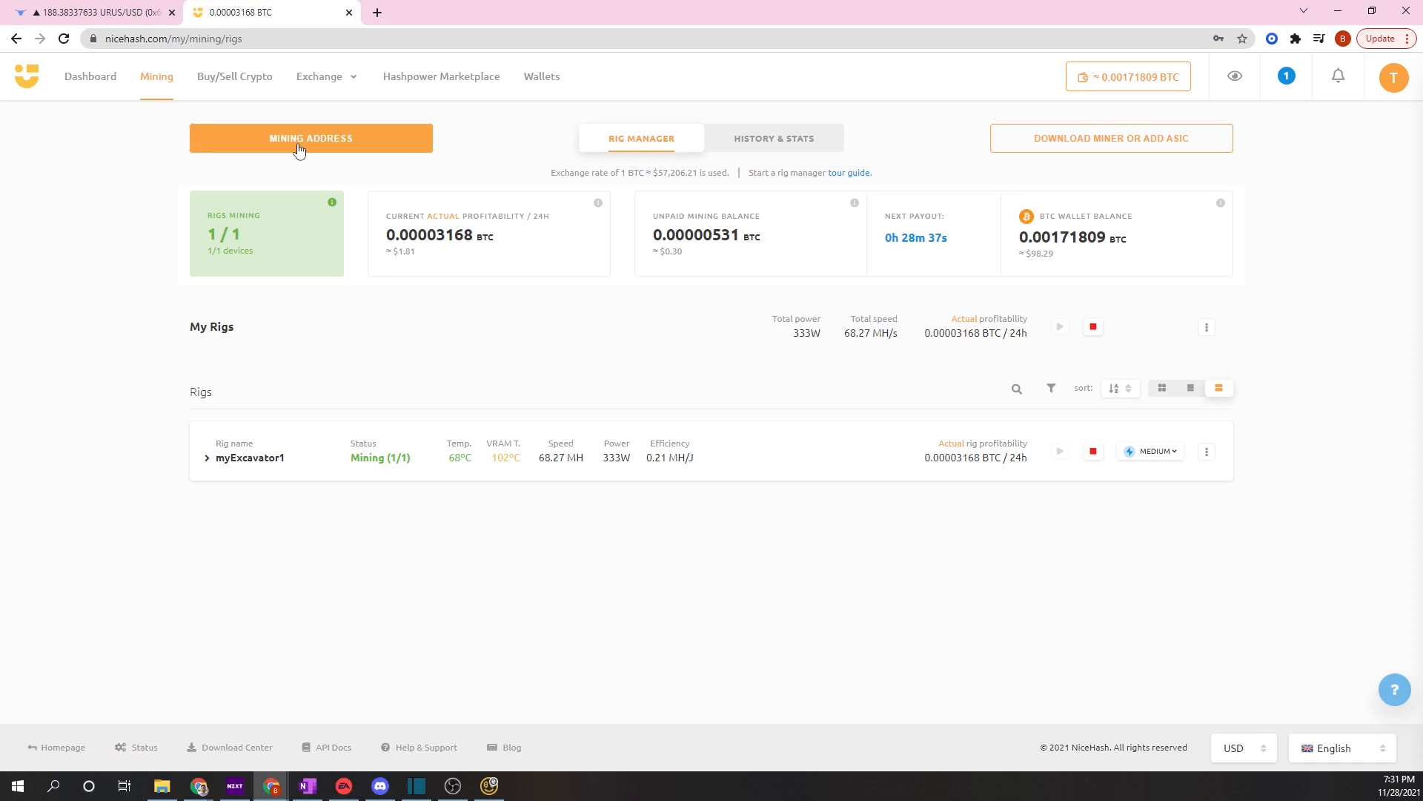
left_click(310, 138)
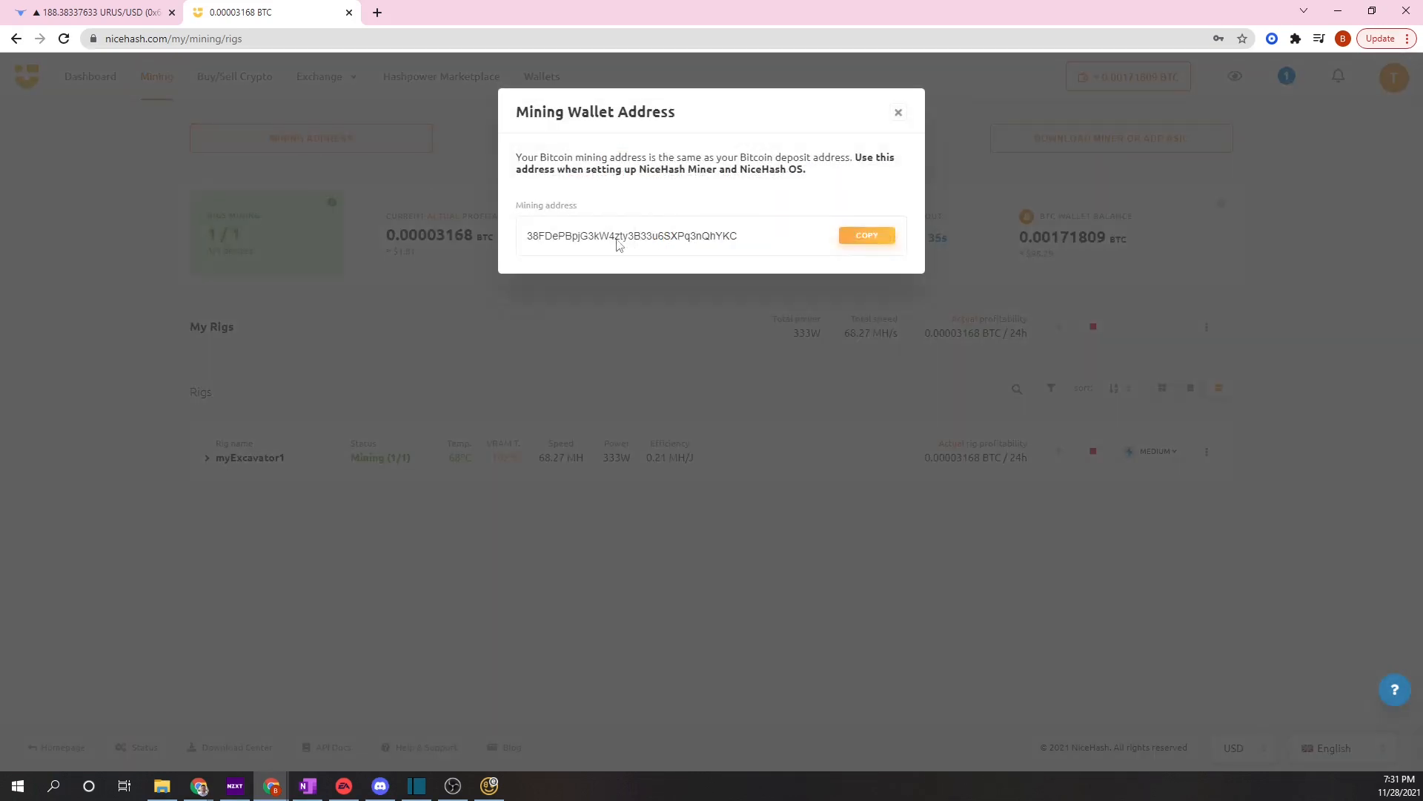
left_click(865, 234)
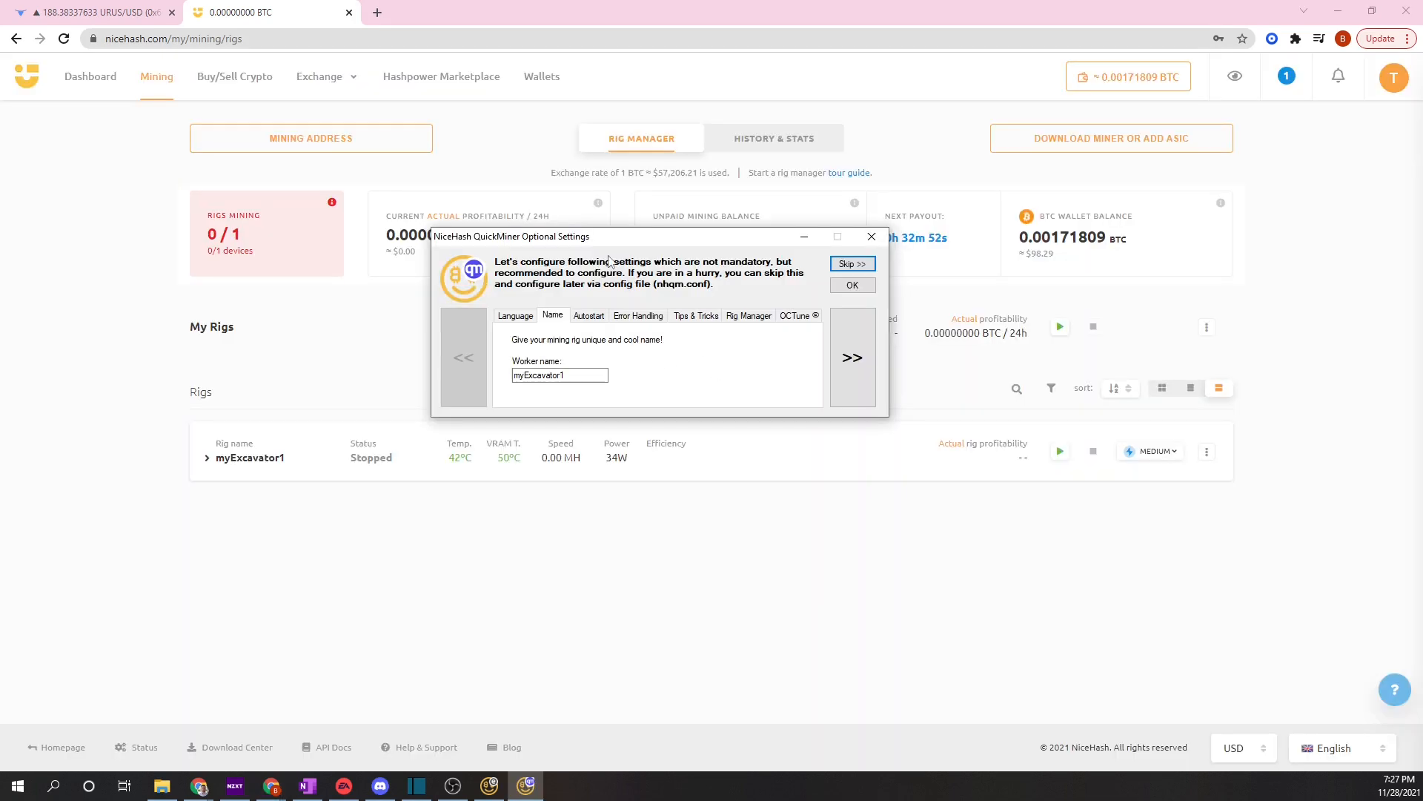
- Review Language (English) and worker name myExcavator1, and set Autostart to start the miner with Windows
left_click(515, 314)
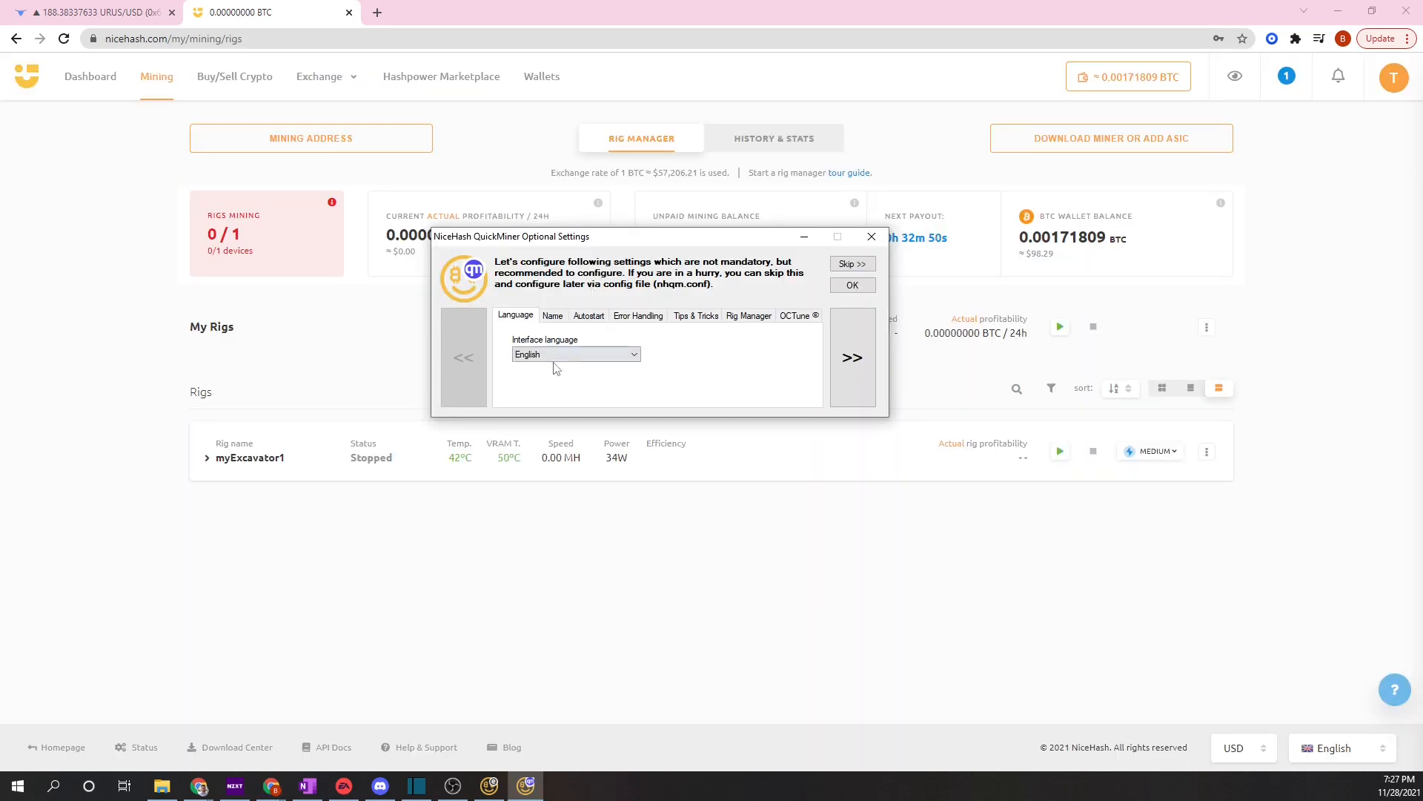
mouse_move(791, 327)
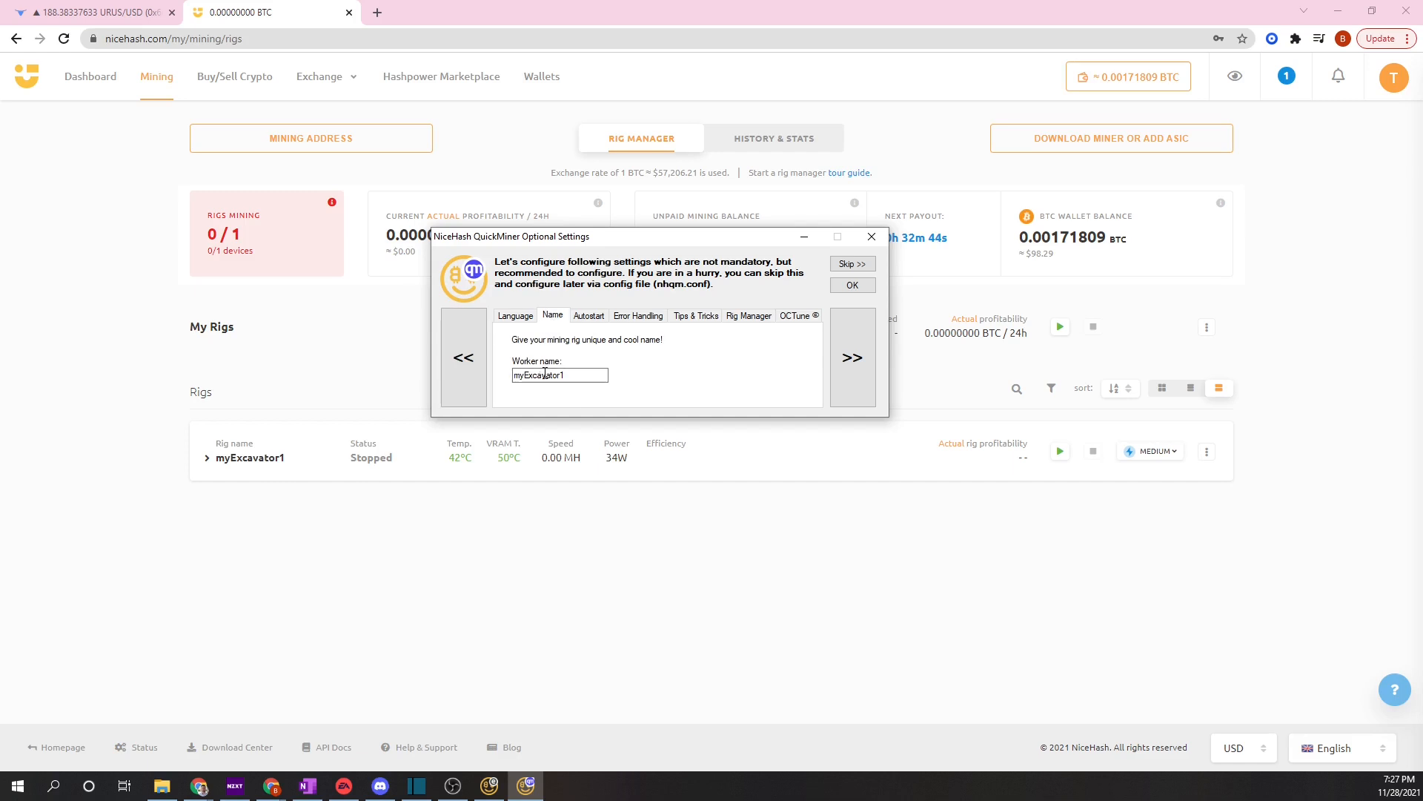
left_click(596, 375)
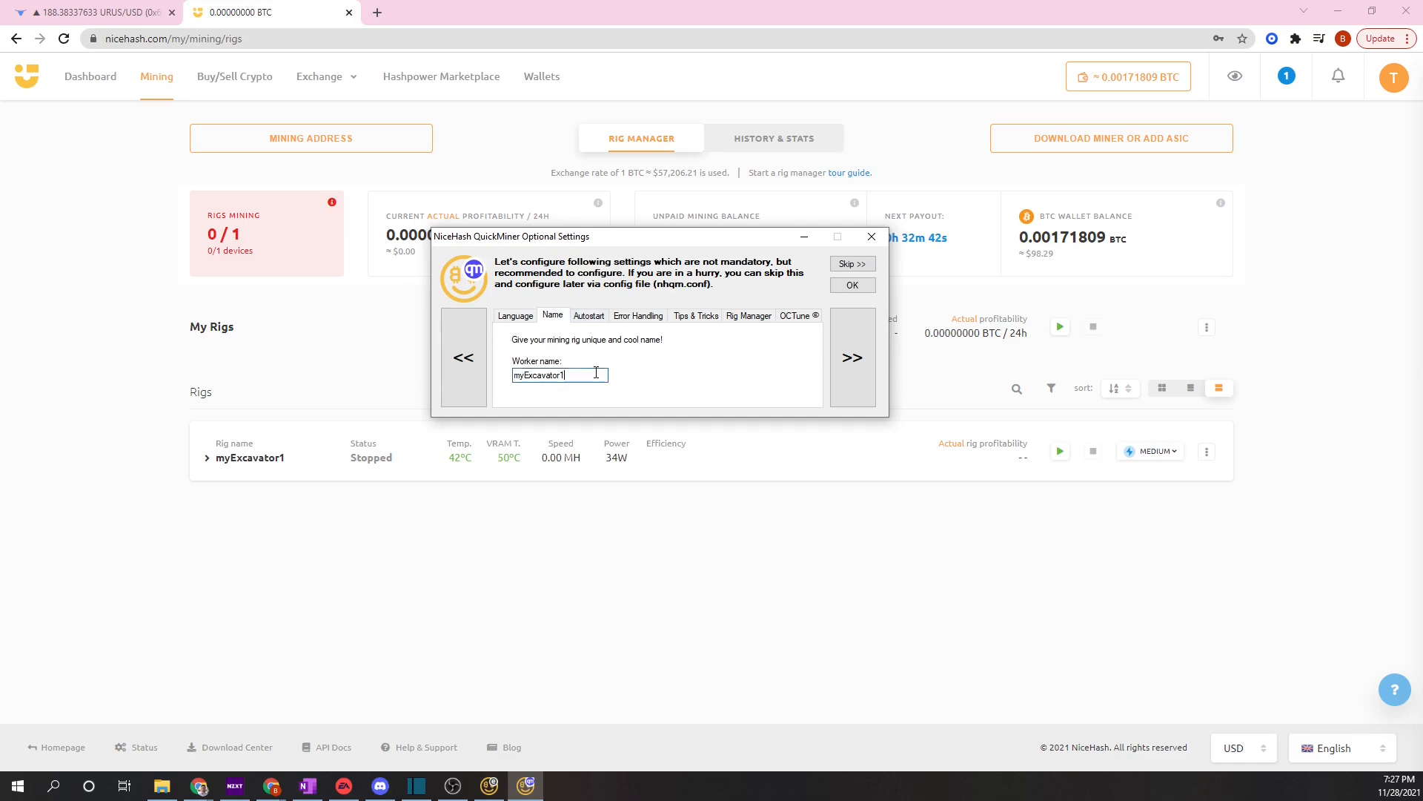
mouse_move(642, 353)
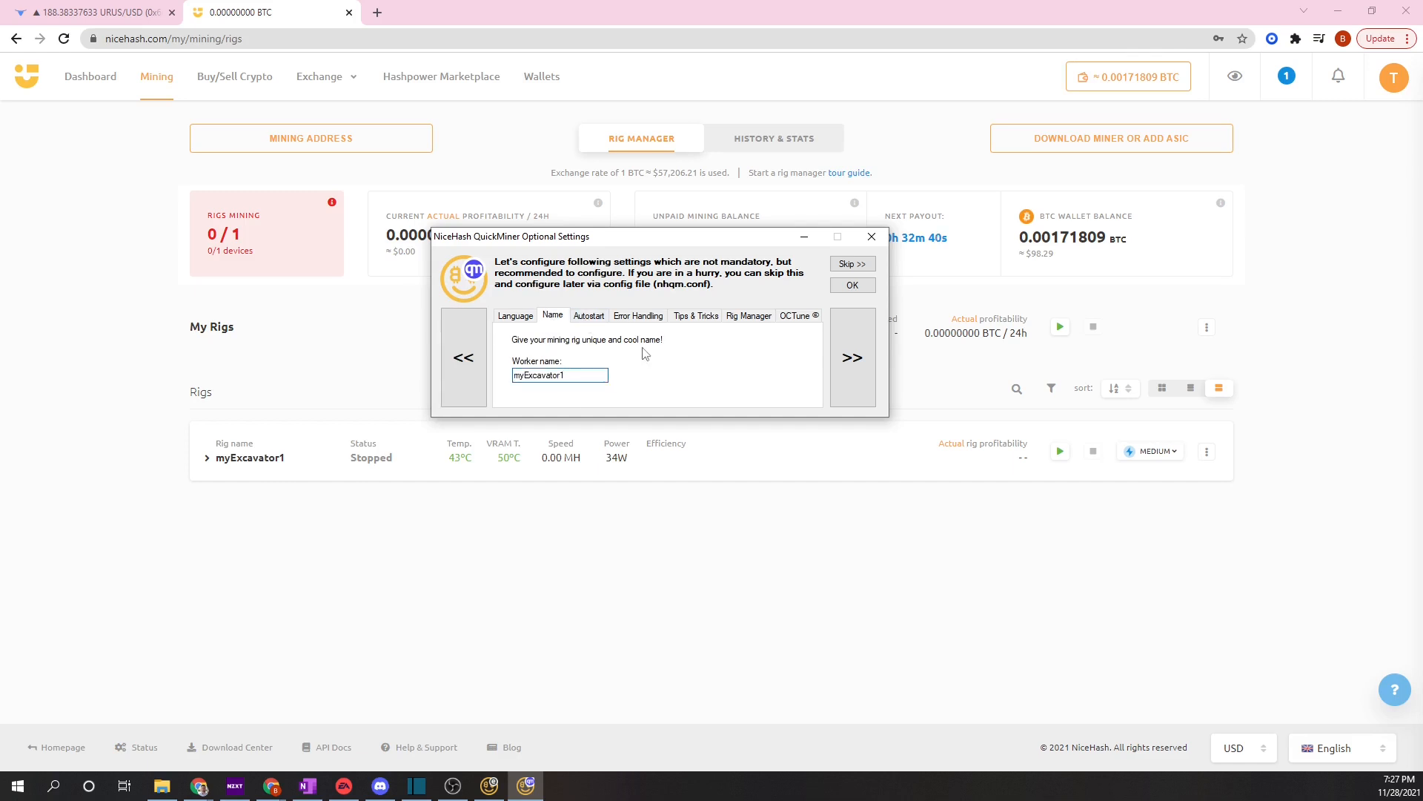
left_click(560, 376)
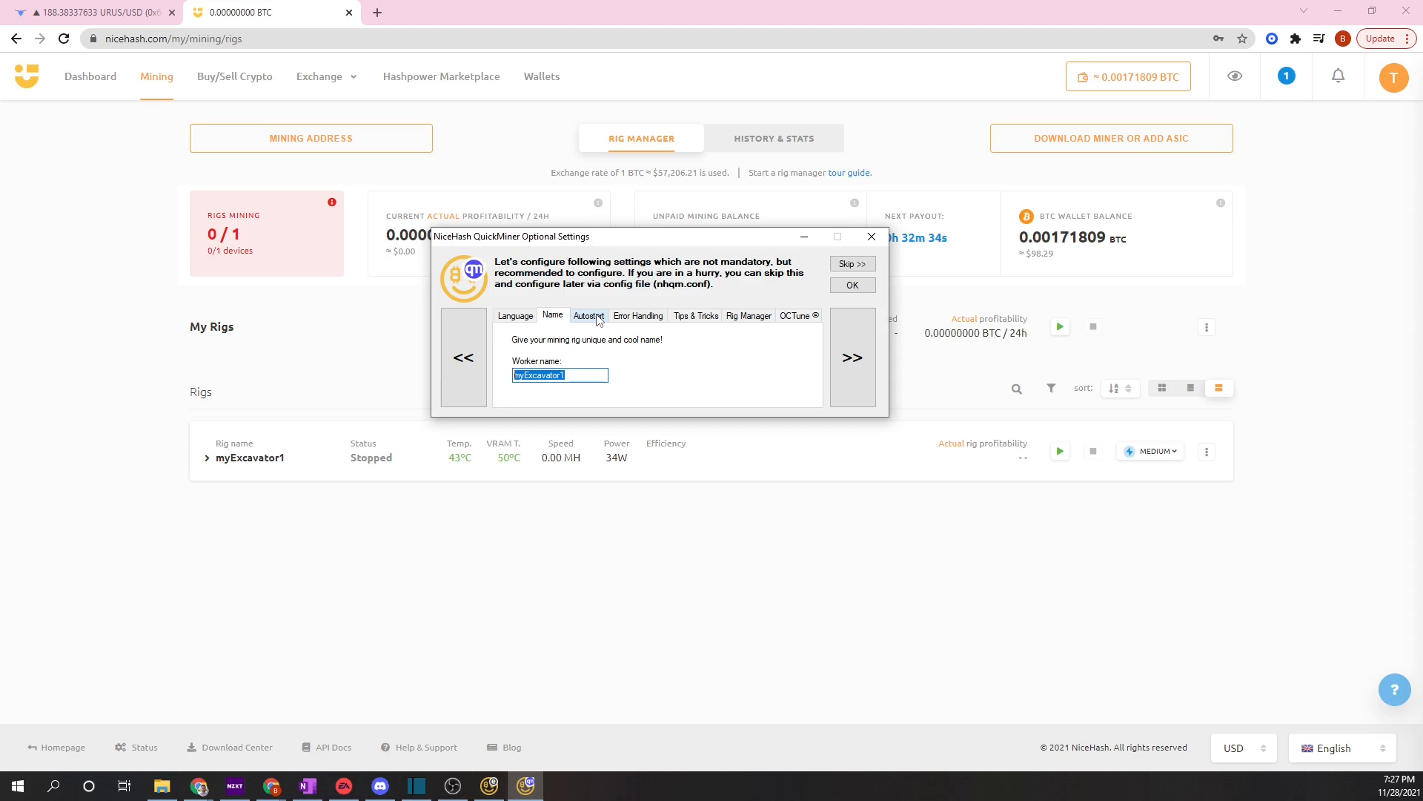
left_click(589, 314)
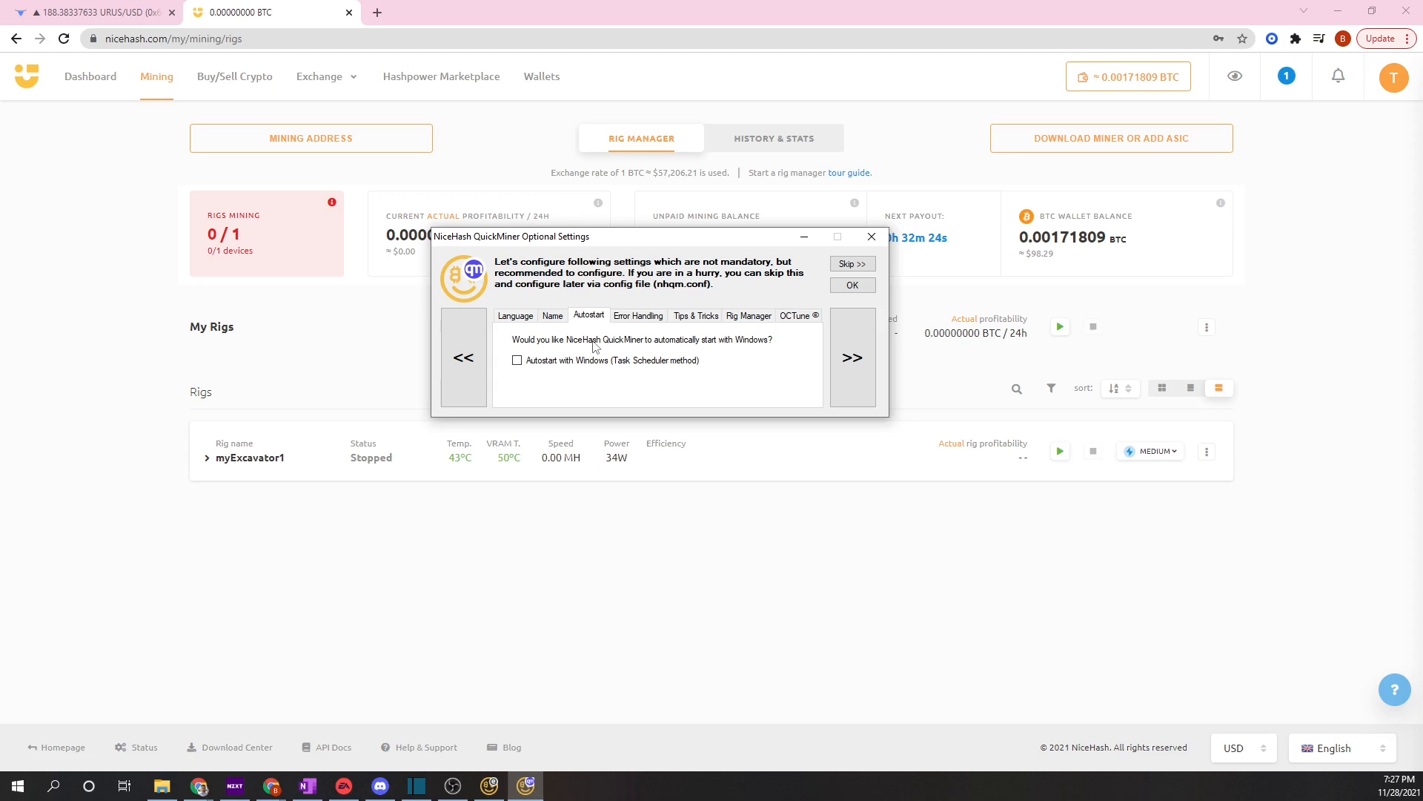
left_click(517, 359)
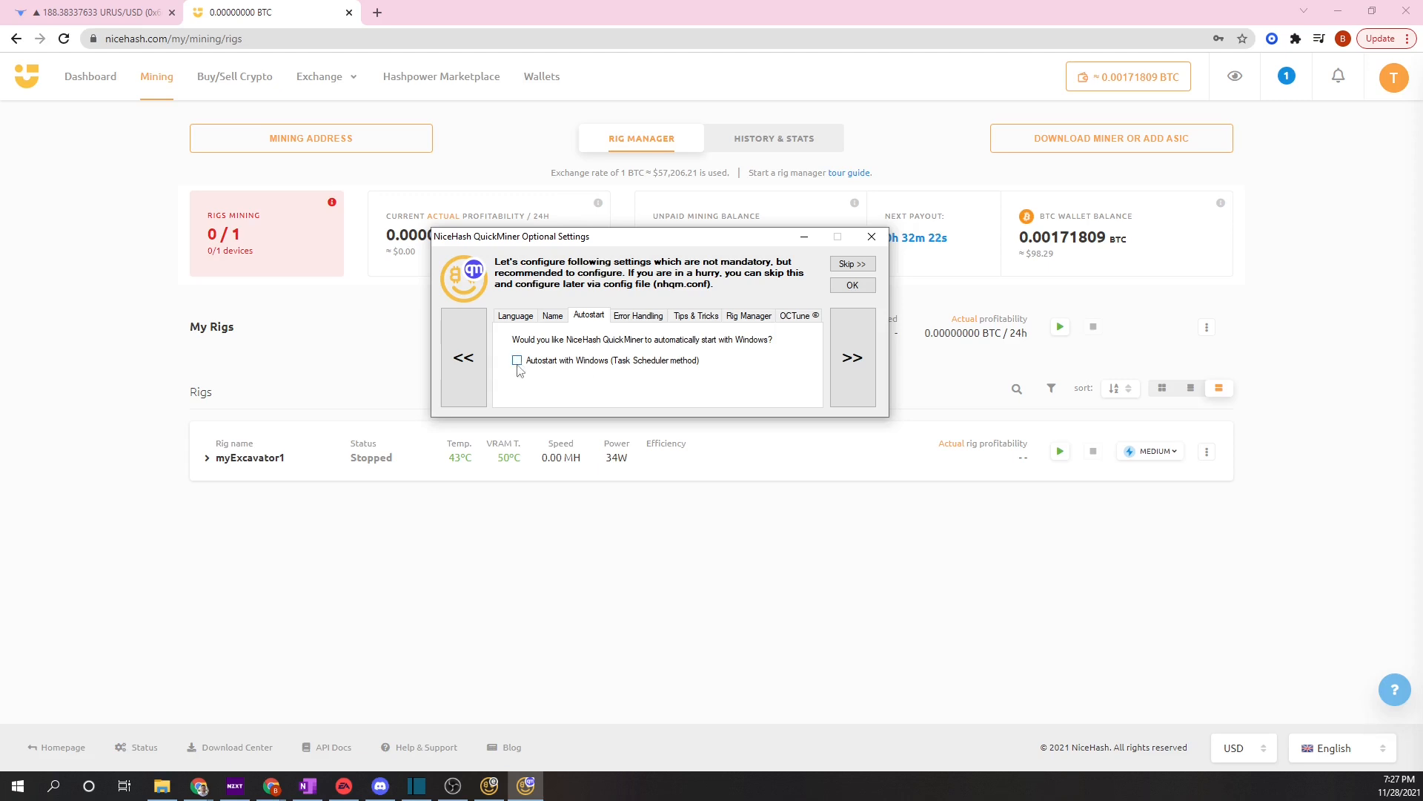
left_click(638, 315)
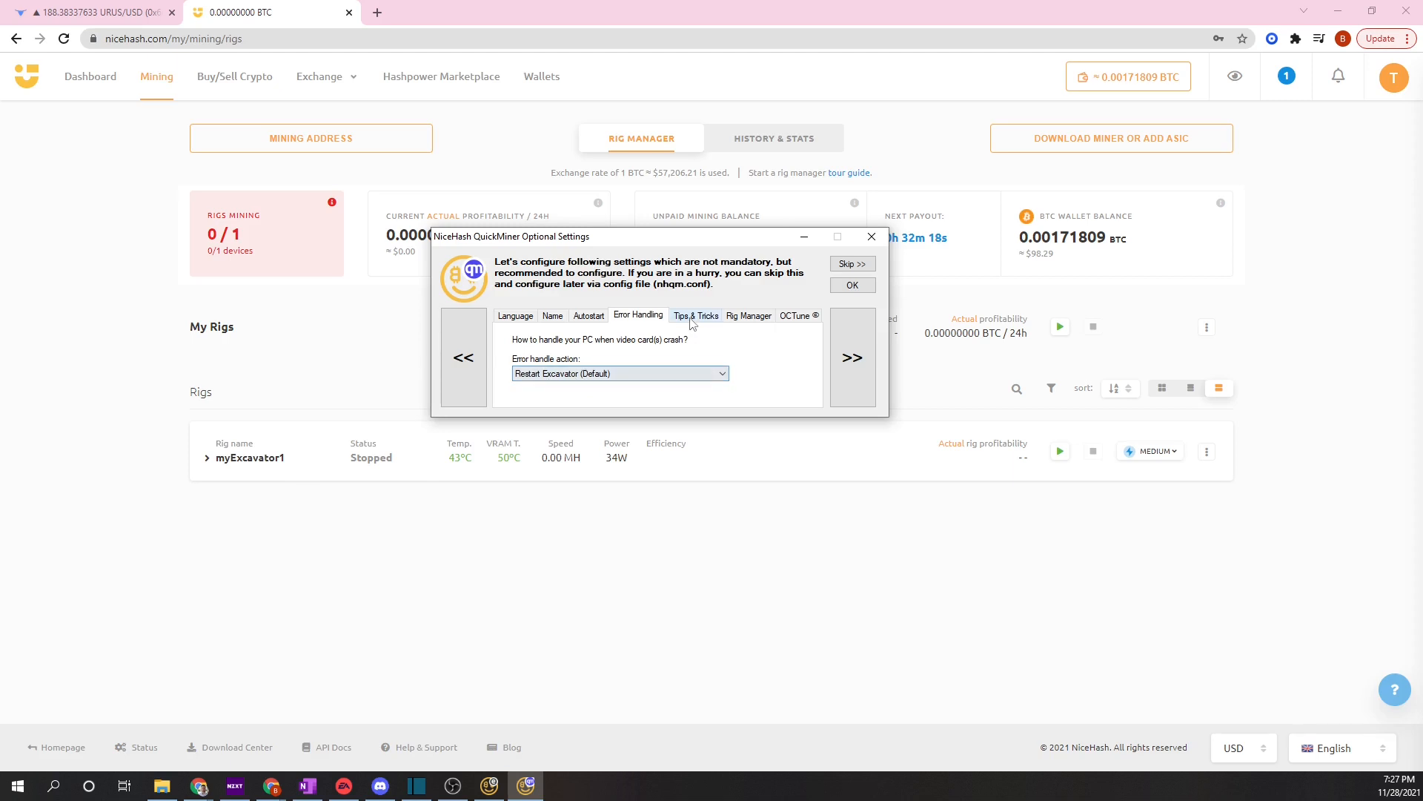
- Review Tips & Tricks and OCTune overclocking info, then confirm the settings to start mining
left_click(697, 315)
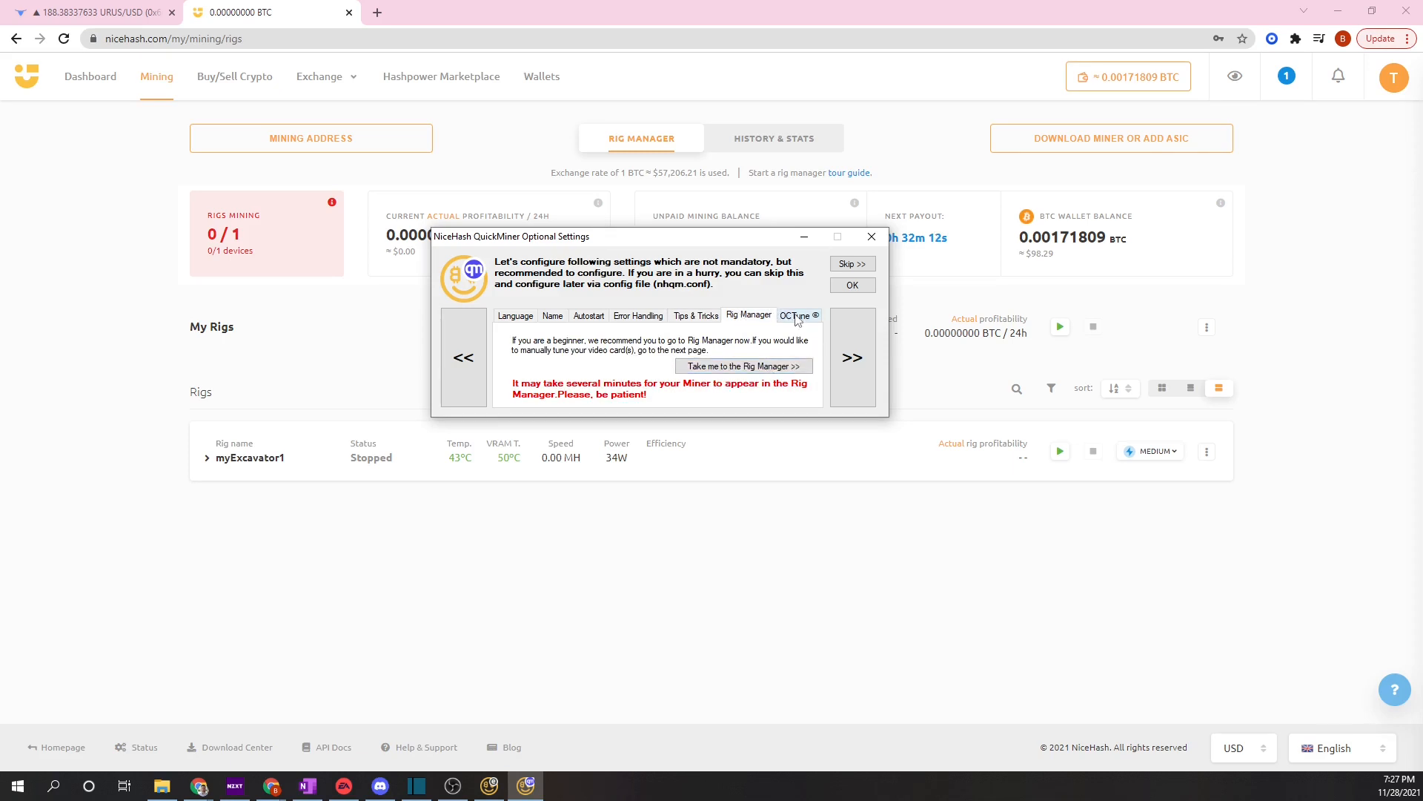
left_click(798, 315)
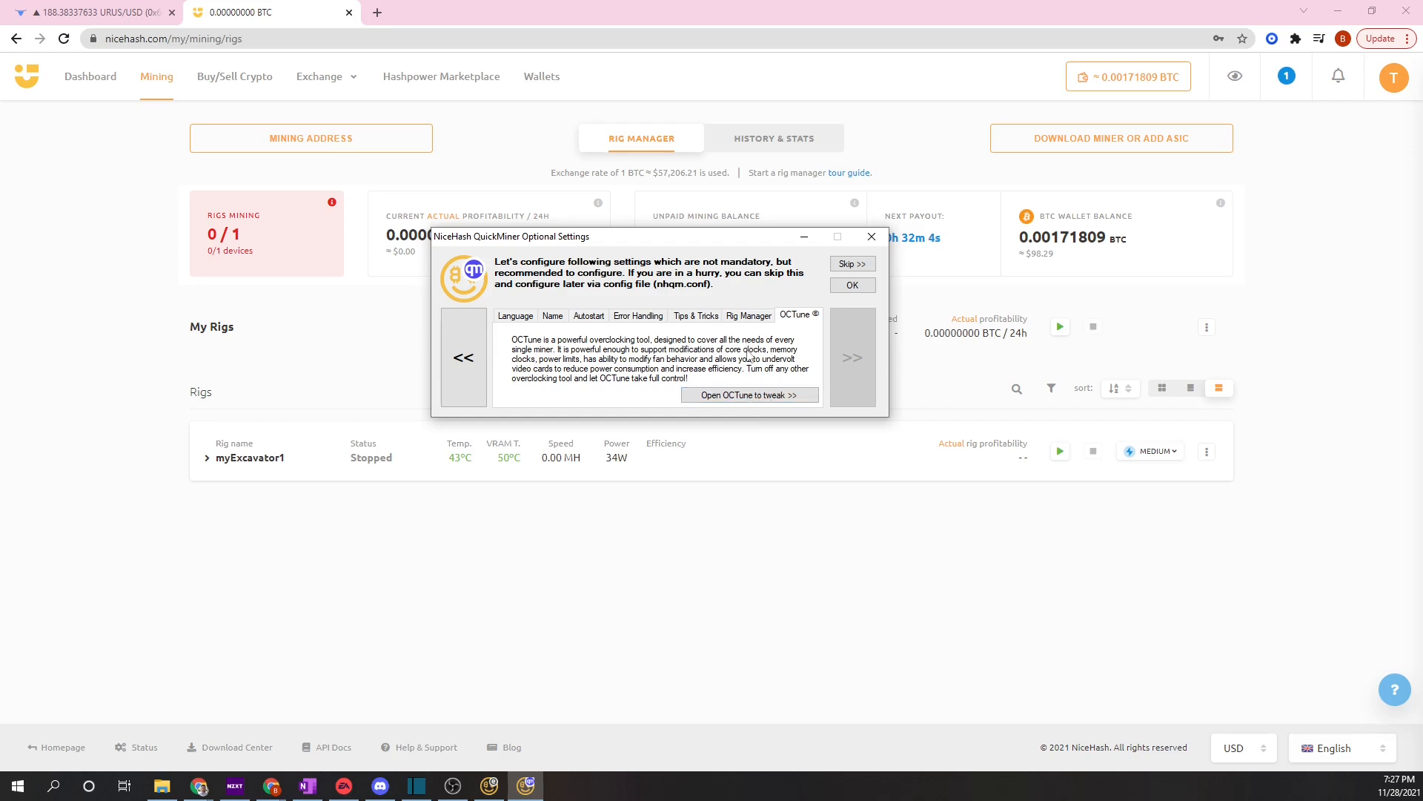
left_click(851, 285)
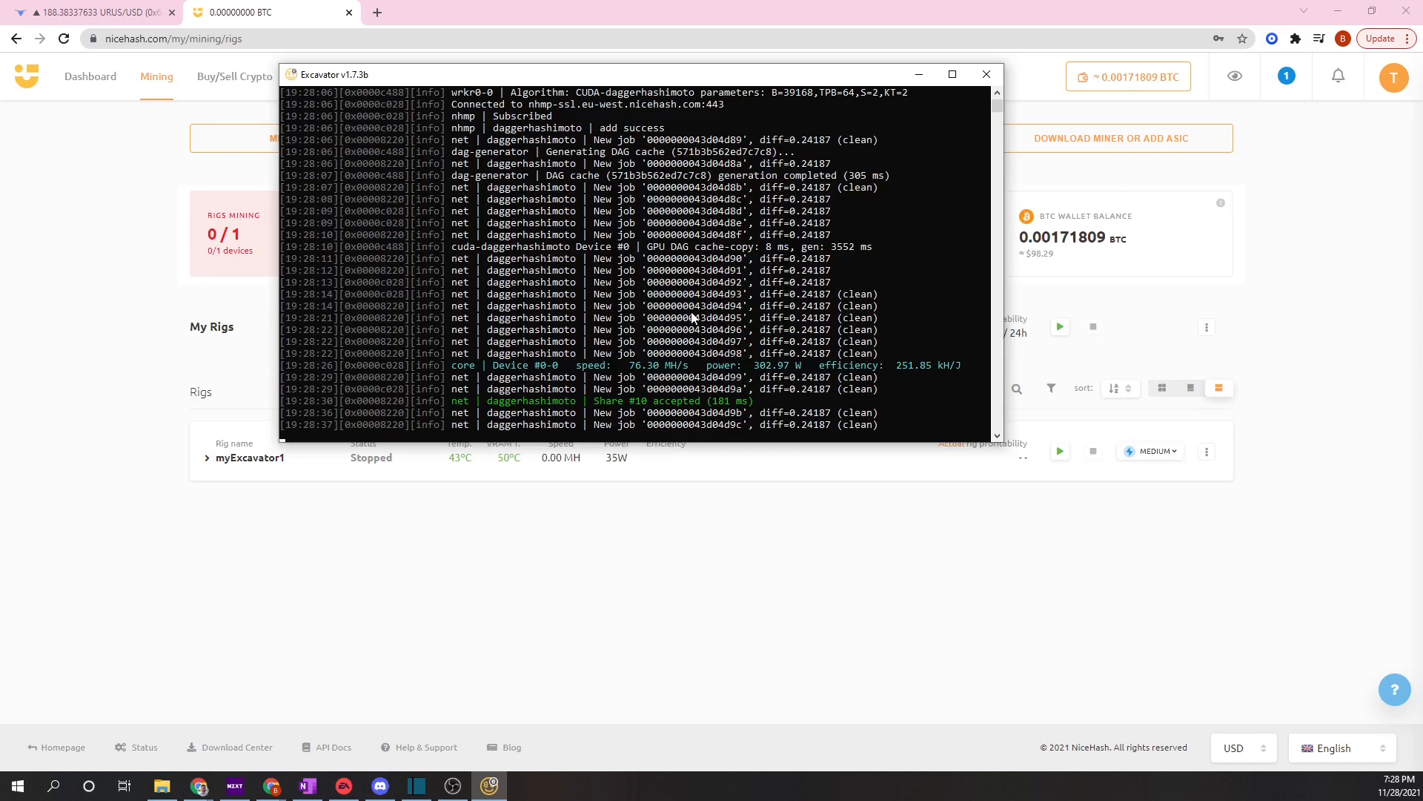
mouse_move(636, 330)
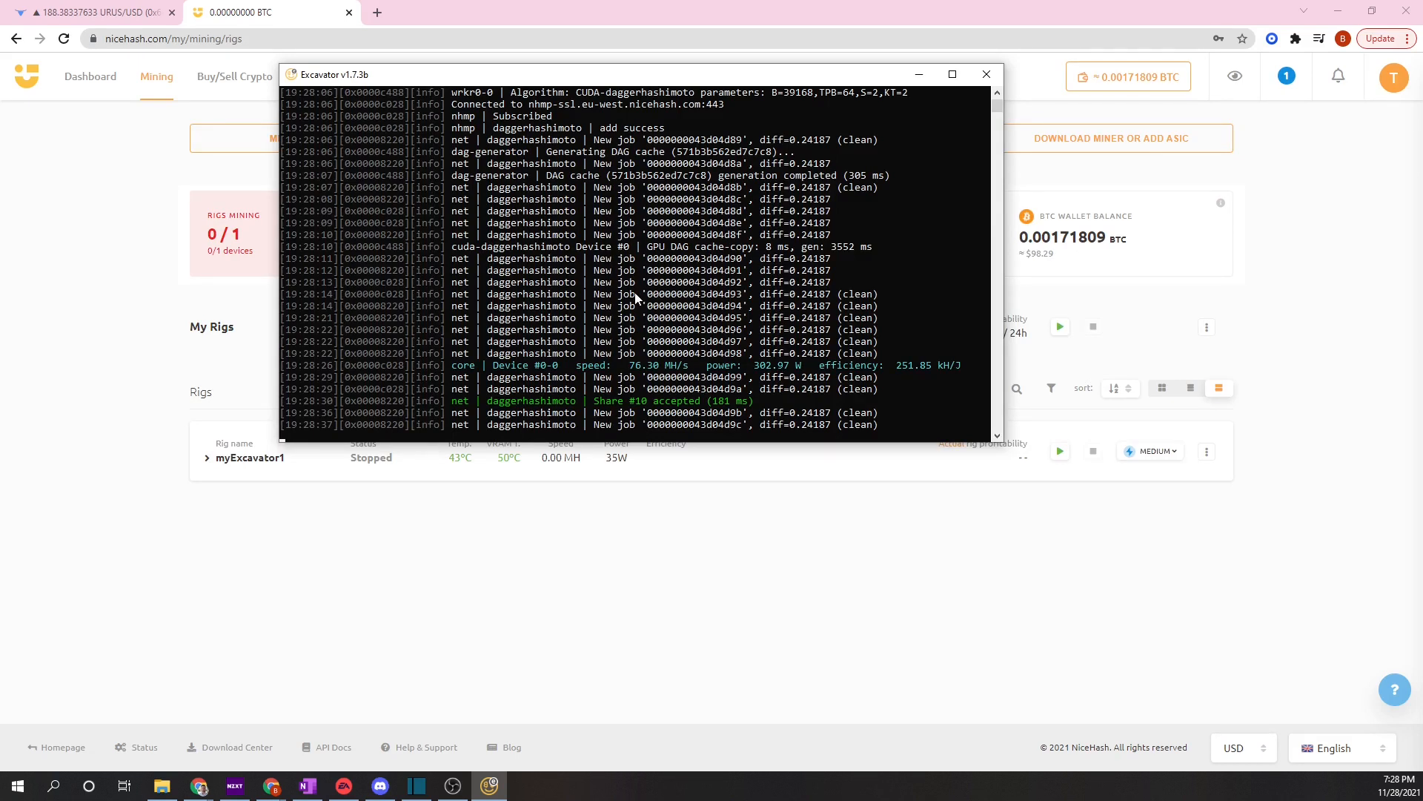
mouse_move(636, 316)
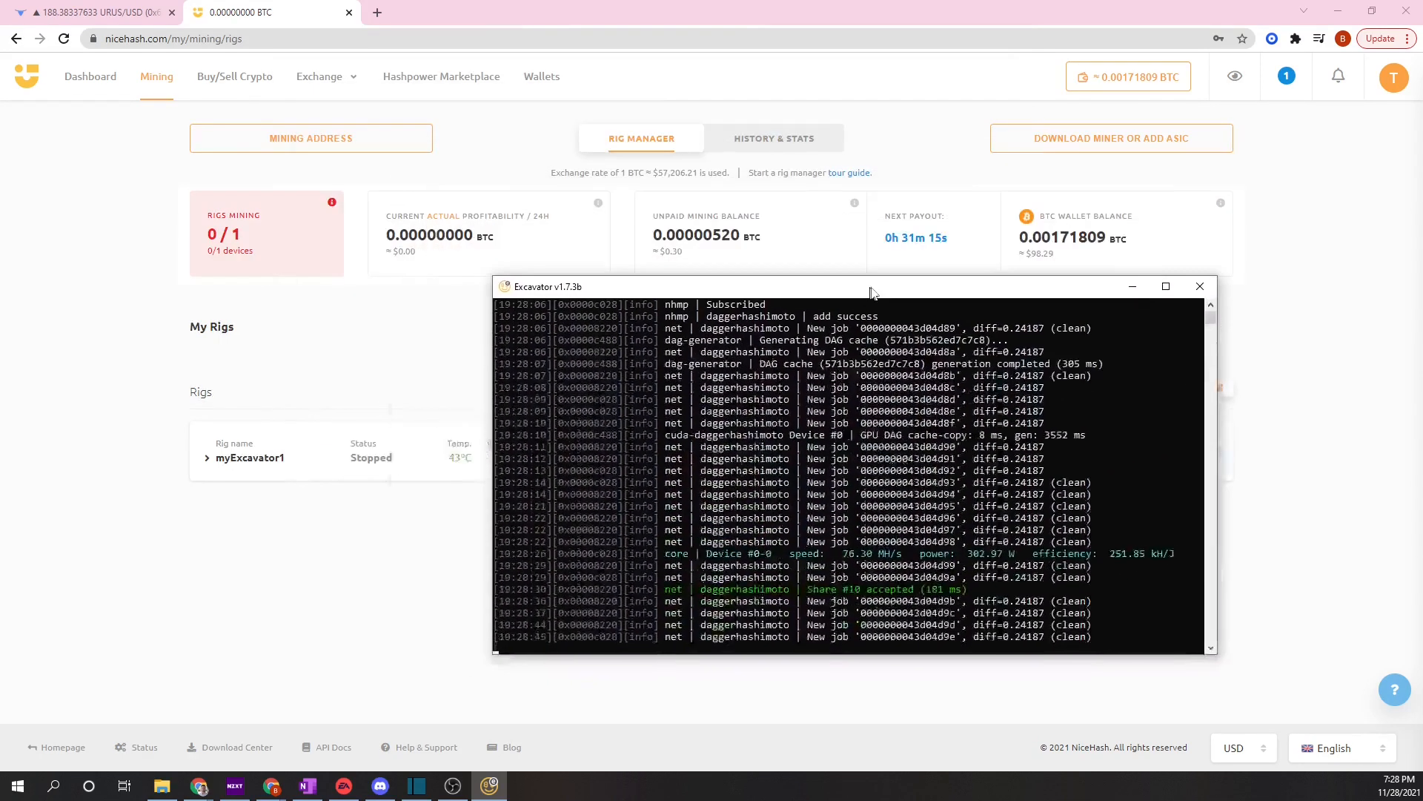
- Move the Excavator log window aside and return to the rig manager page
left_click_drag(871, 287, 863, 138)
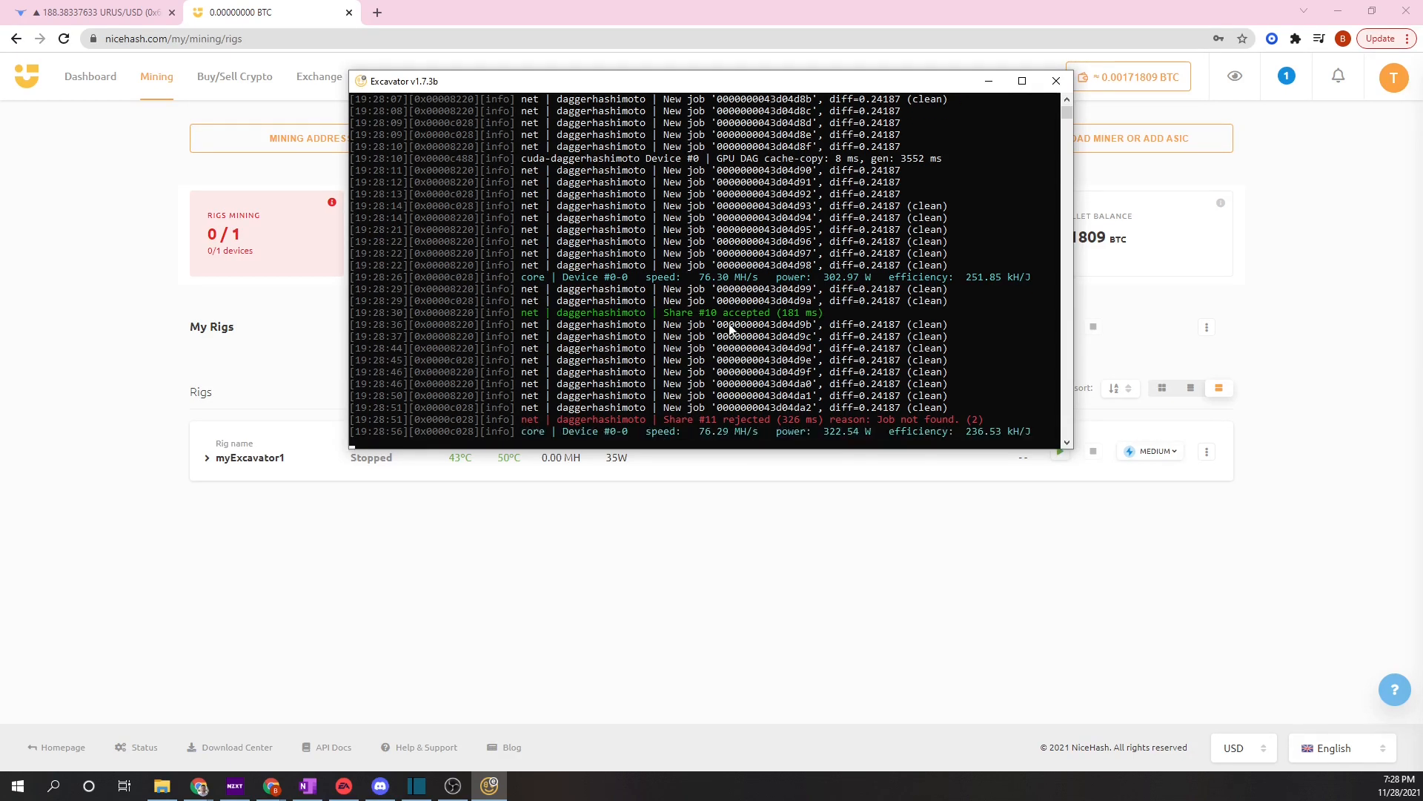
left_click(1055, 80)
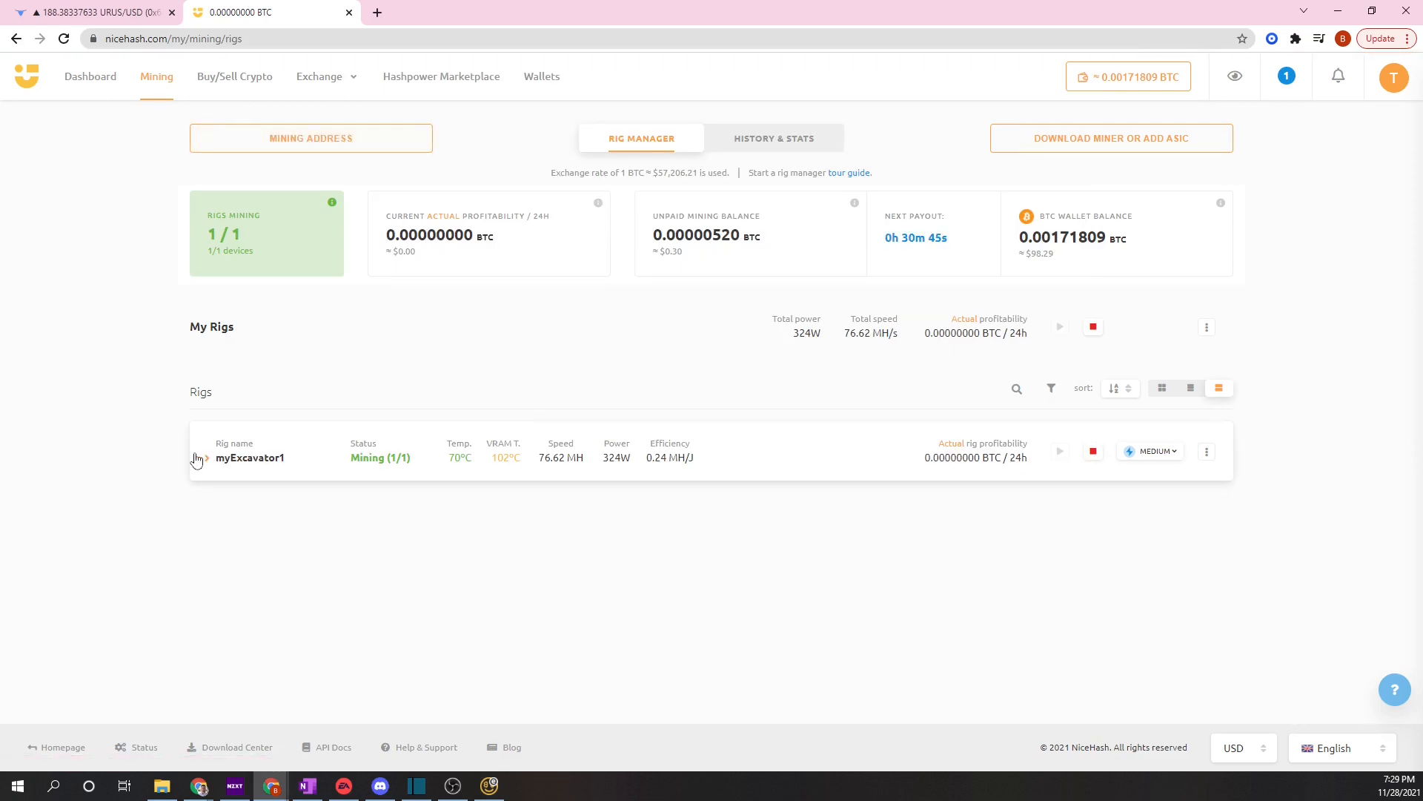
- Expand myExcavator1 and show the MEDIUM overclock profile choices for the rig and its RTX 3080
left_click(200, 458)
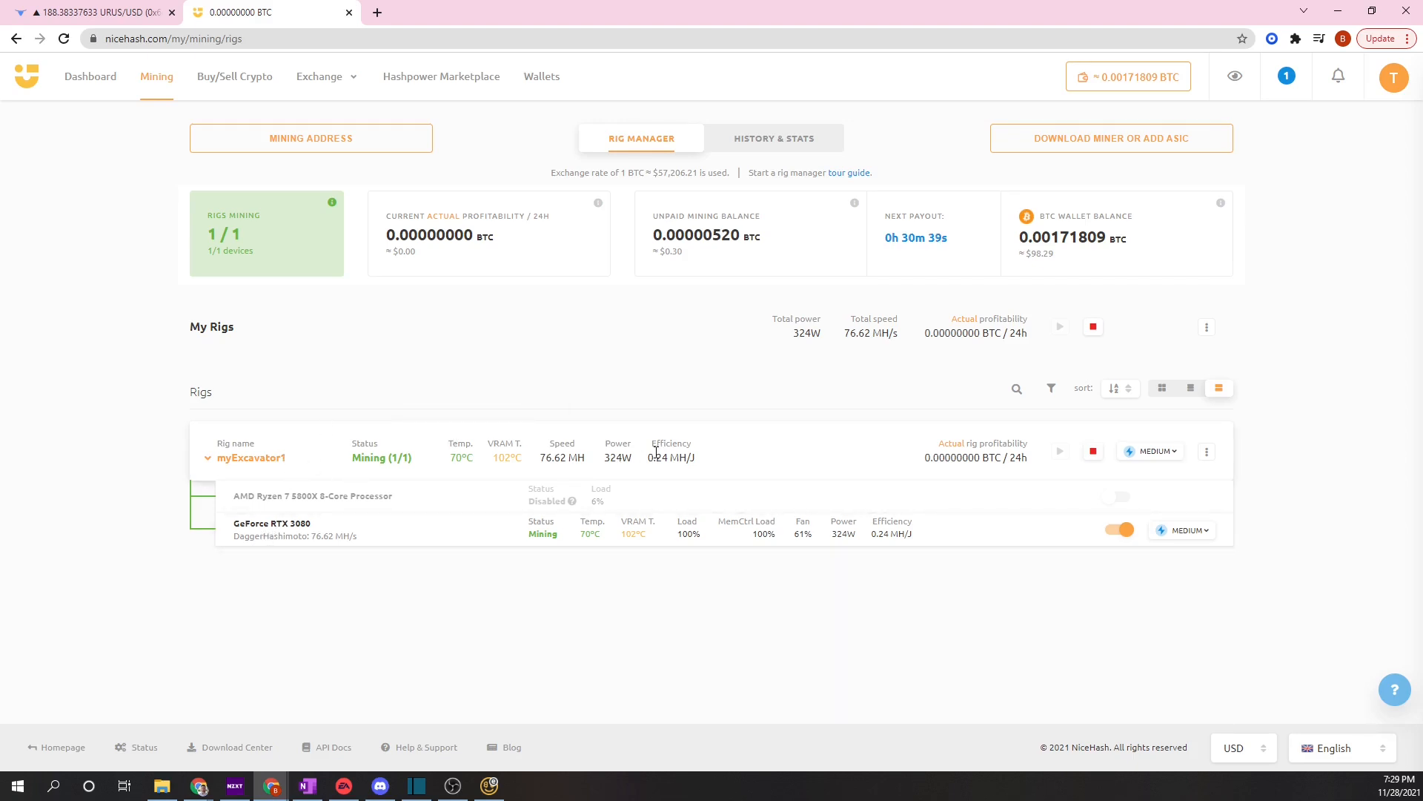
mouse_move(1131, 467)
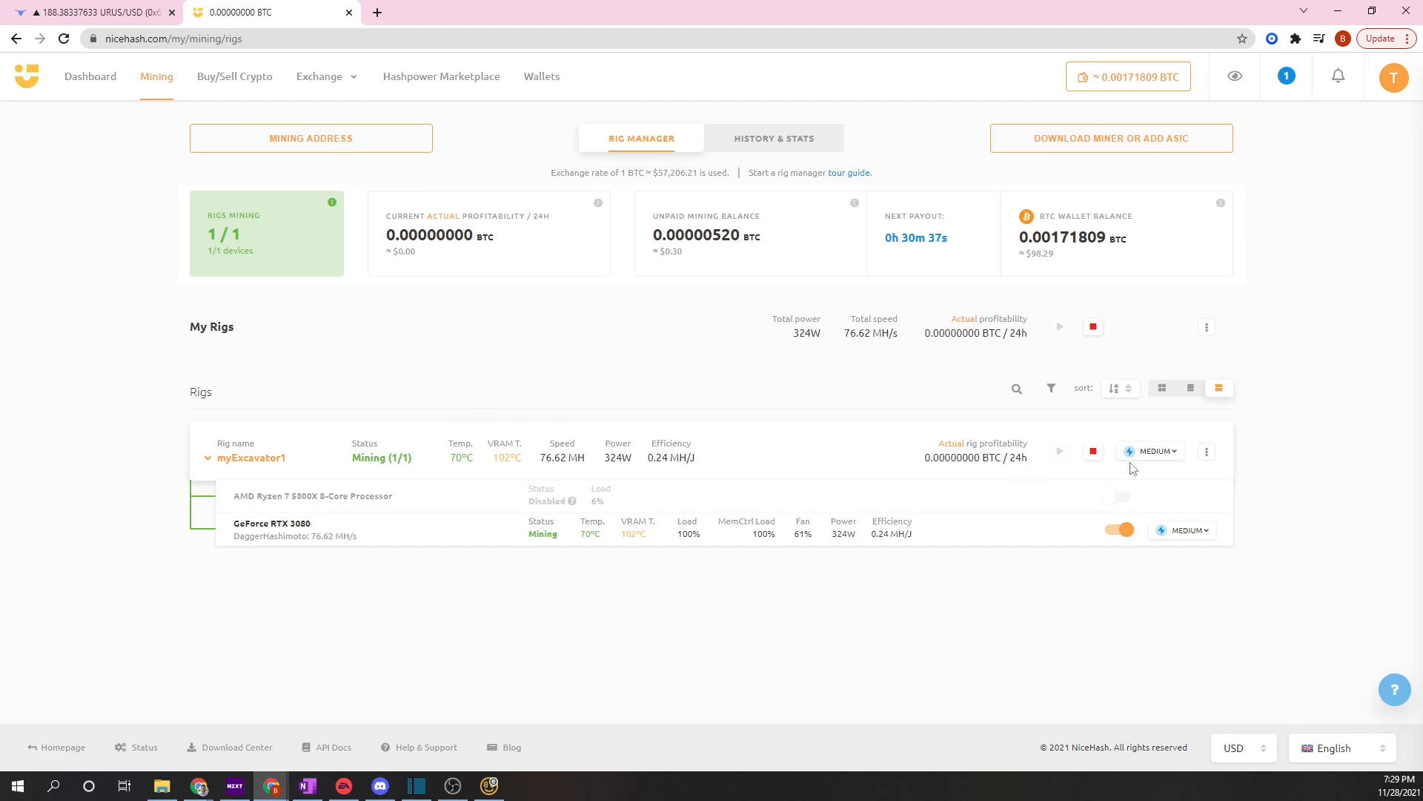
left_click(1149, 451)
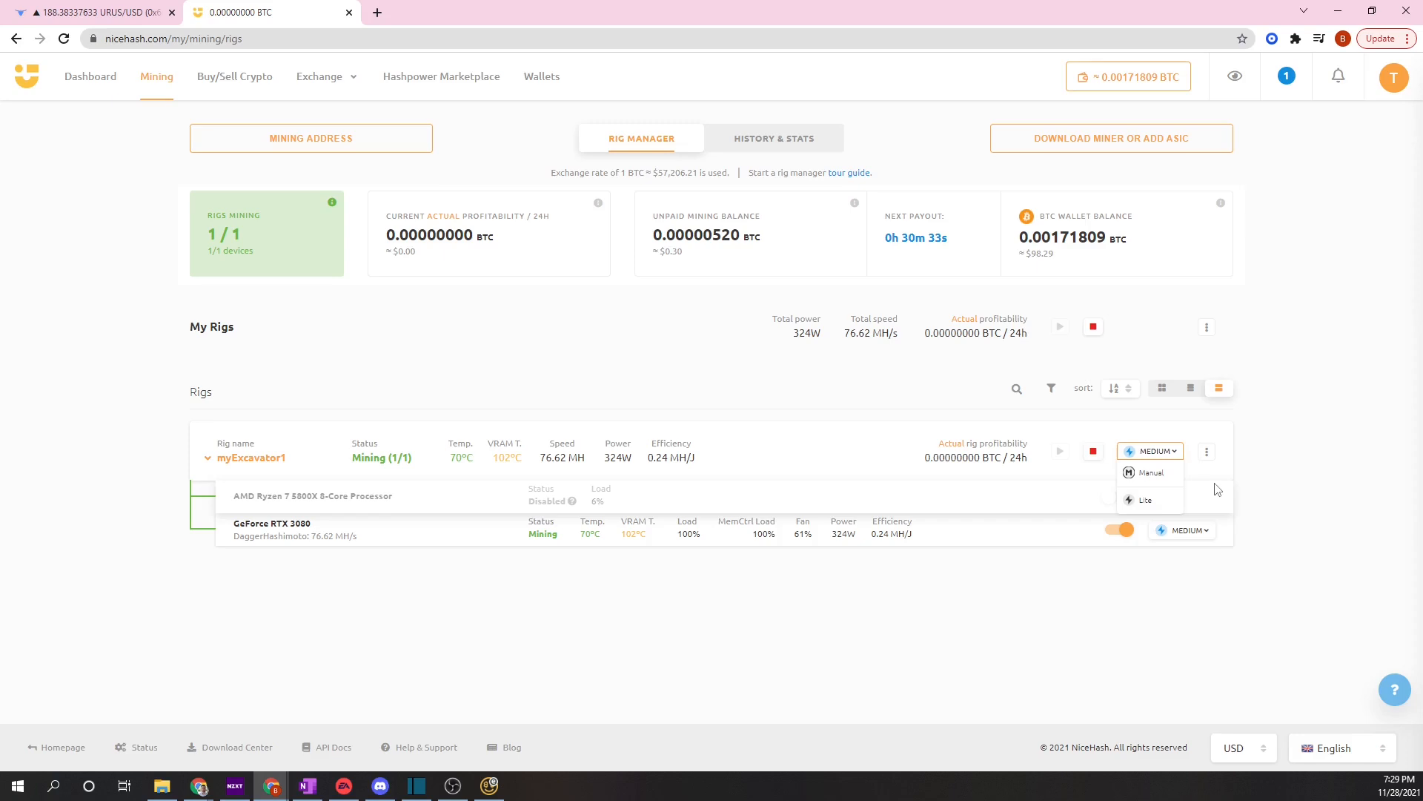
left_click(1183, 531)
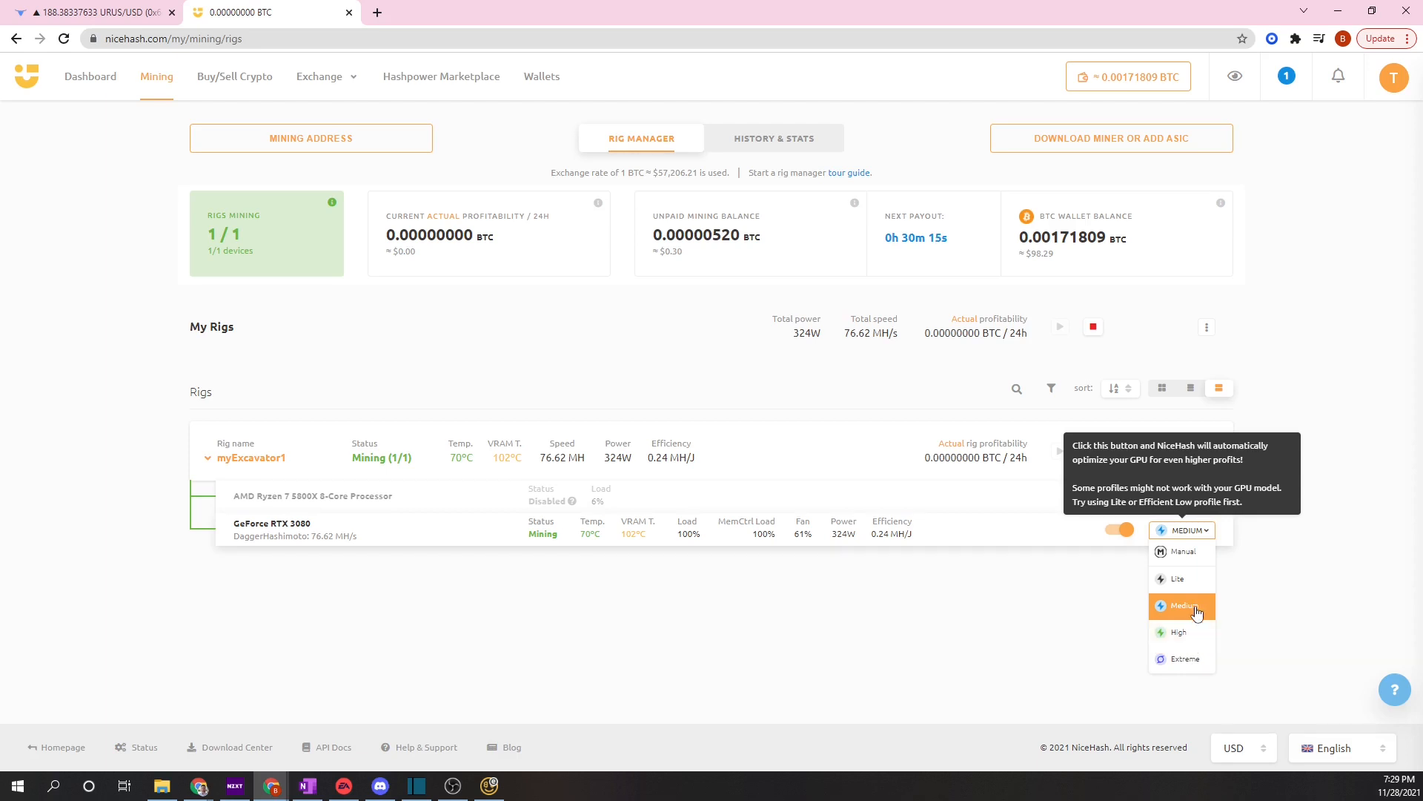
mouse_move(1195, 614)
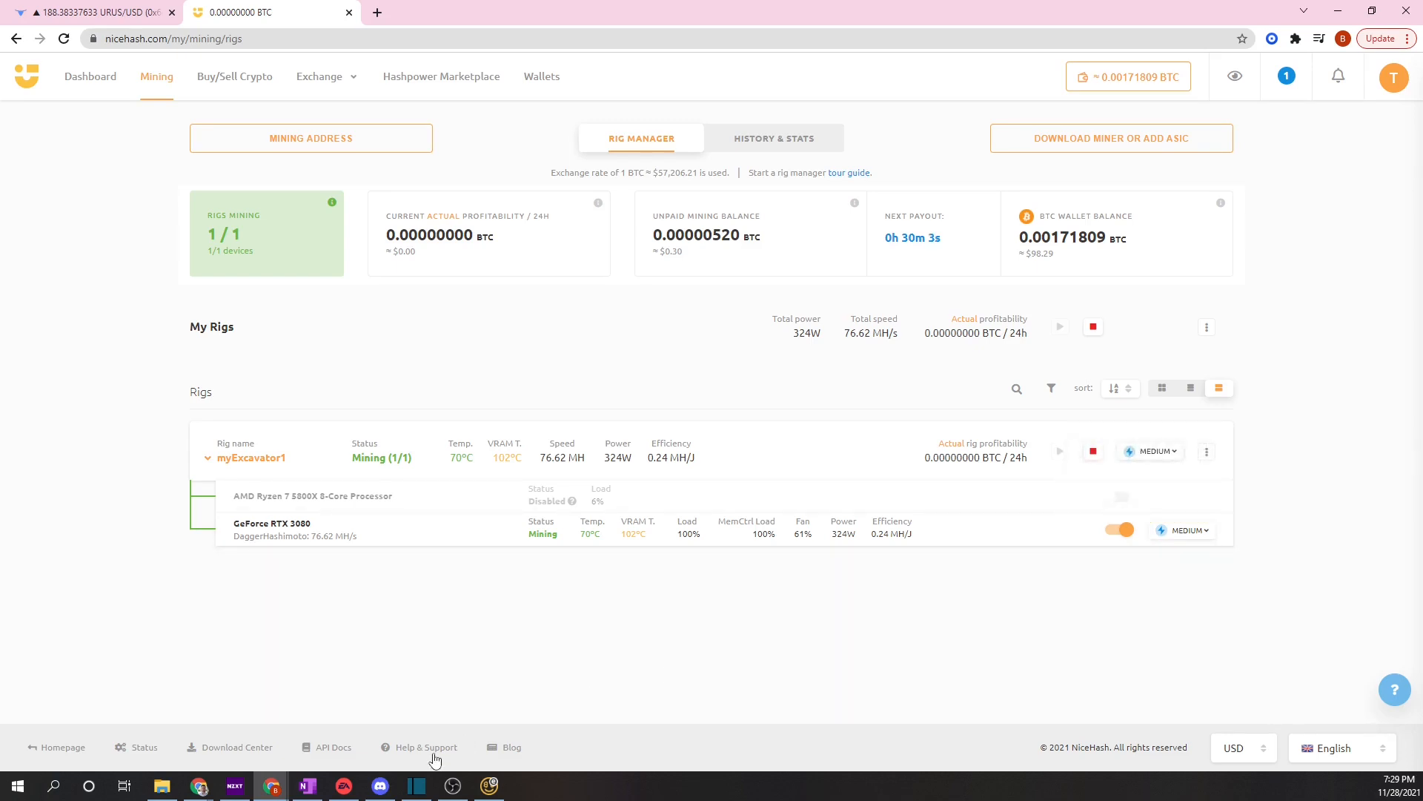
- Check the Excavator console, read profitability and balances in the Rig Manager, and view the mining stats page
left_click(488, 786)
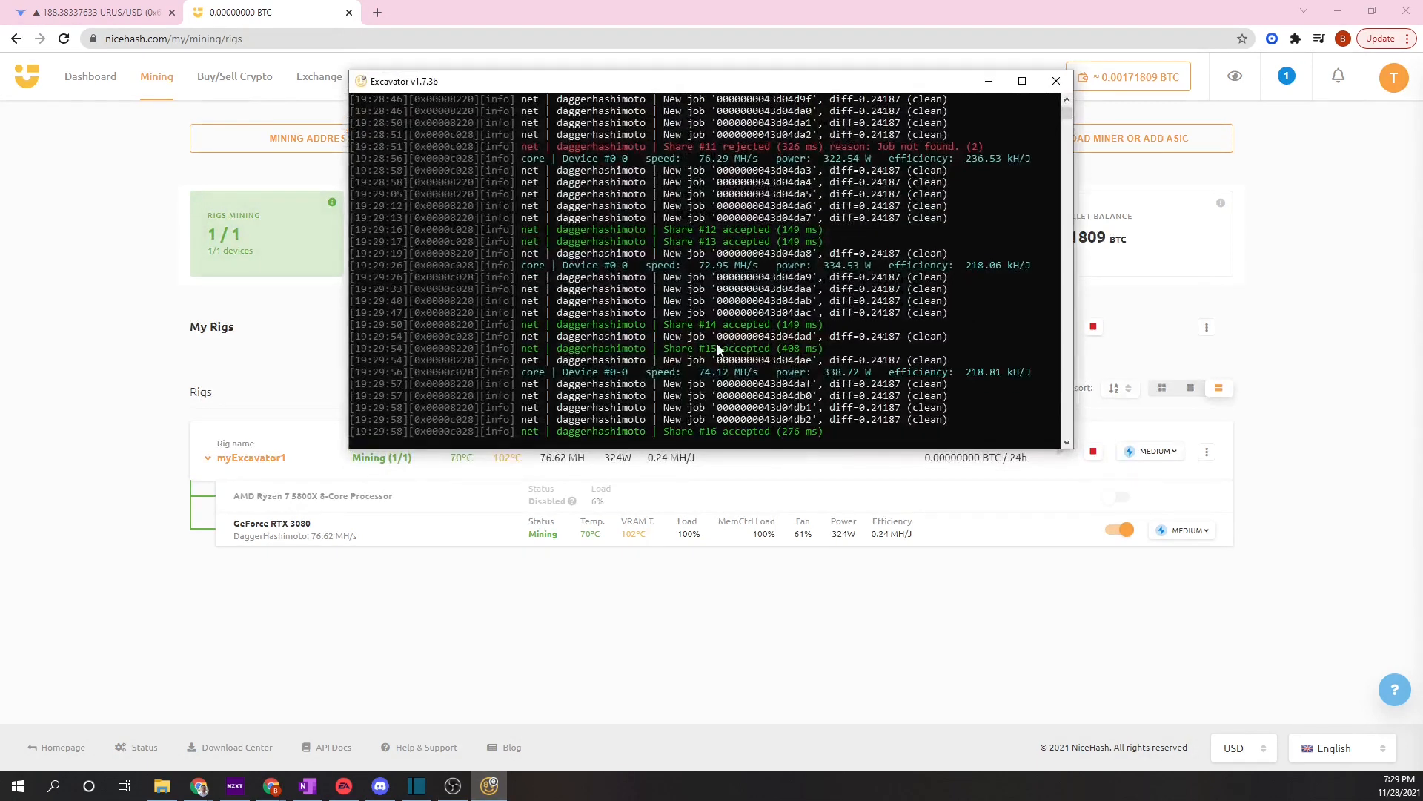
left_click(1055, 80)
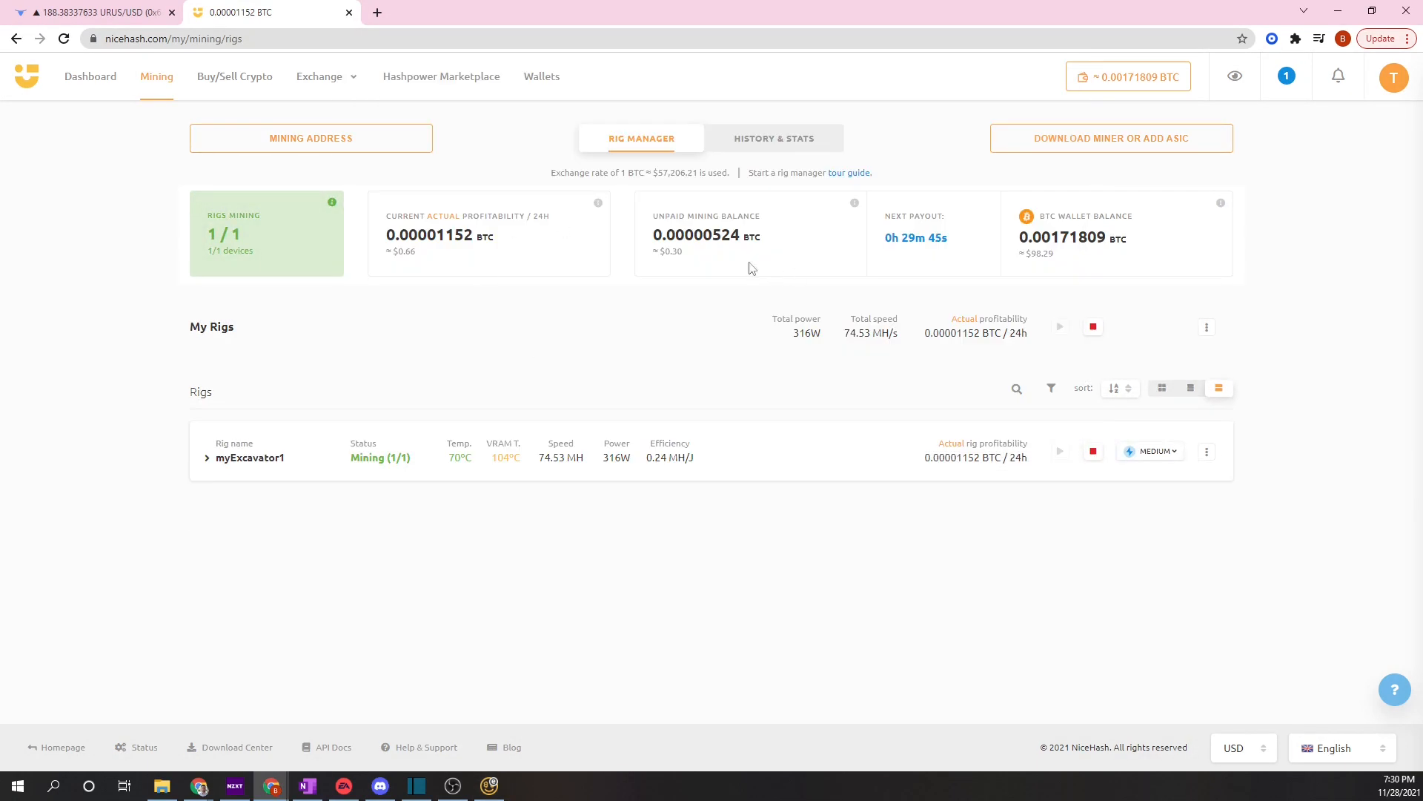
mouse_move(966, 255)
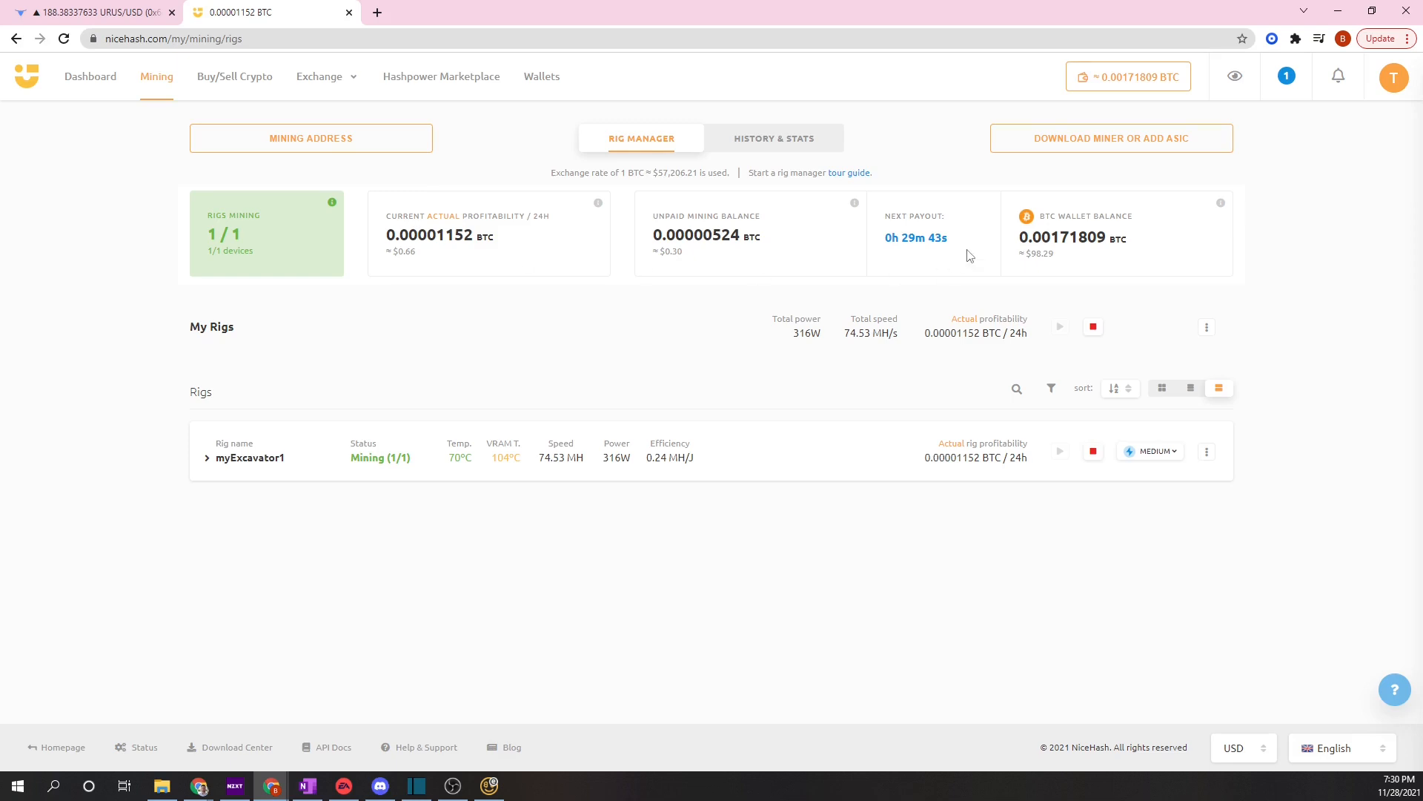
mouse_move(1109, 270)
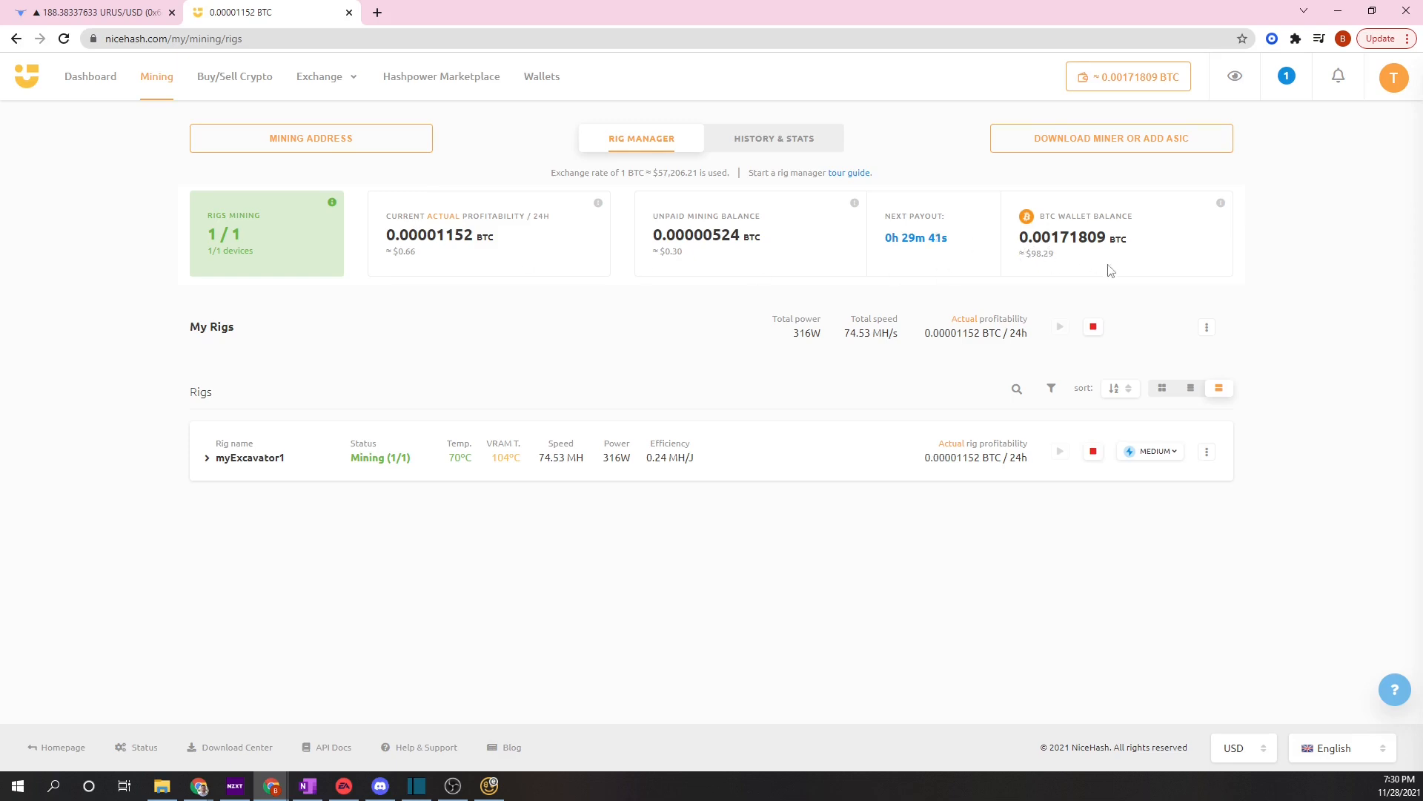
double_click(1036, 253)
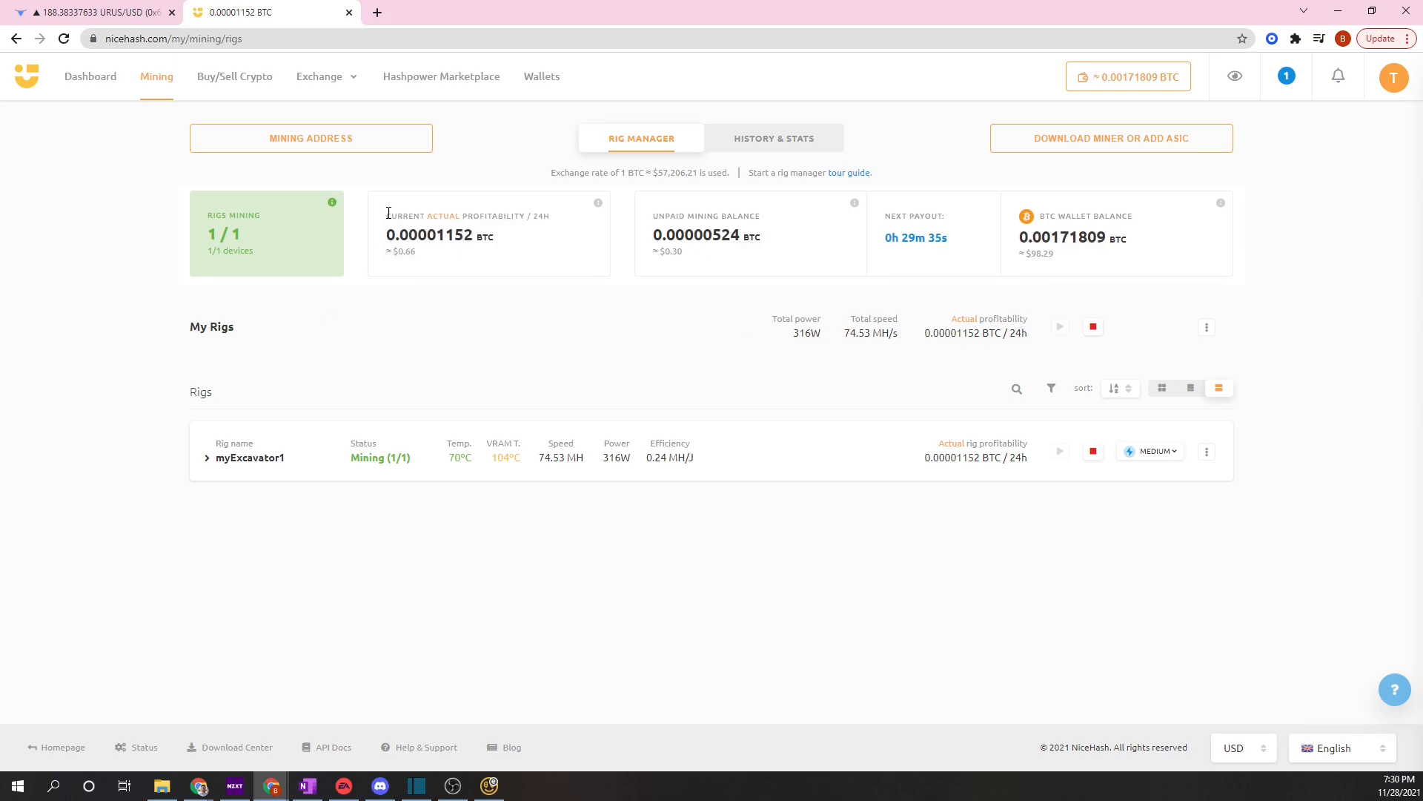
mouse_move(428, 261)
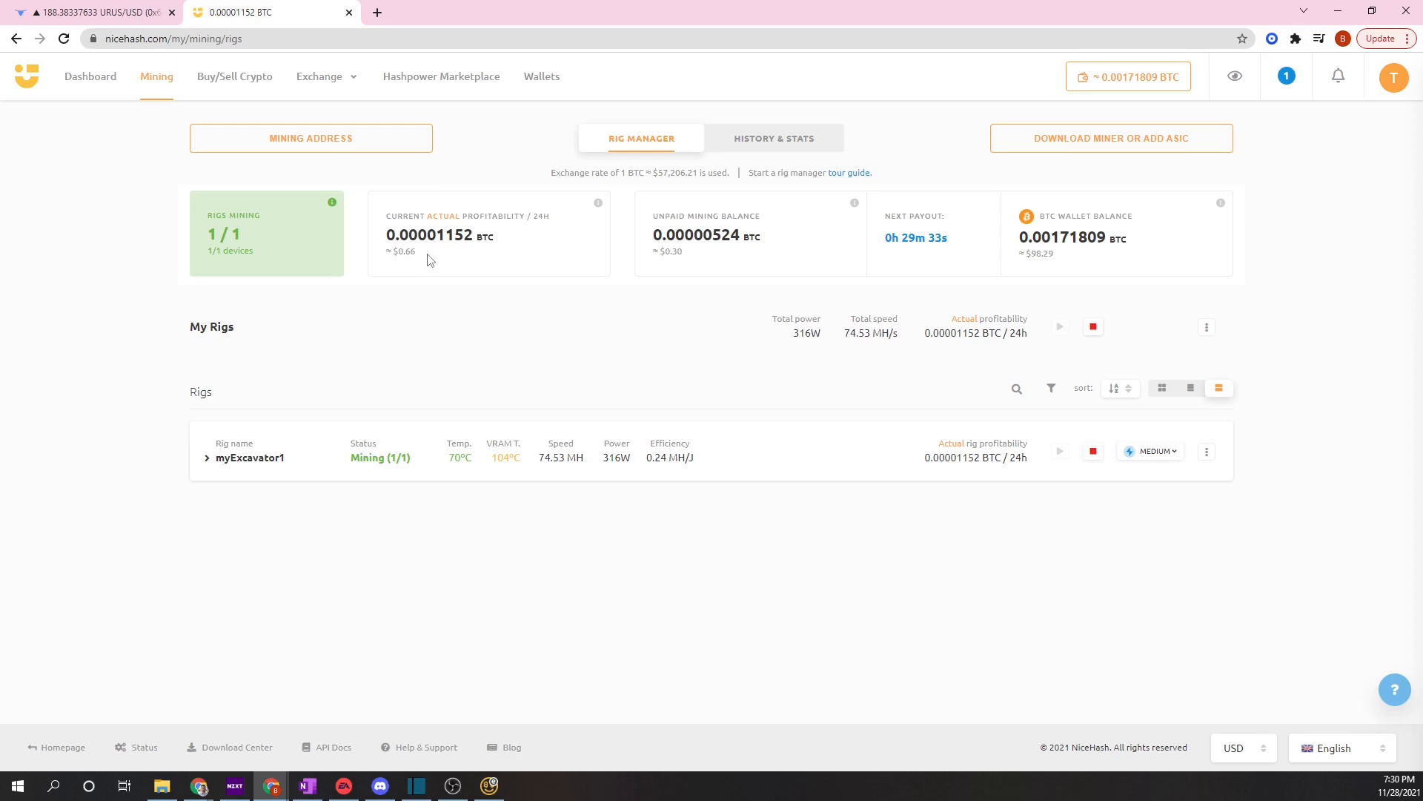
mouse_move(378, 241)
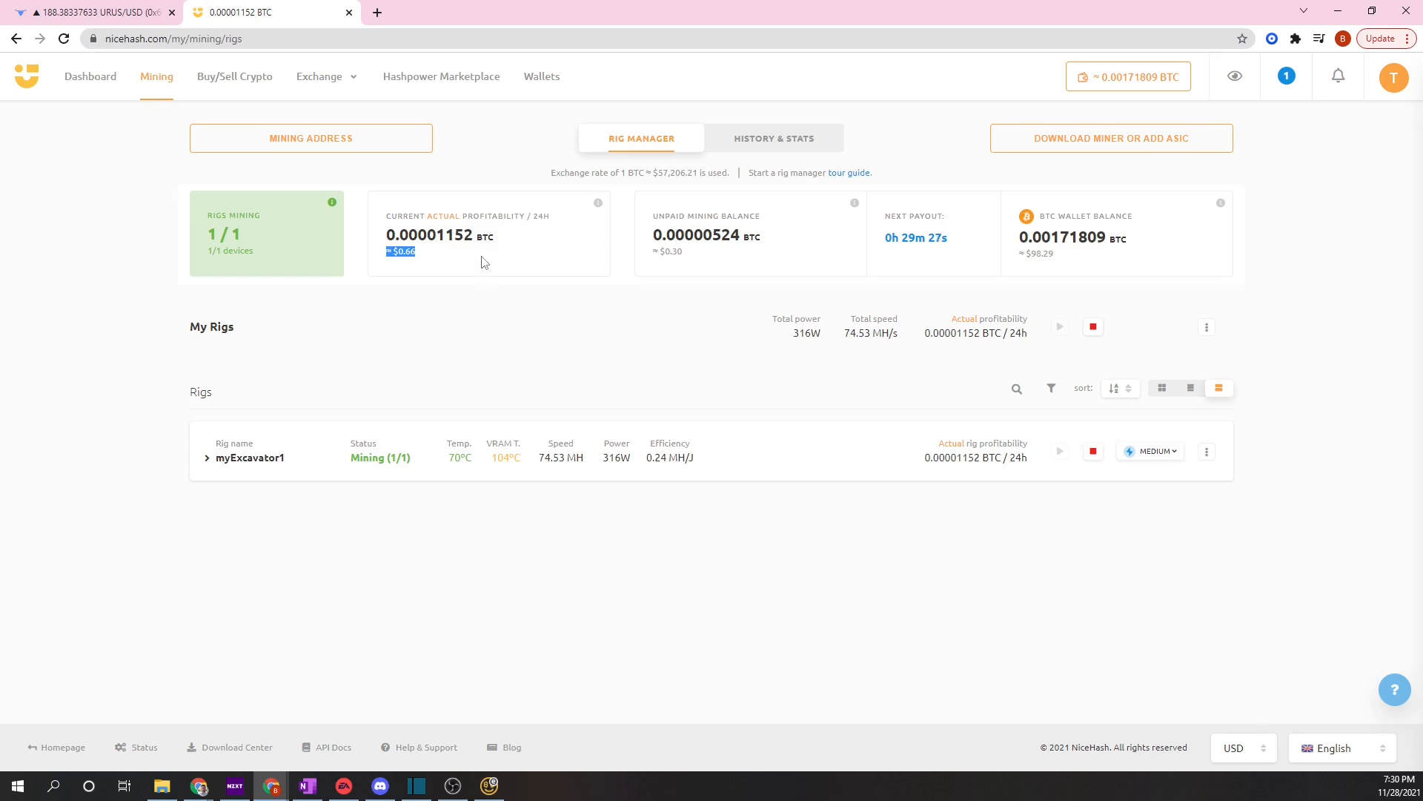
mouse_move(447, 268)
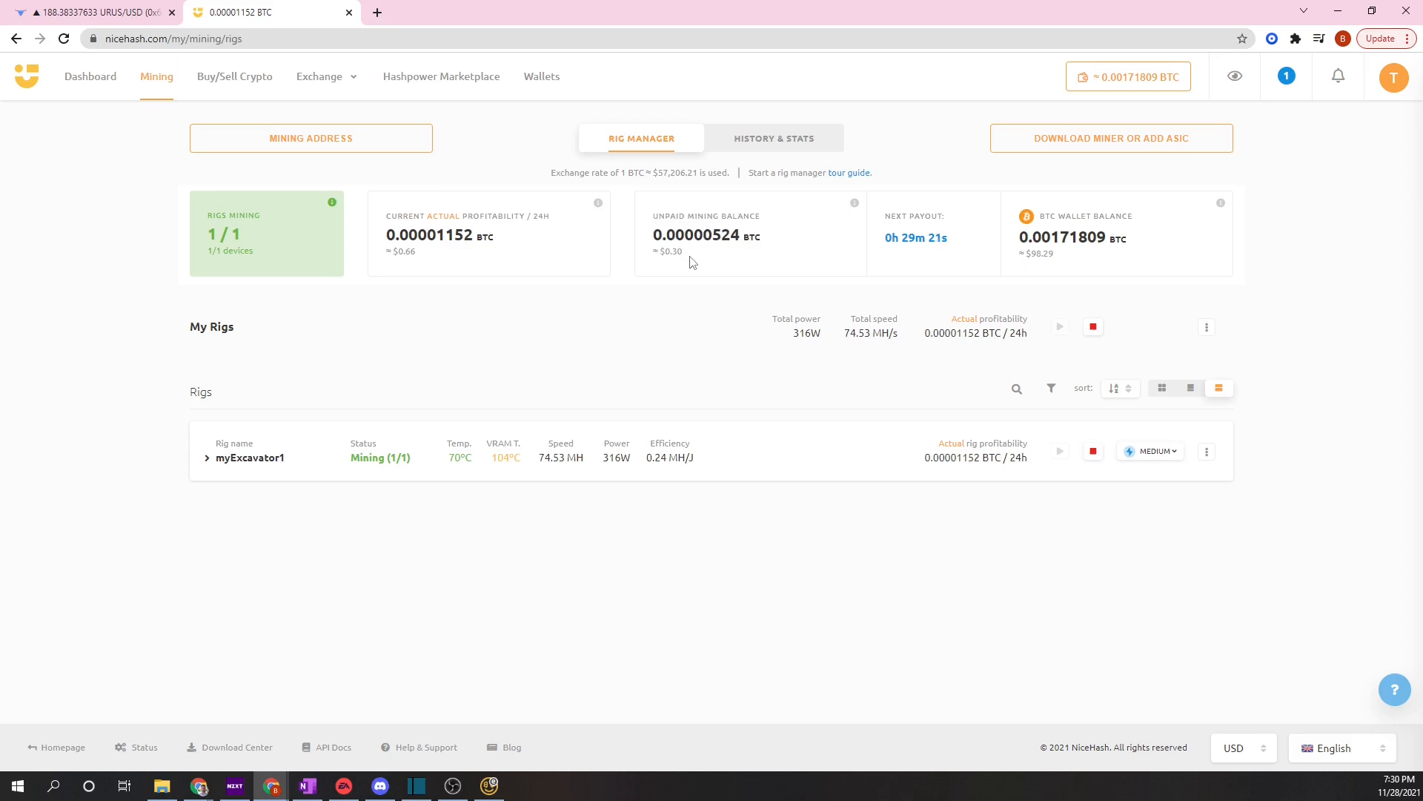
mouse_move(717, 266)
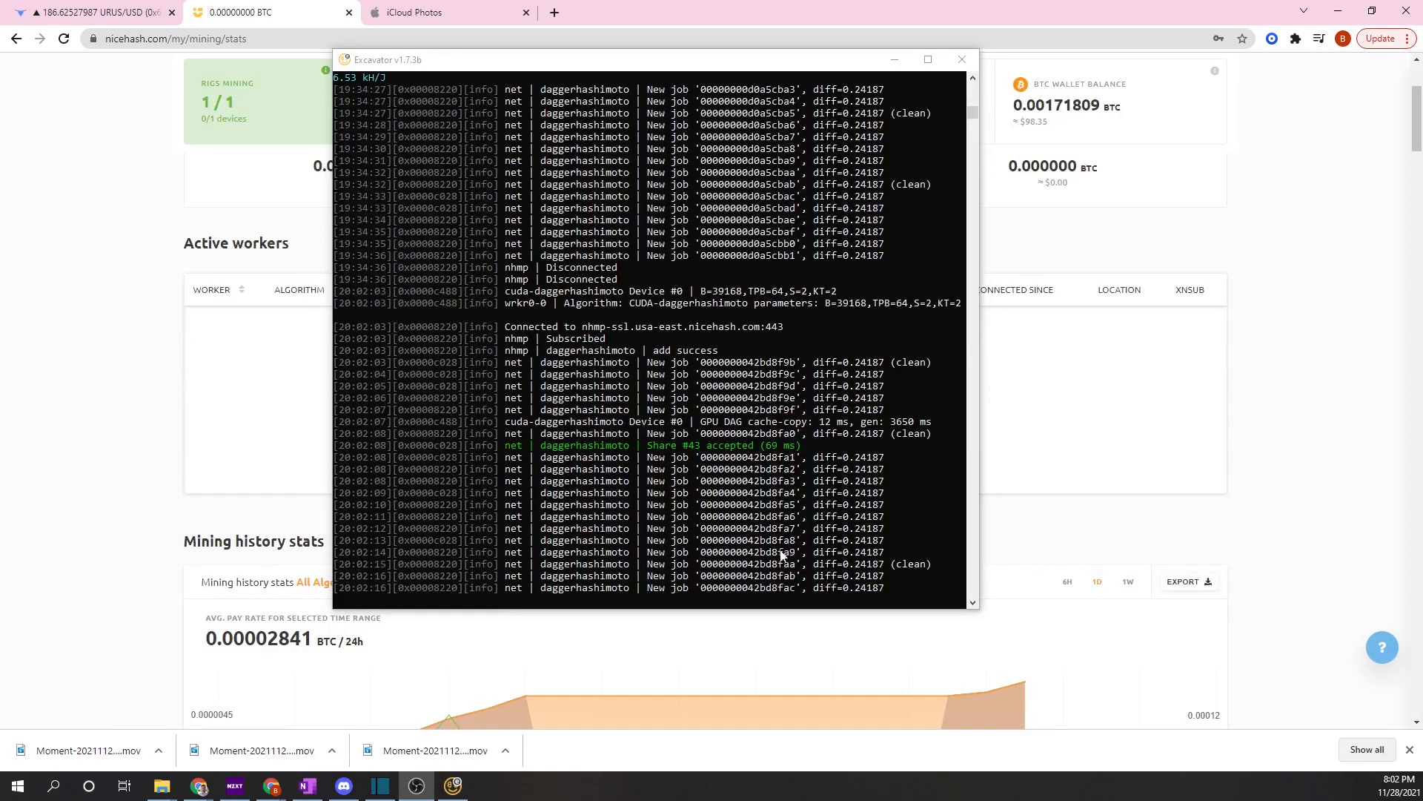
scroll("down", 3)
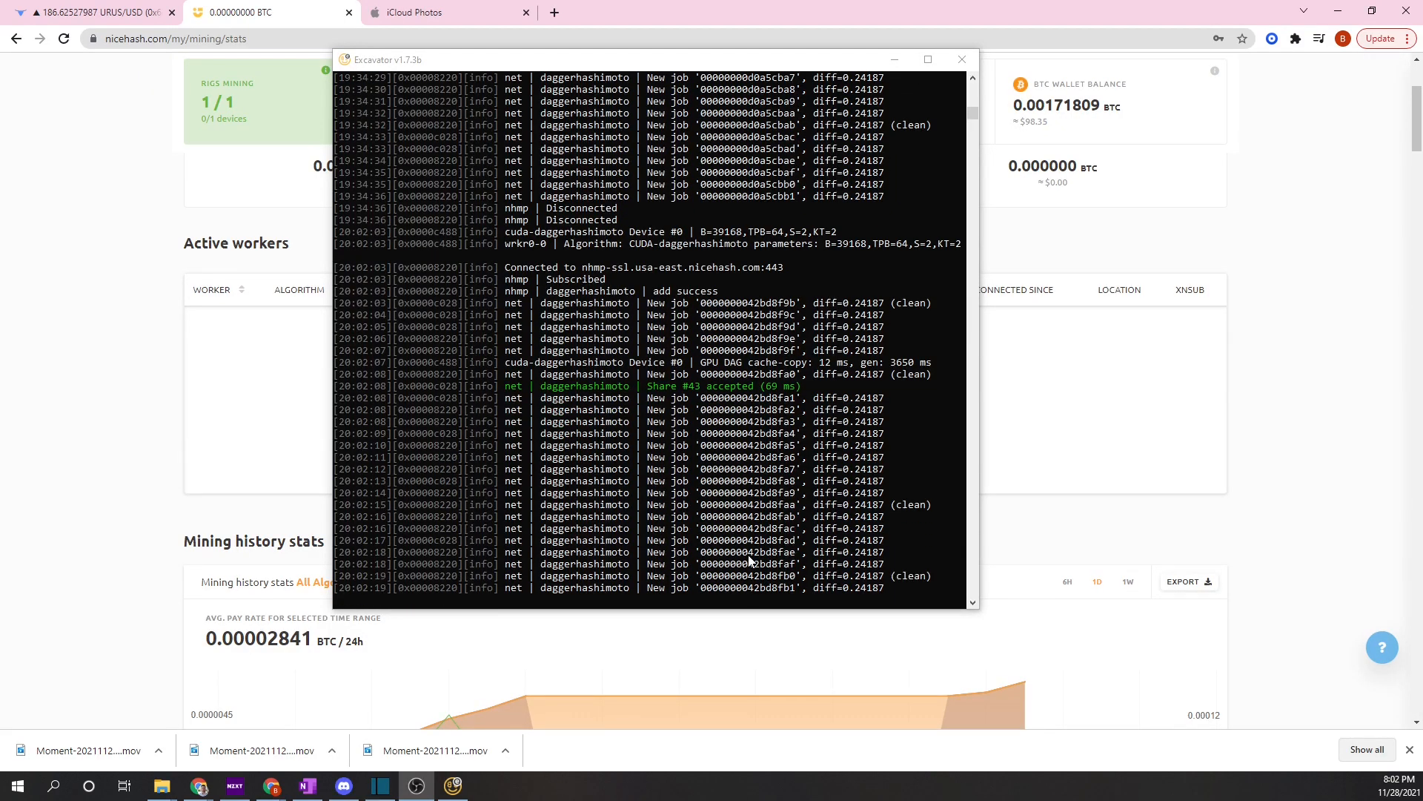